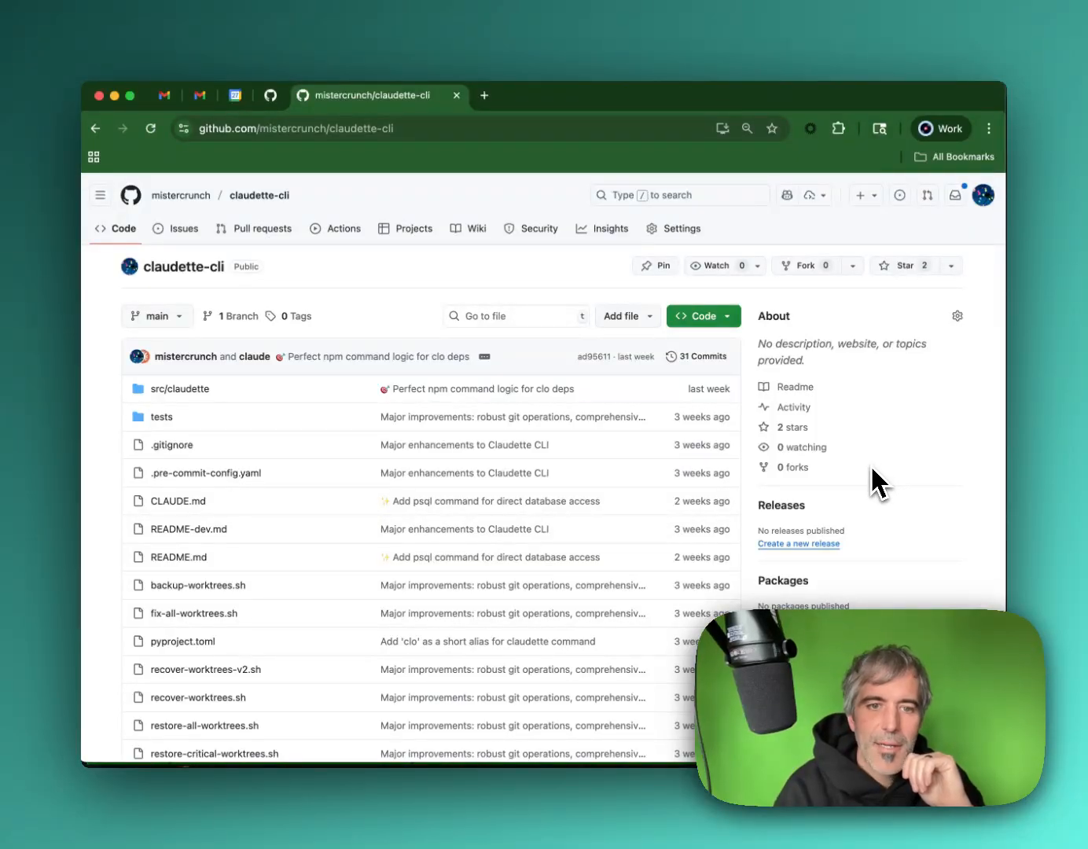
mouse_move(874, 481)
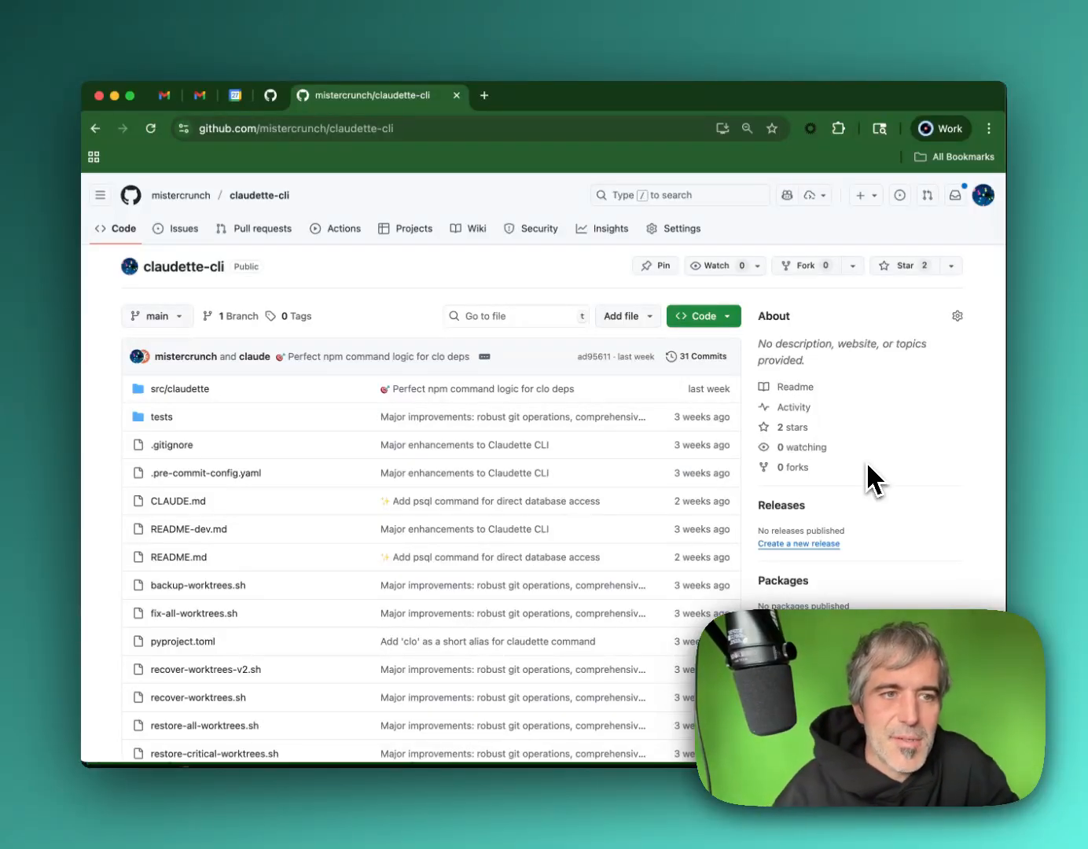
Step: Scroll through the setup instructions and highlight the init command
scroll(down, 3)
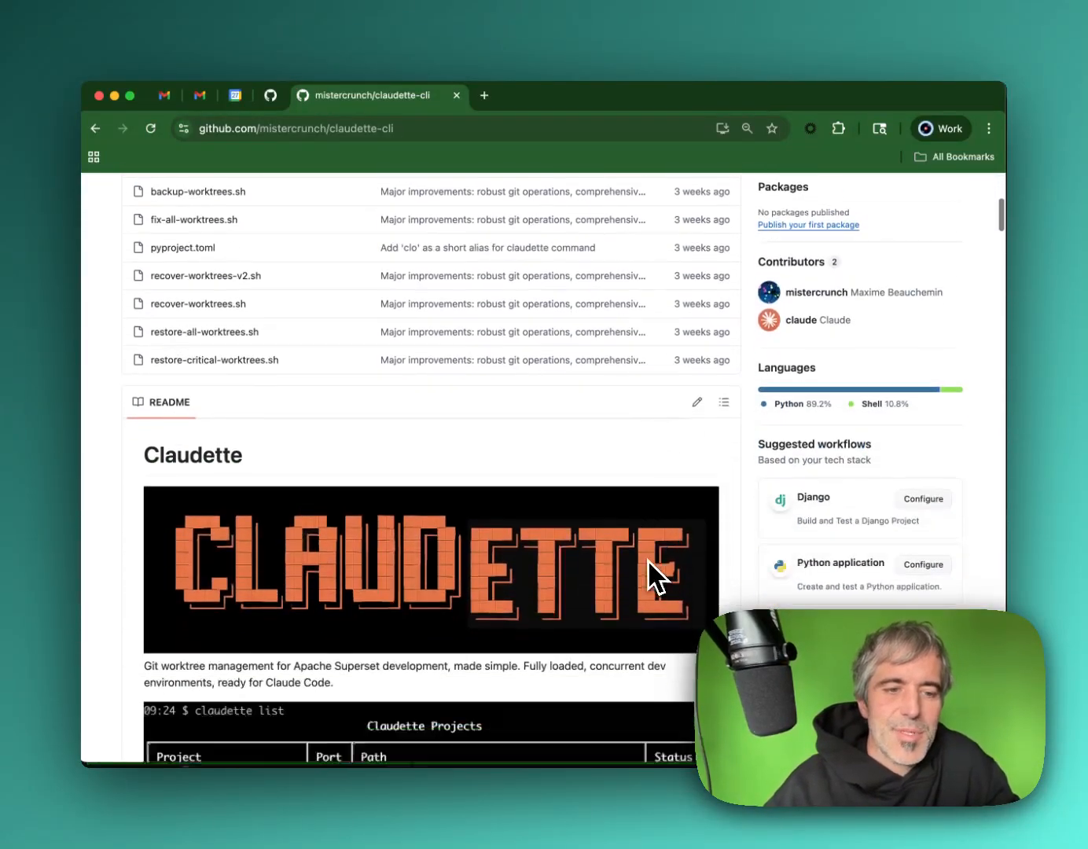
scroll(down, 3)
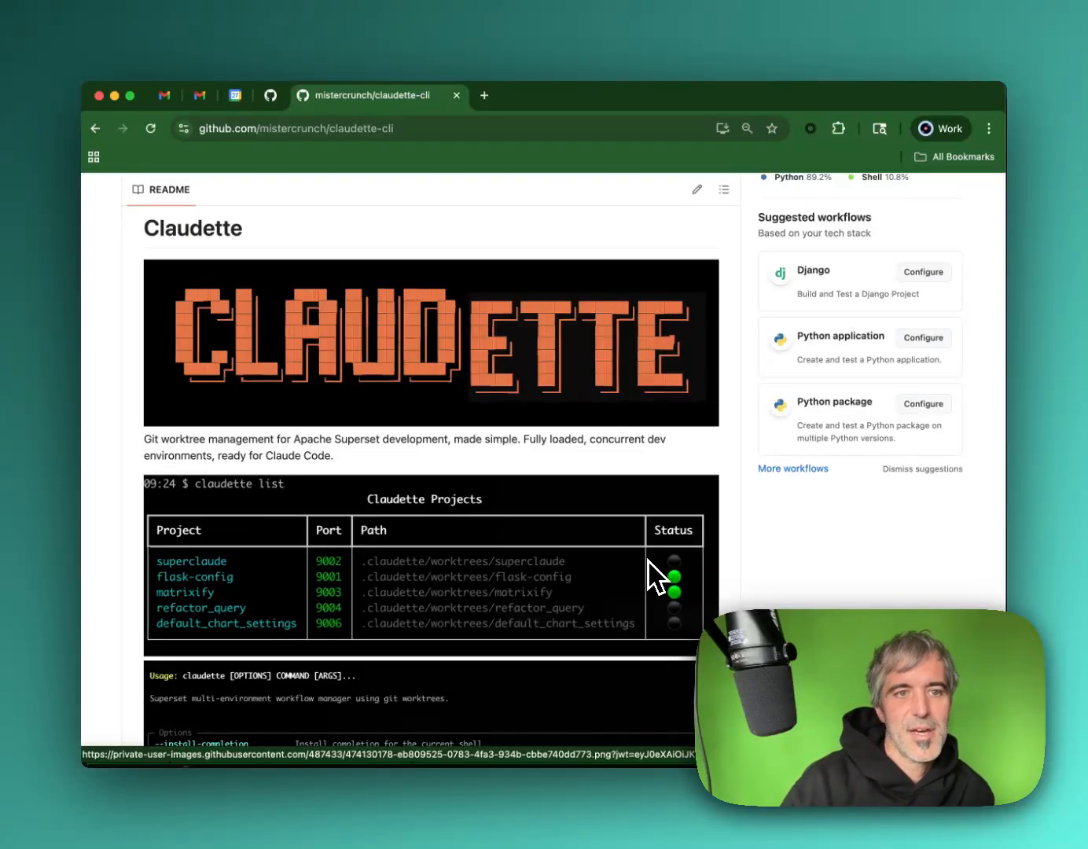
mouse_move(676, 437)
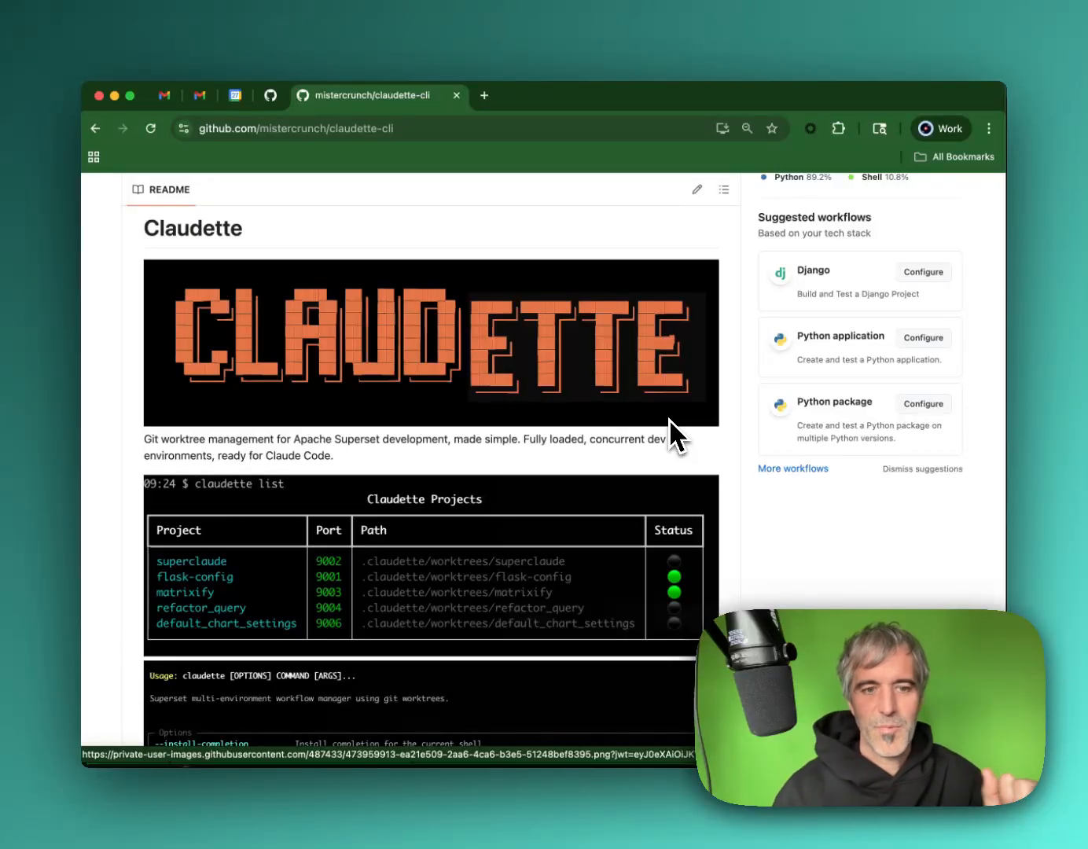
mouse_move(546, 361)
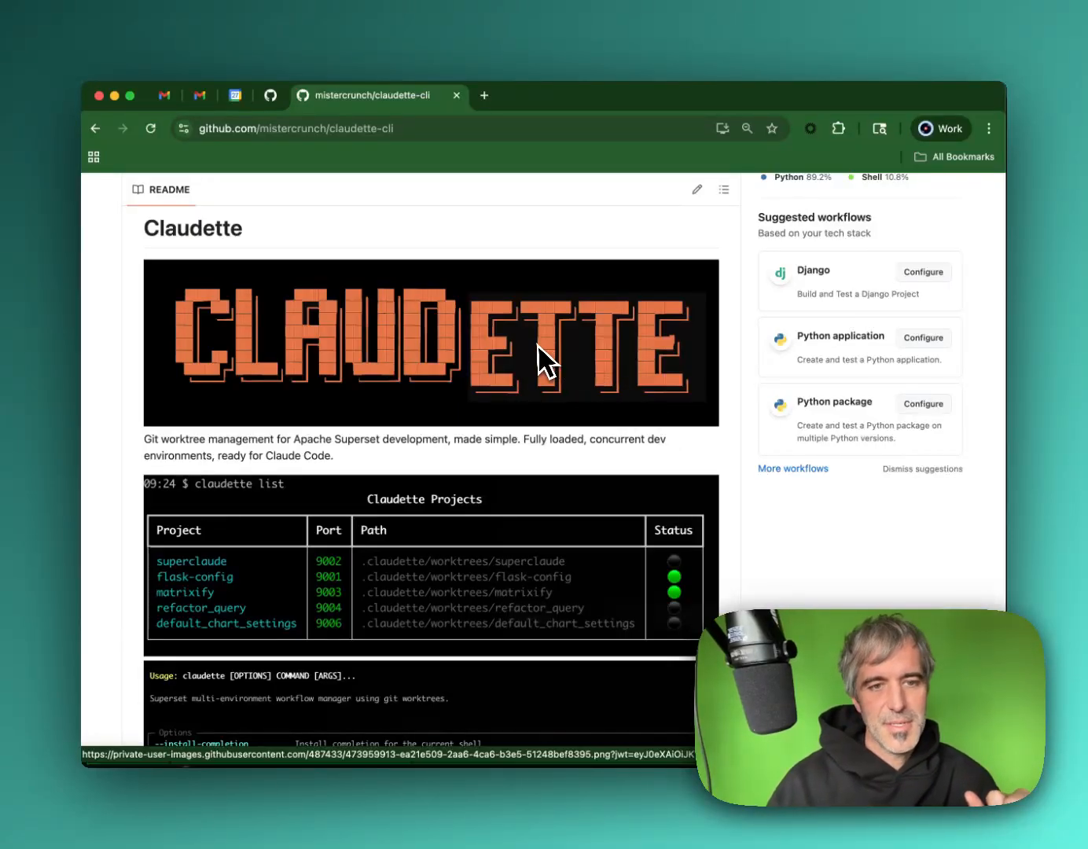
scroll(down, 3)
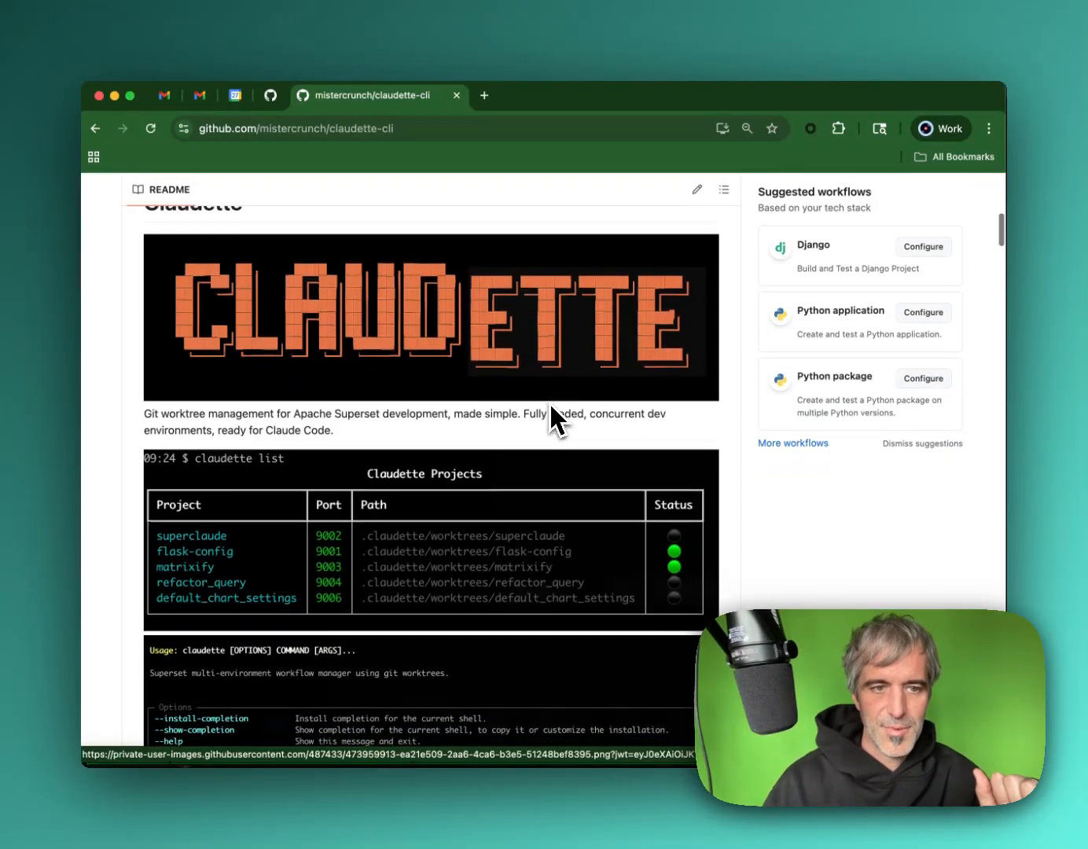
scroll(down, 3)
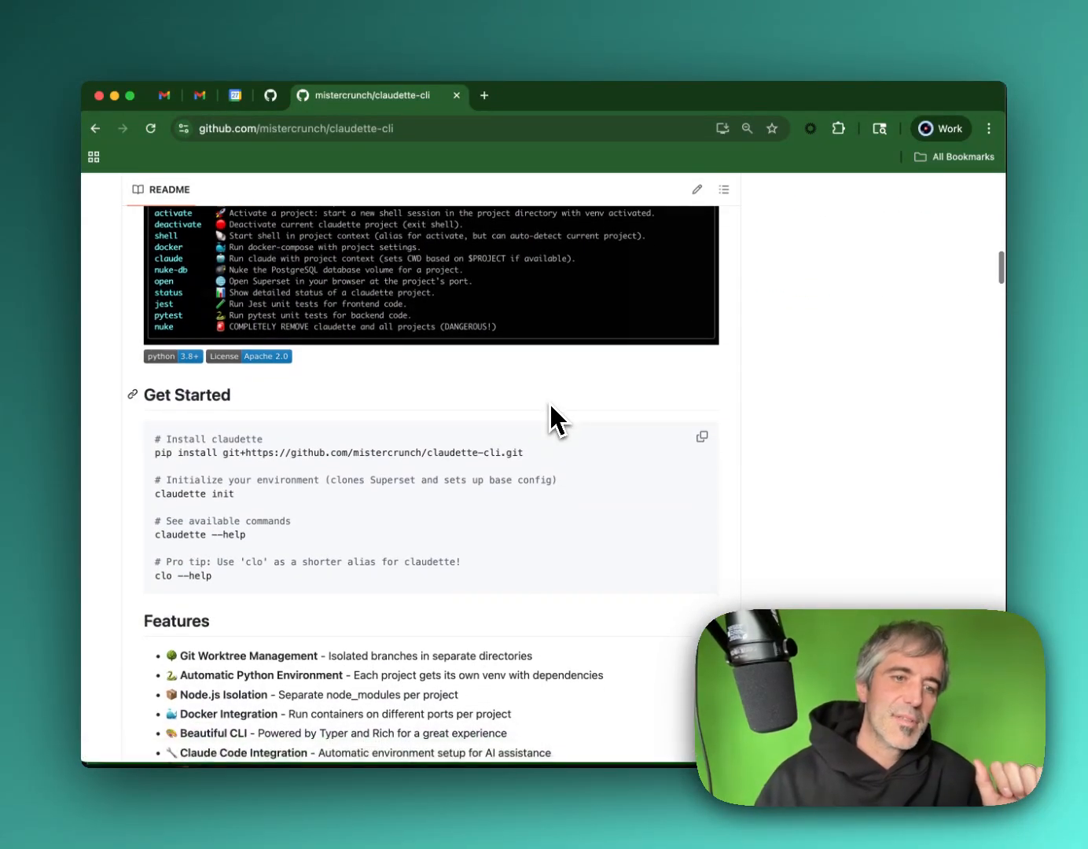
scroll(up, 3)
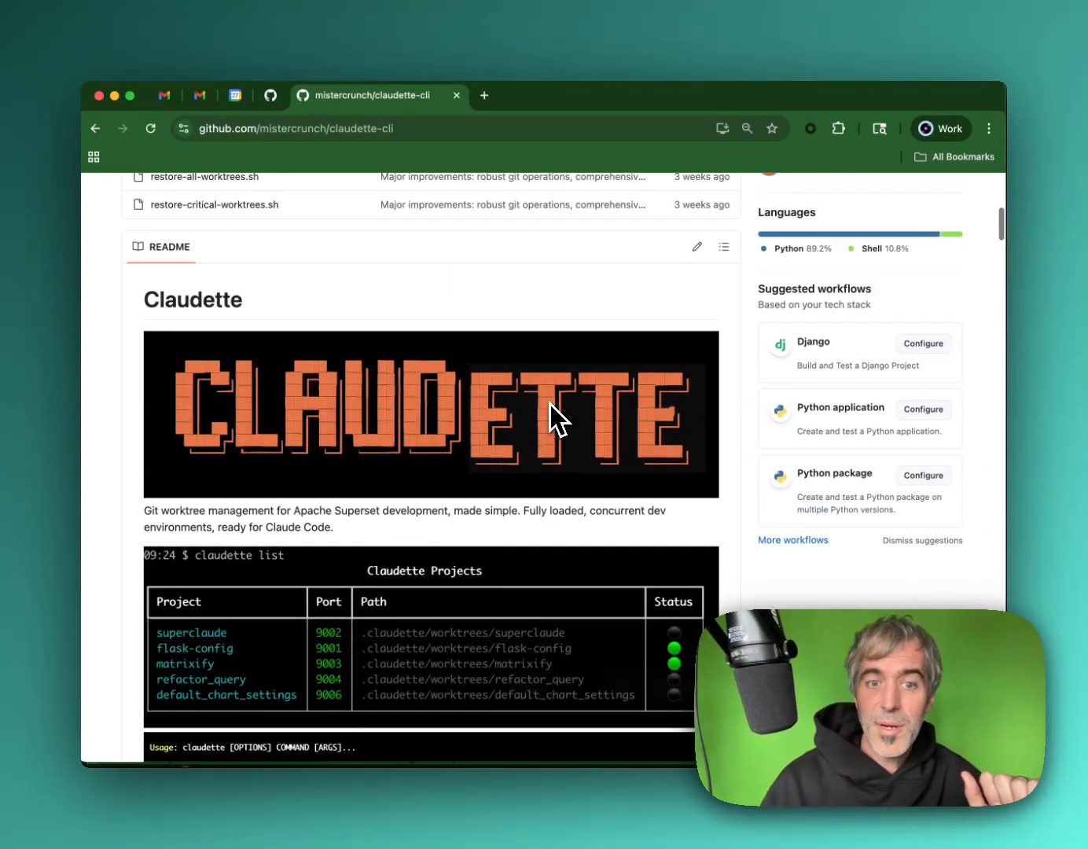
scroll(up, 3)
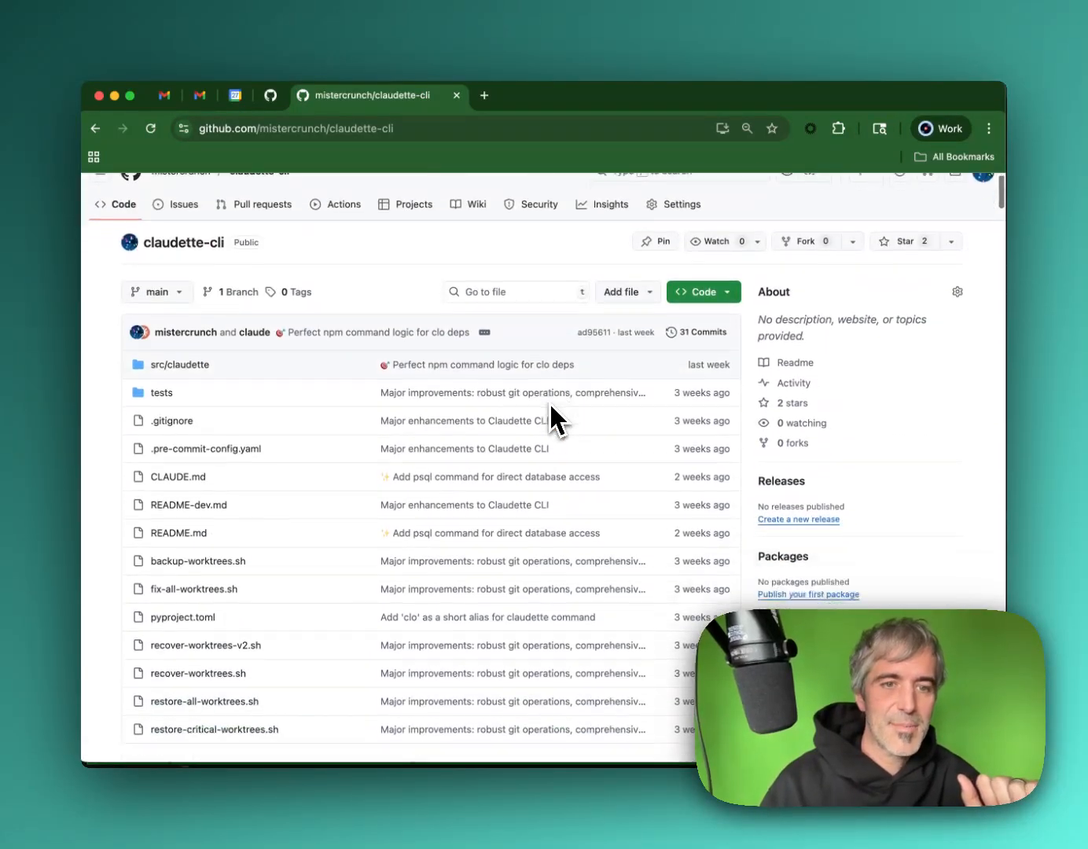
scroll(down, 3)
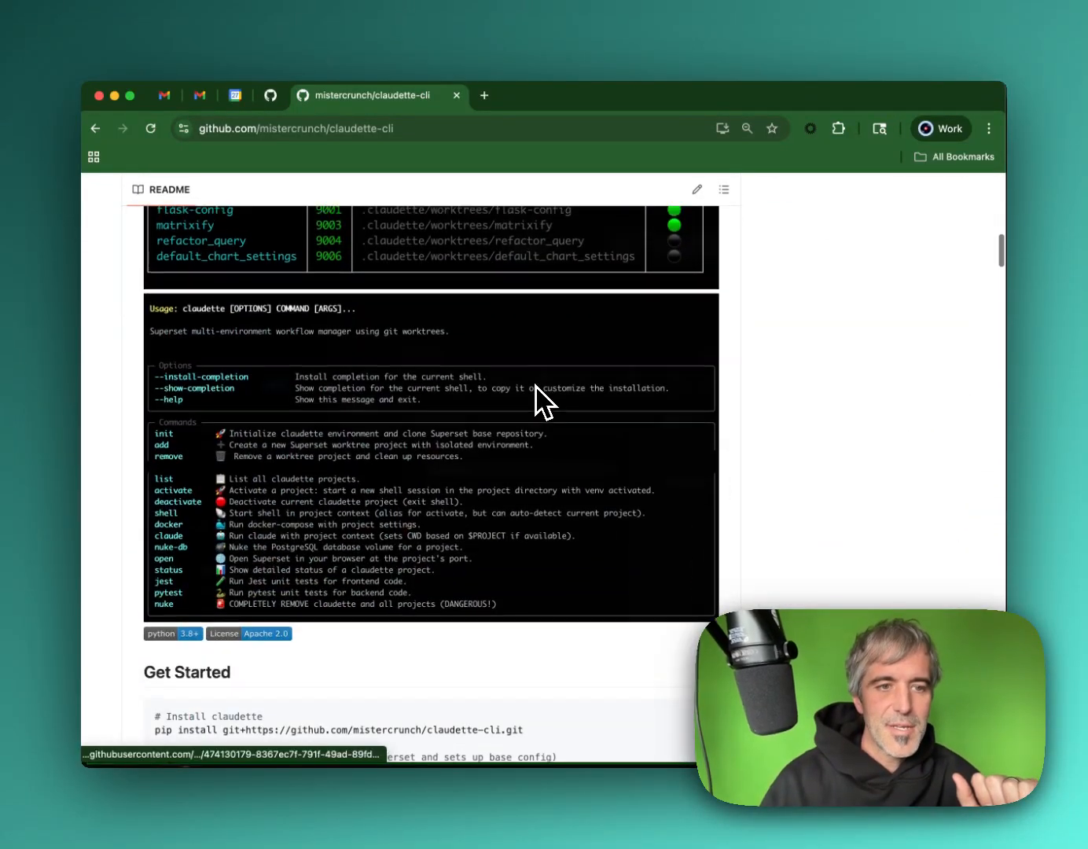
scroll(up, 3)
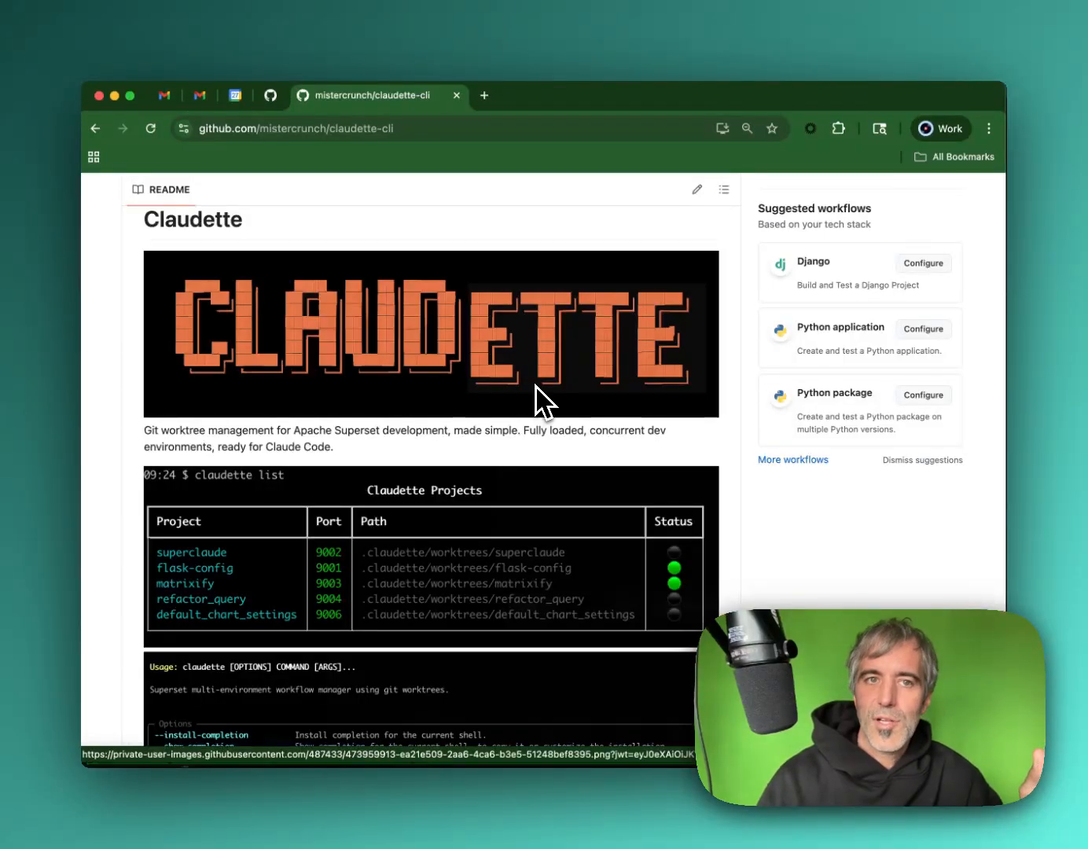
mouse_move(196, 441)
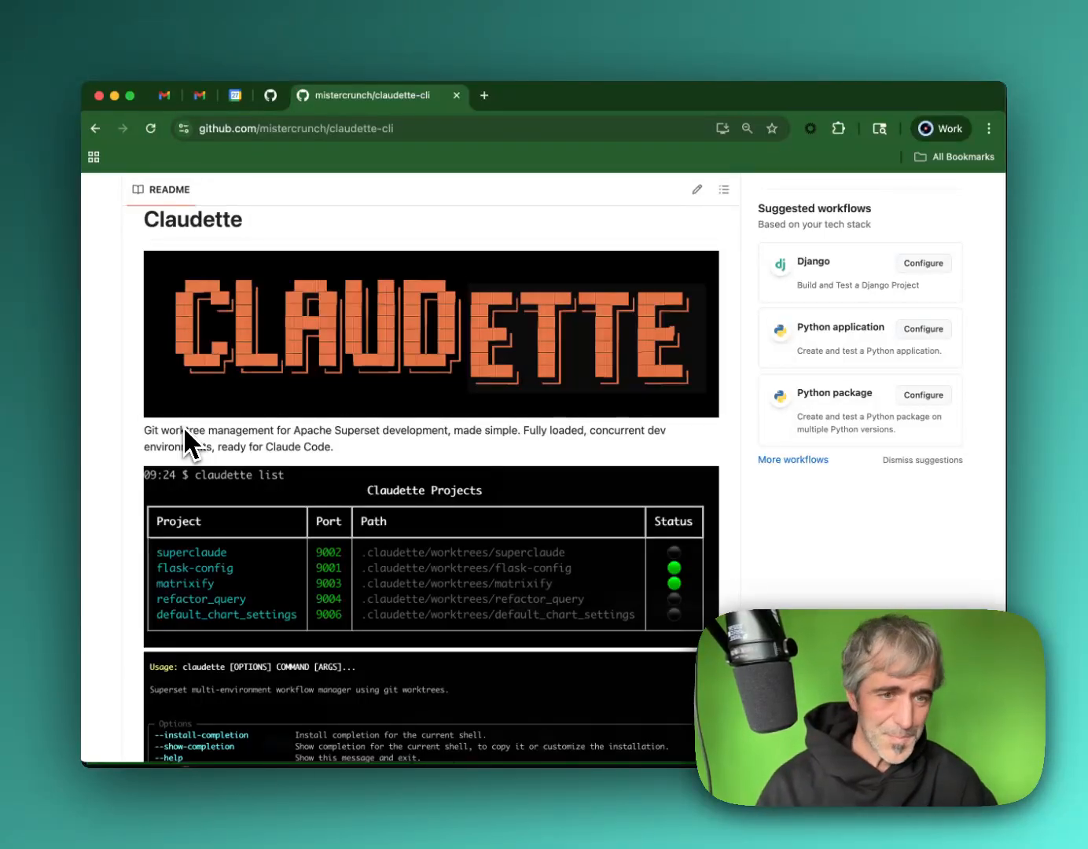
scroll(down, 3)
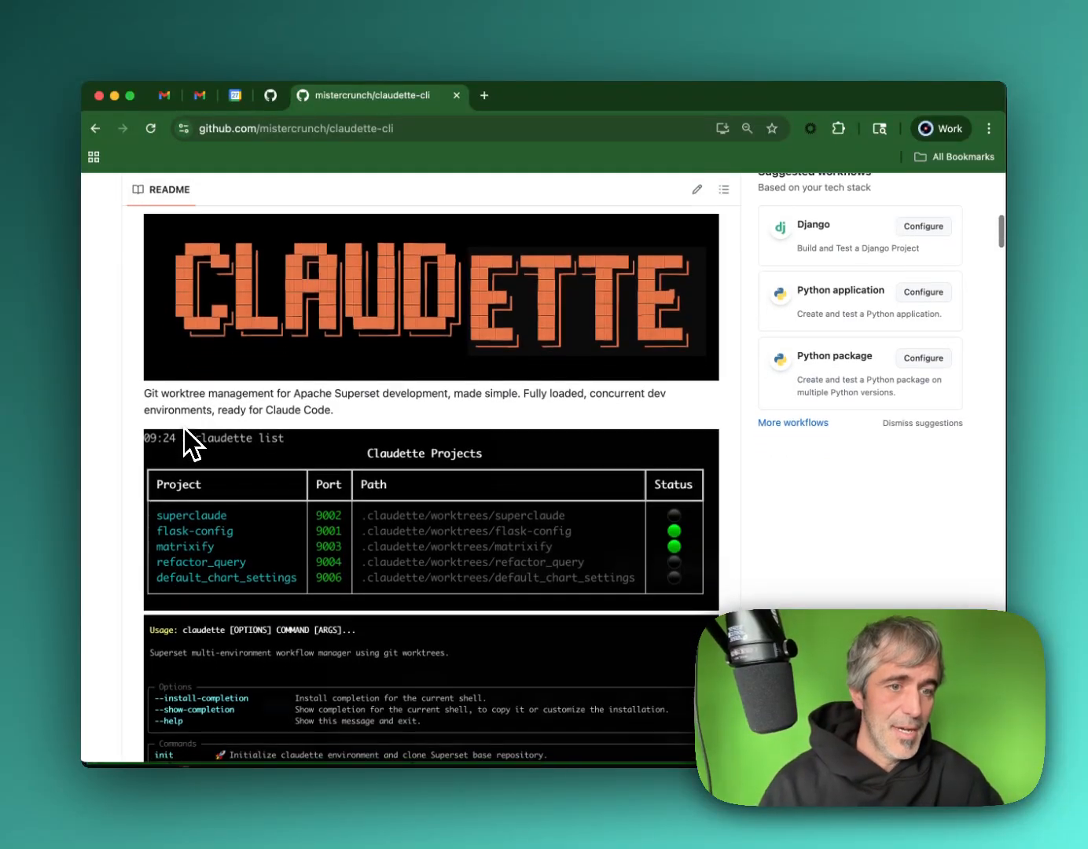
scroll(down, 3)
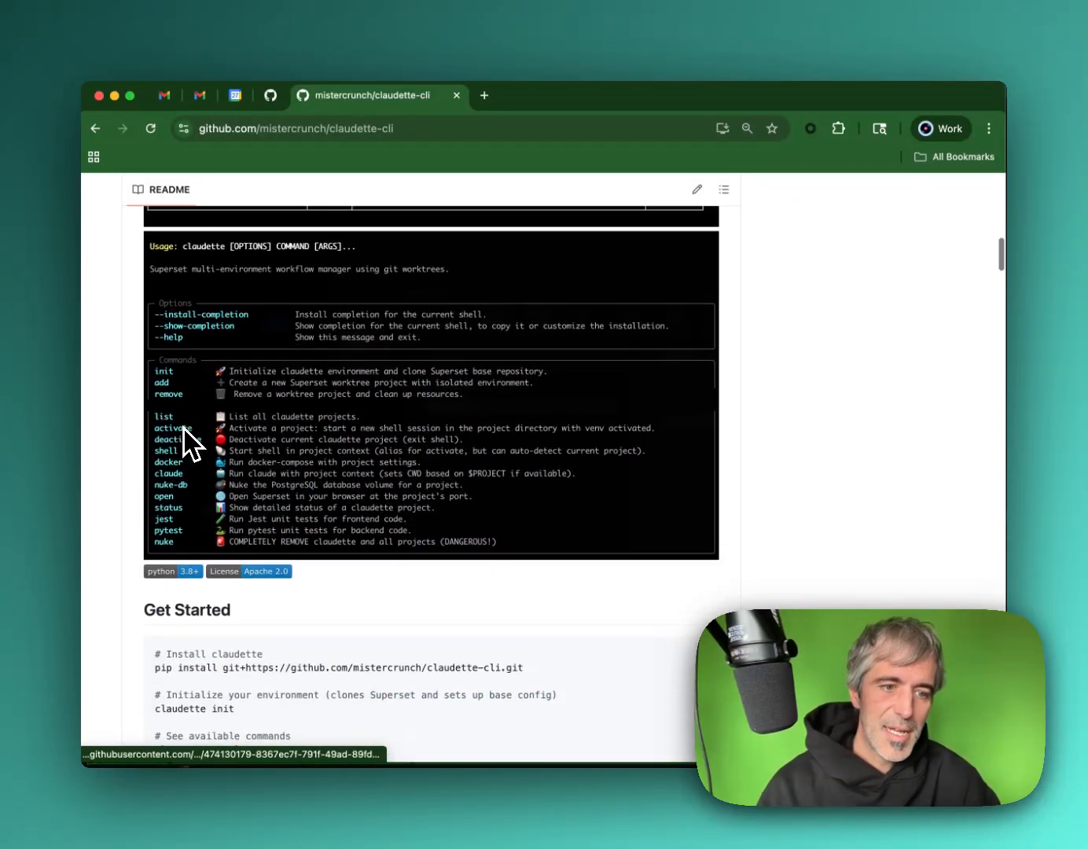
scroll(down, 3)
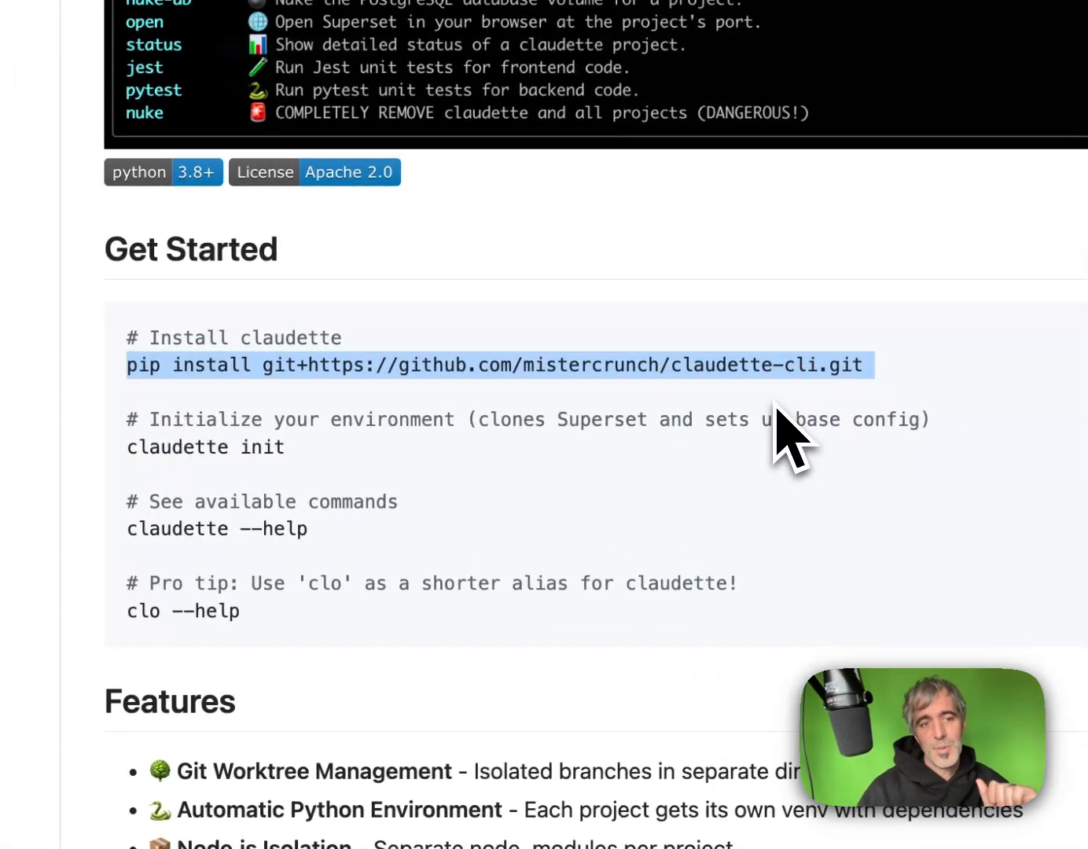
mouse_move(712, 468)
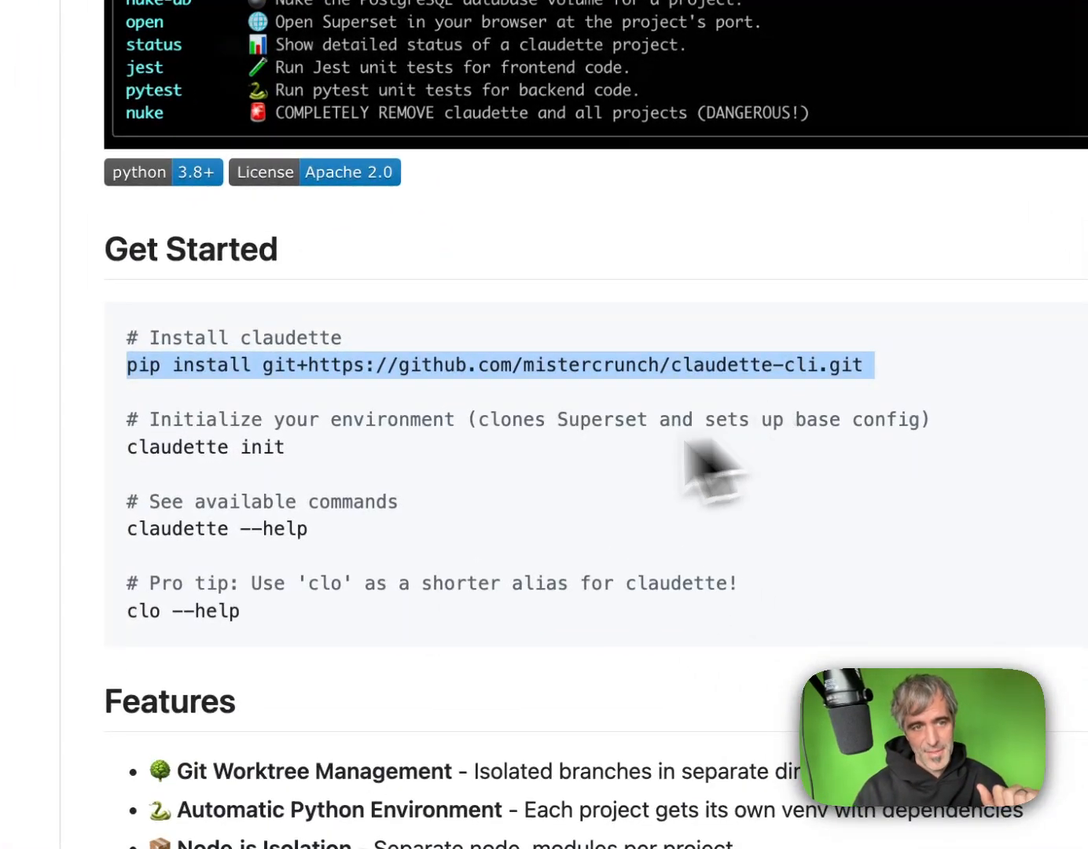
double_click(280, 448)
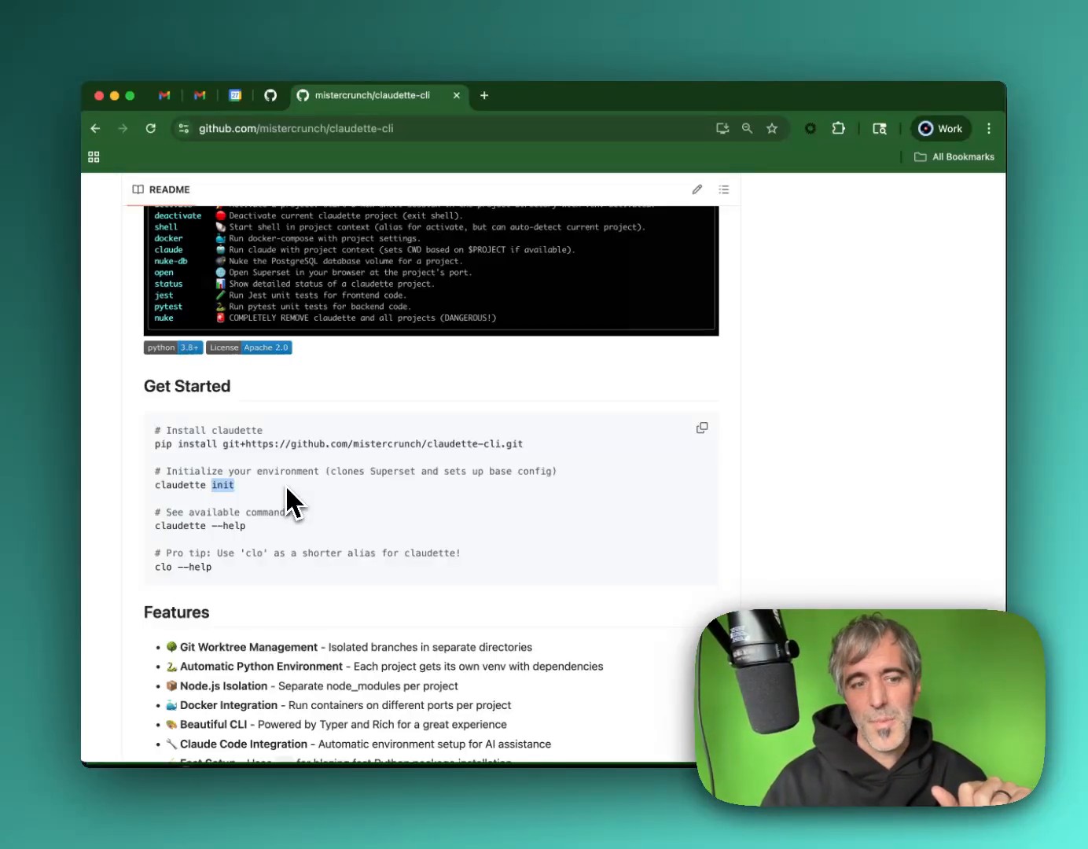
scroll(down, 3)
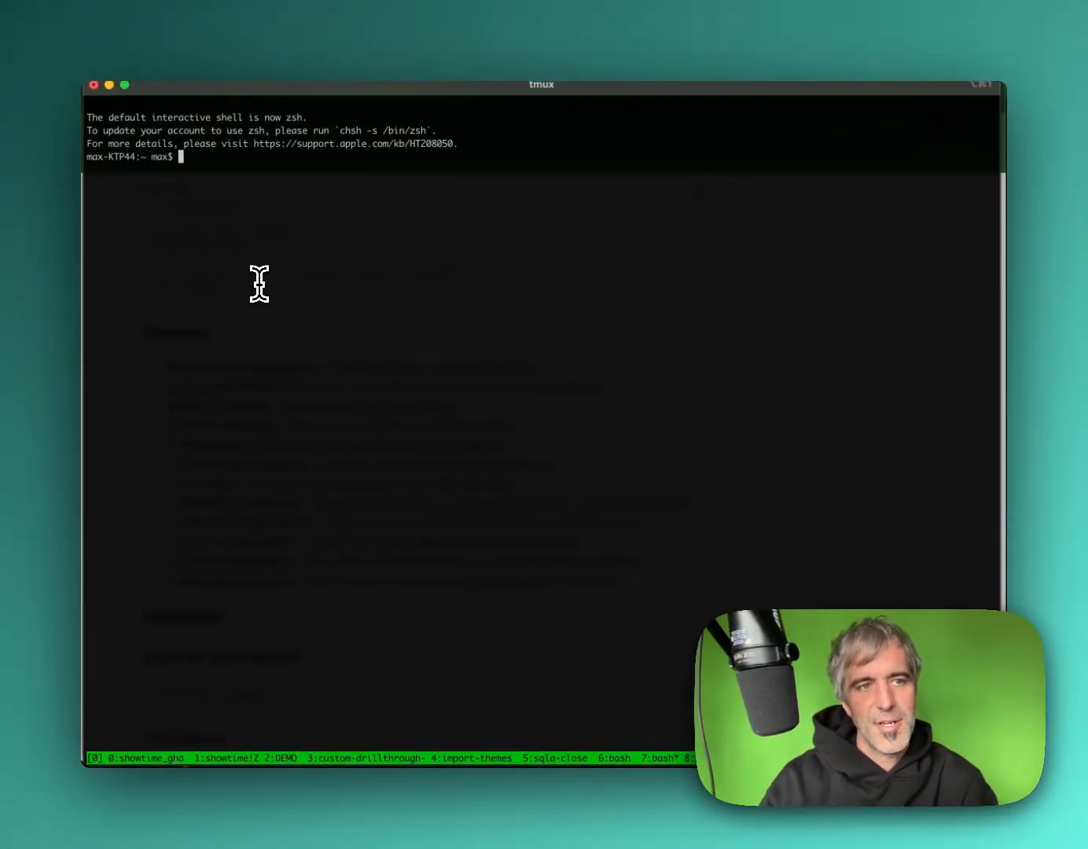
Step: Run bare claudette for its short summary, then claudette --help for the full reference
text(claudee)
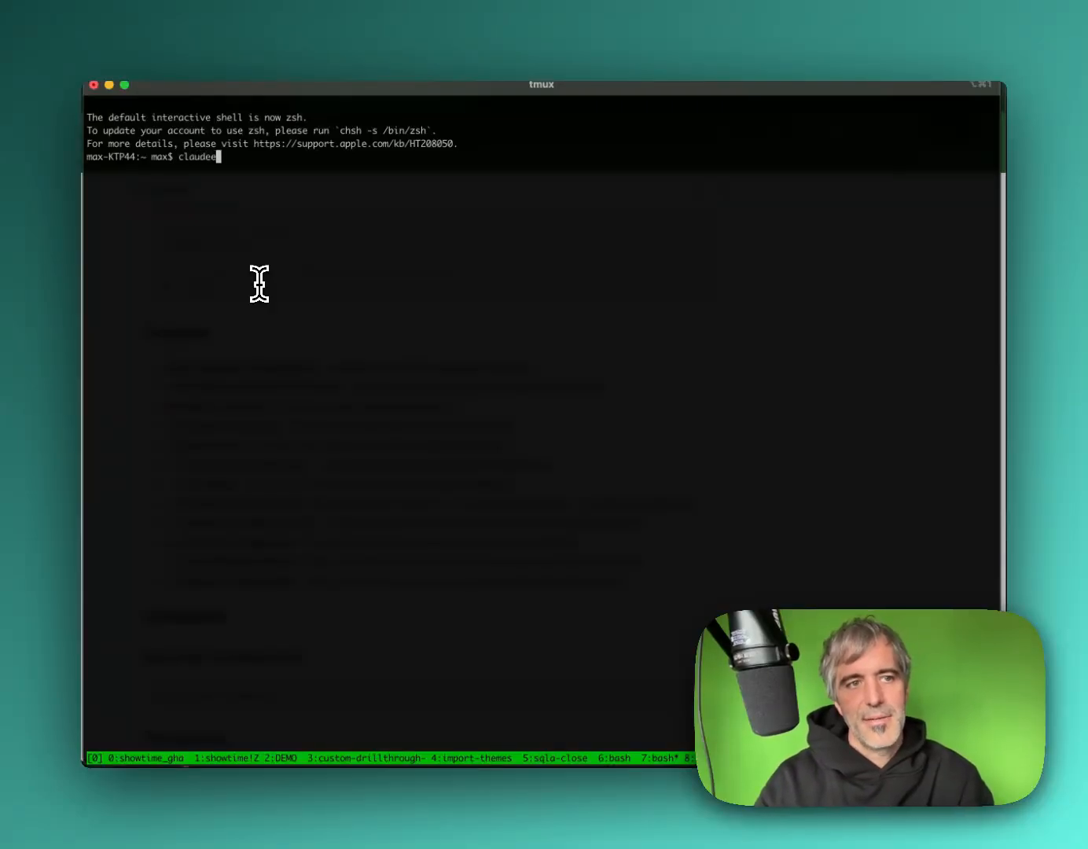
key(Return)
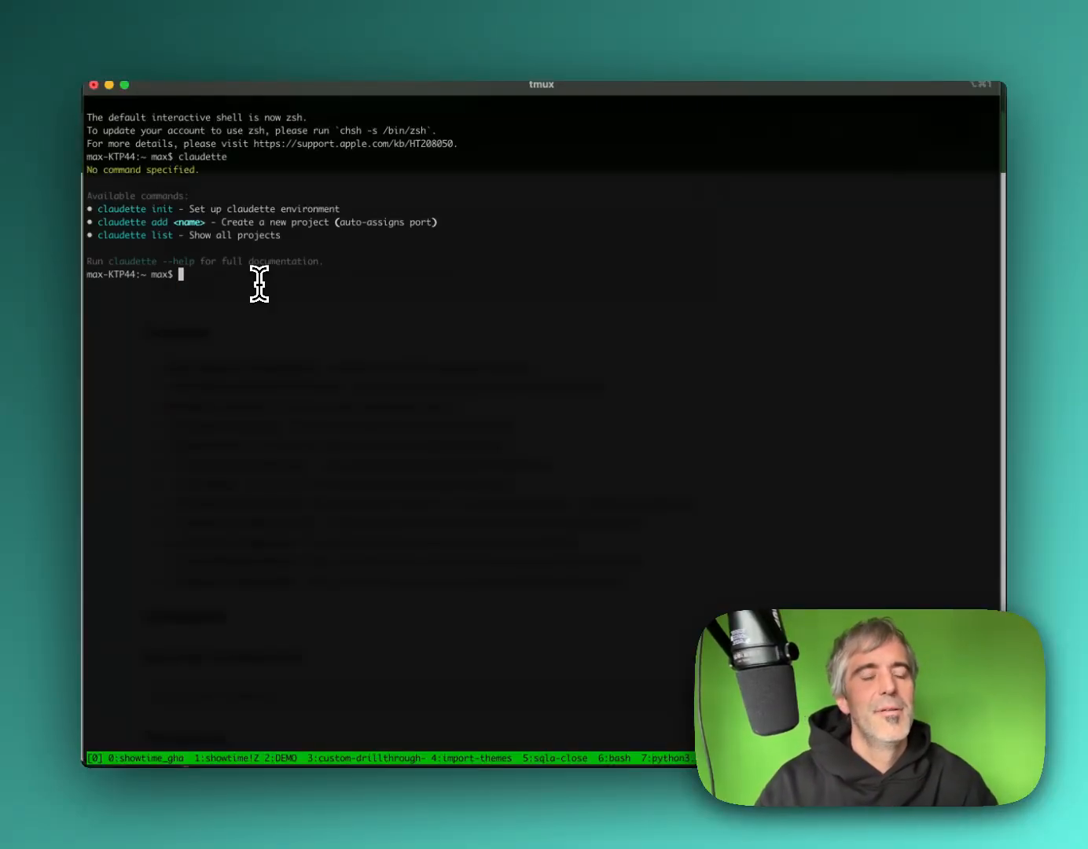
text(claudette --h)
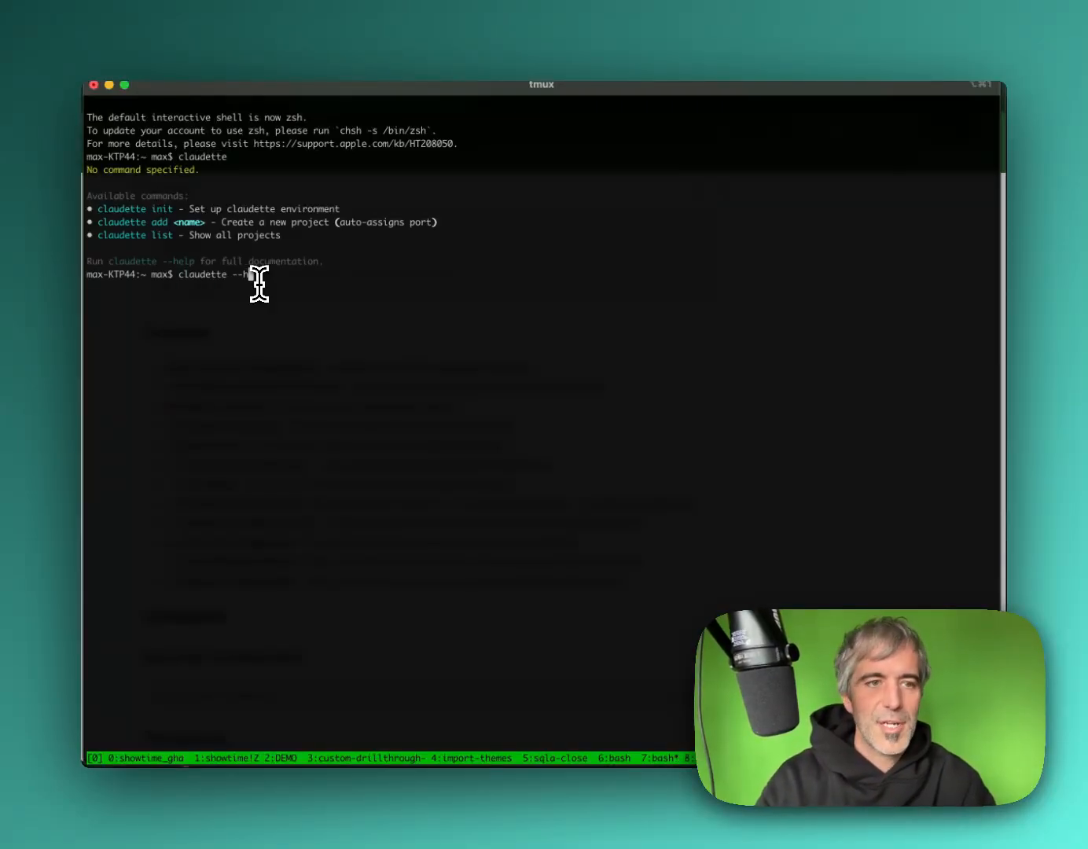
key(Return)
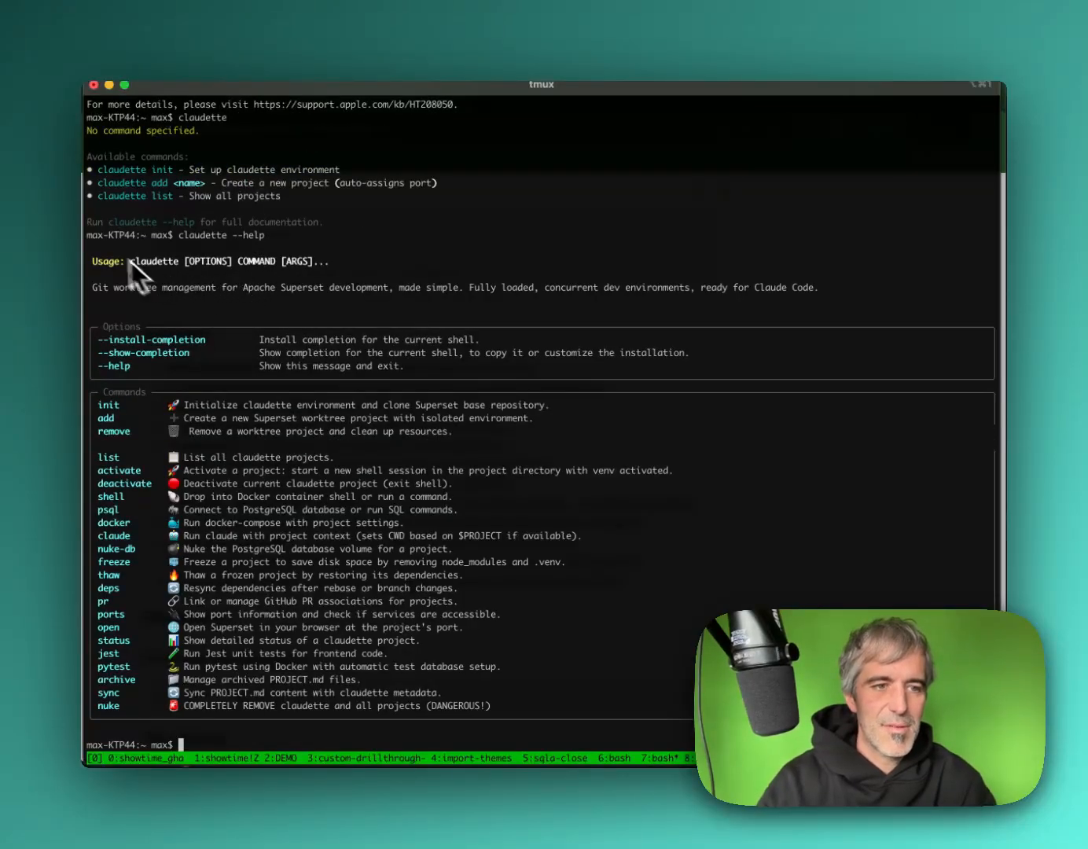
mouse_move(259, 408)
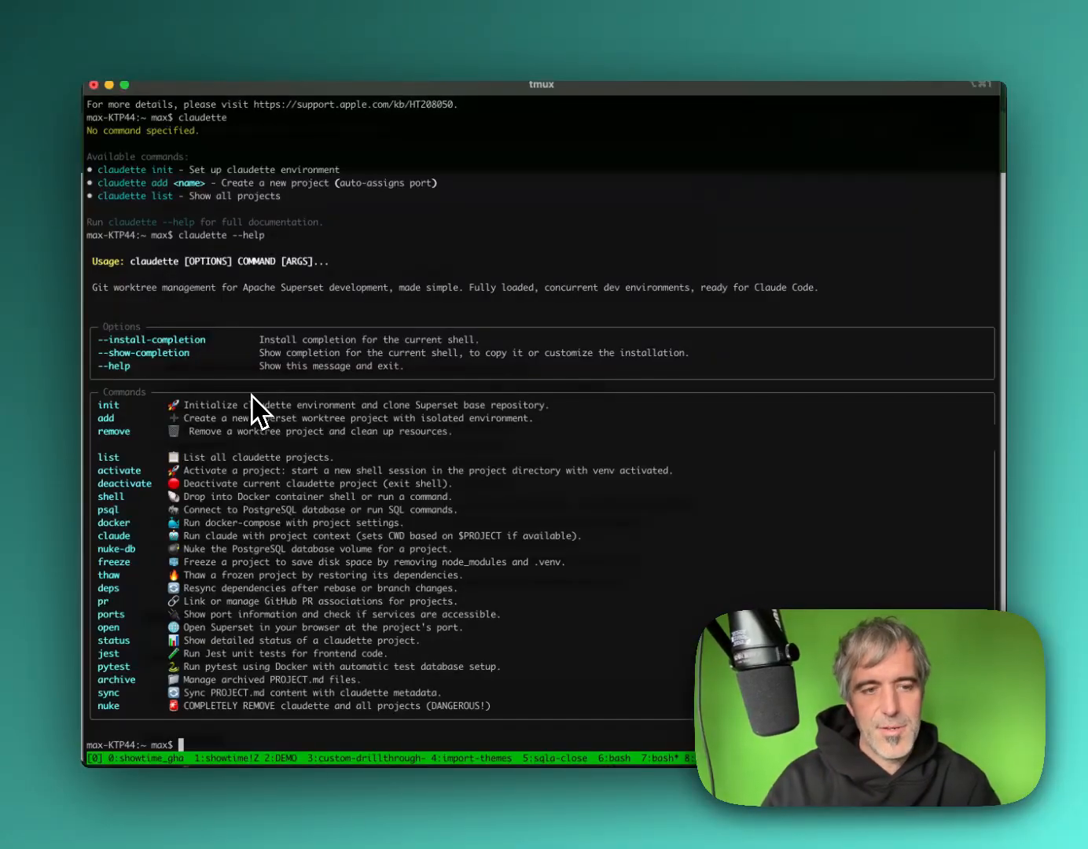
Step: Run clo list to show every project's port, PR, description and status
text(clo)
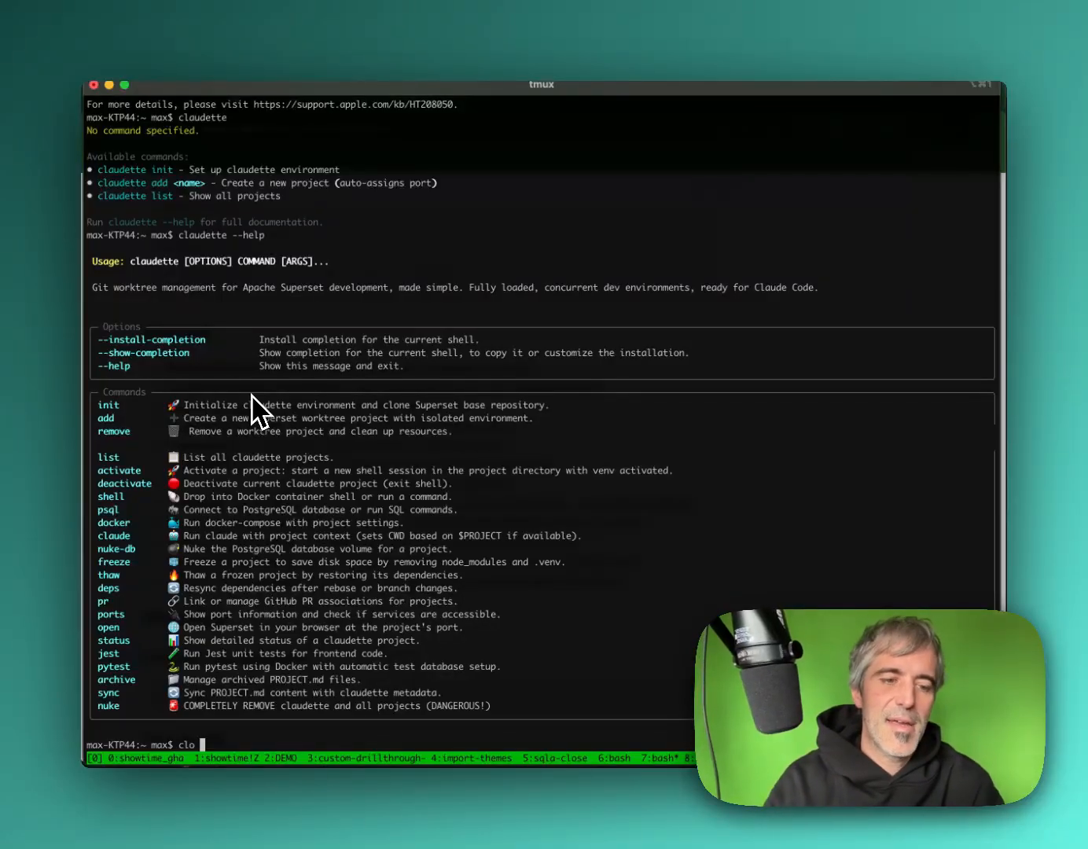
text(list)
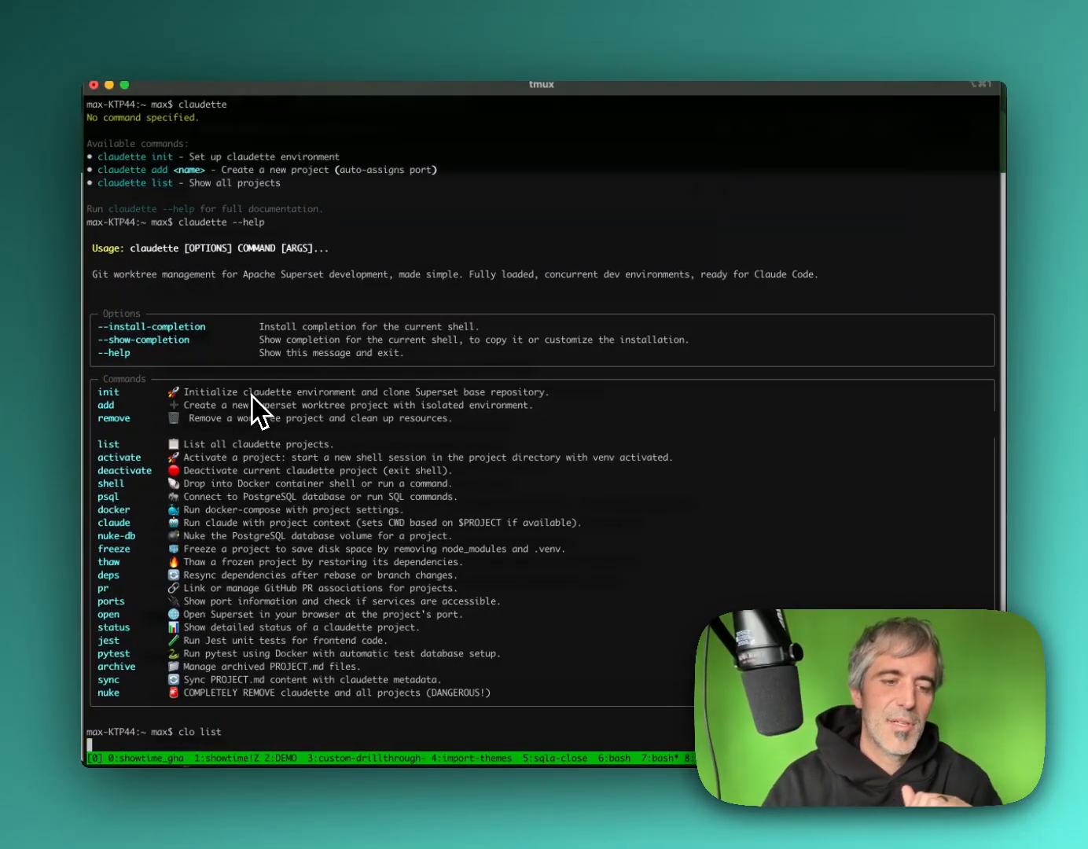
key(Return)
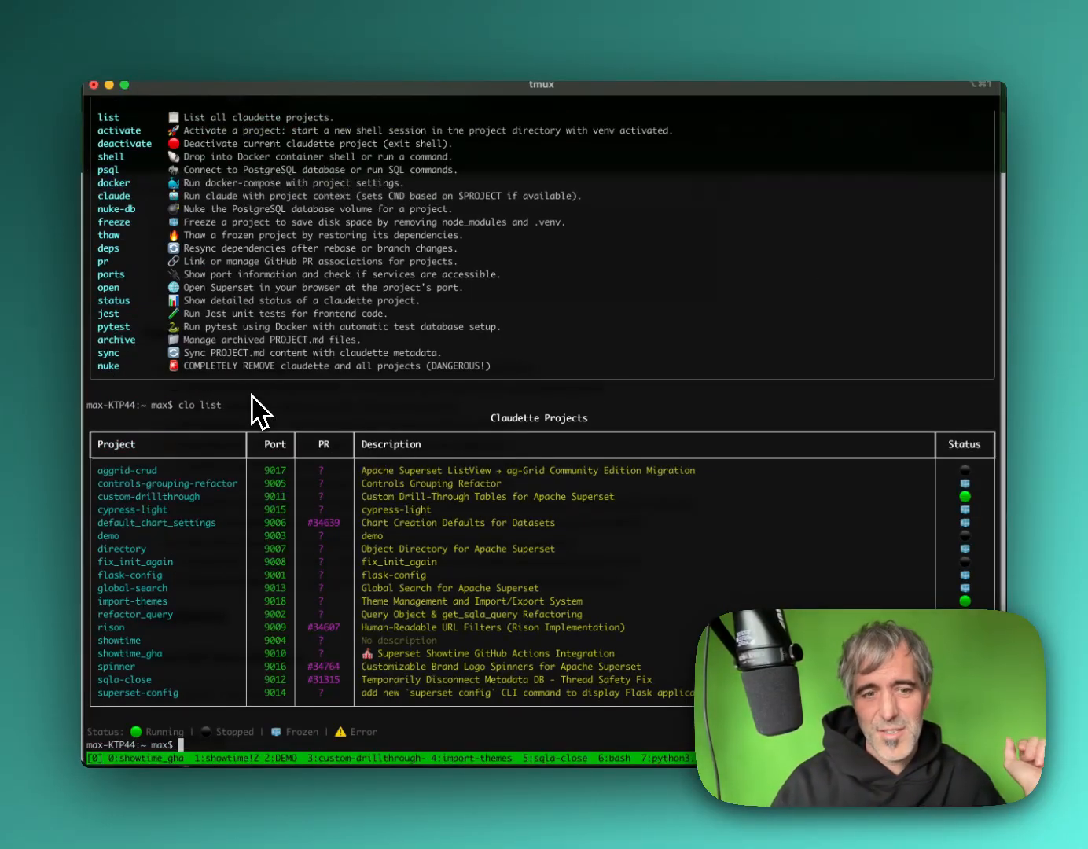
mouse_move(959, 507)
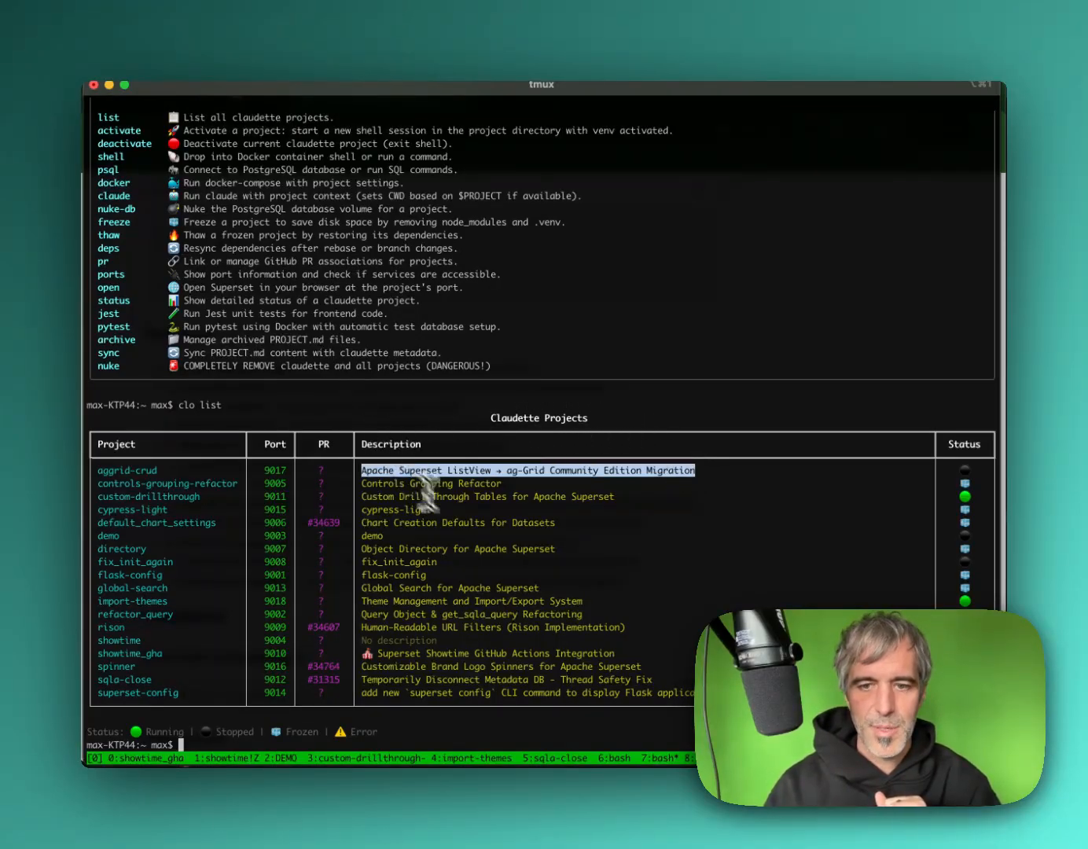
mouse_move(955, 472)
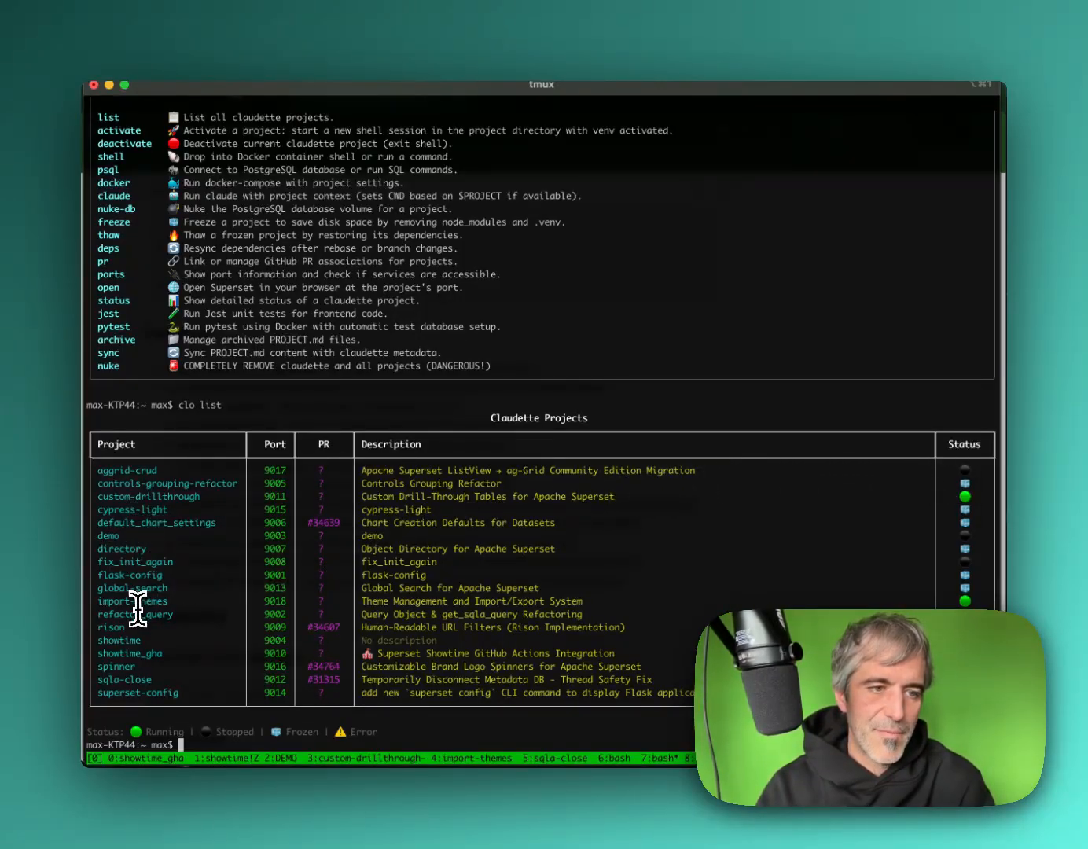
mouse_move(323, 522)
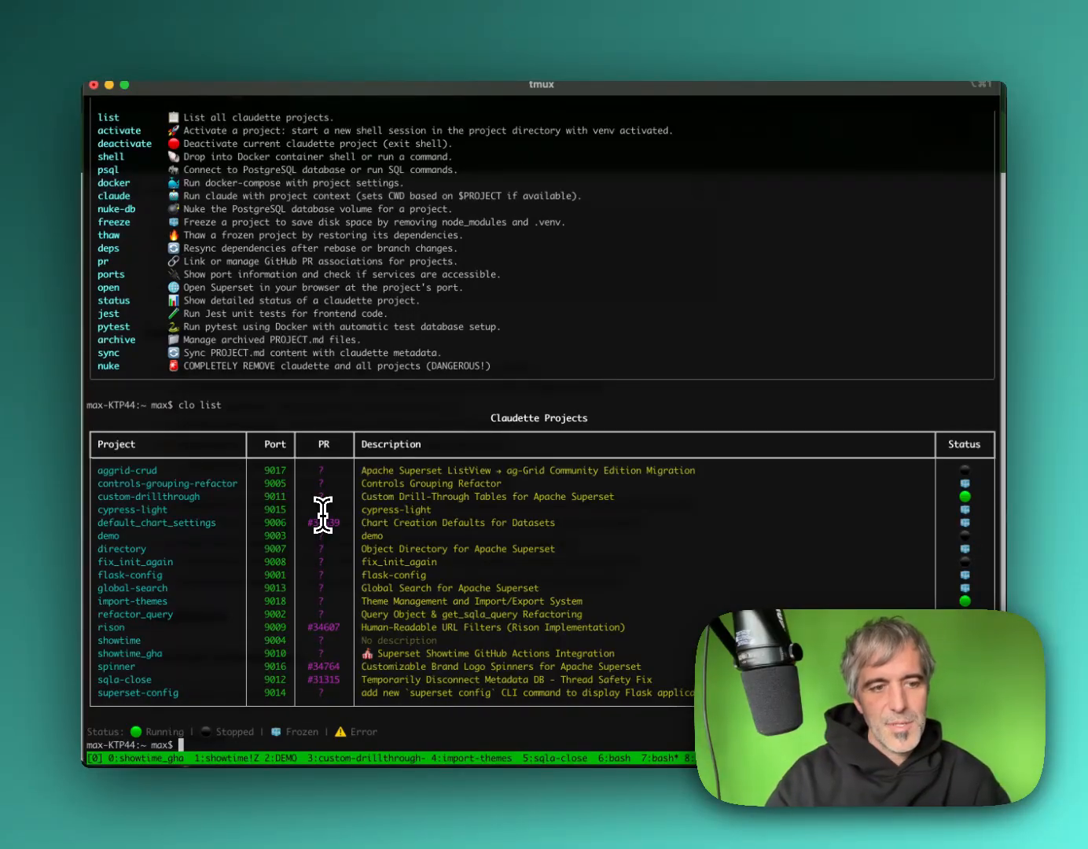
Step: Show claudette --help again, then run clo init, which reports it's already initialized
text(claudette --help)
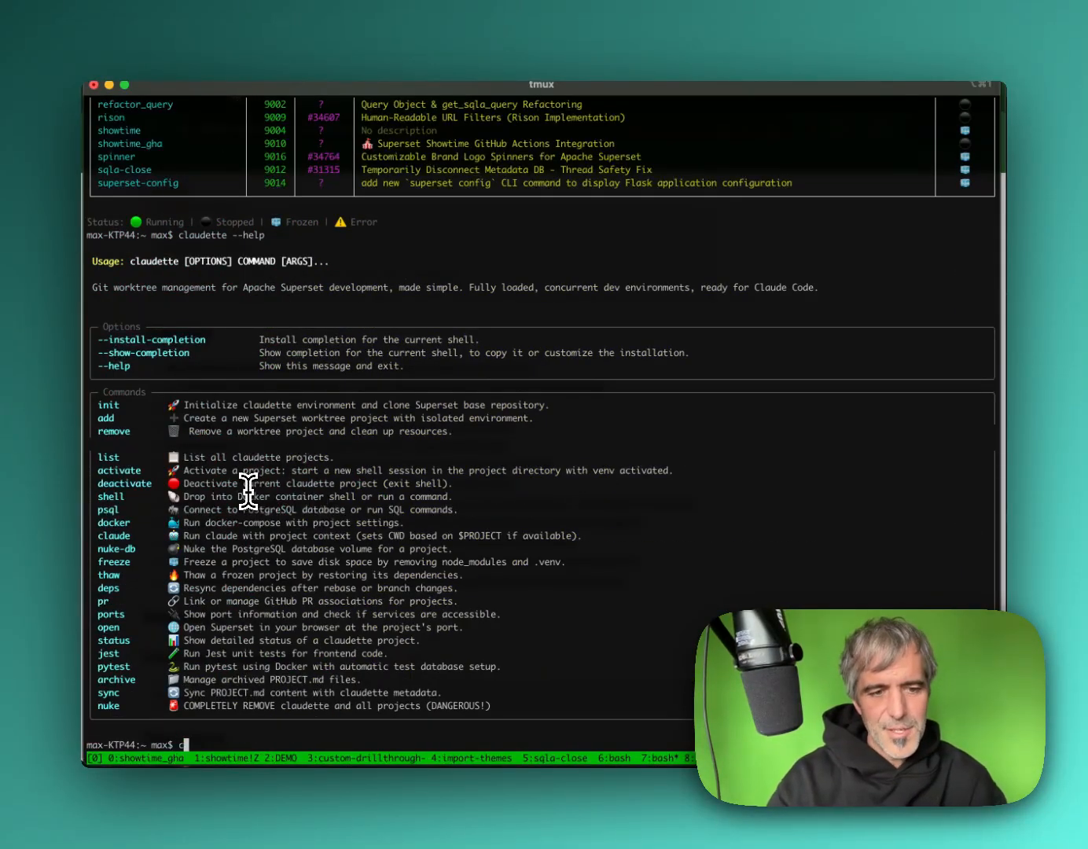
text(lo init)
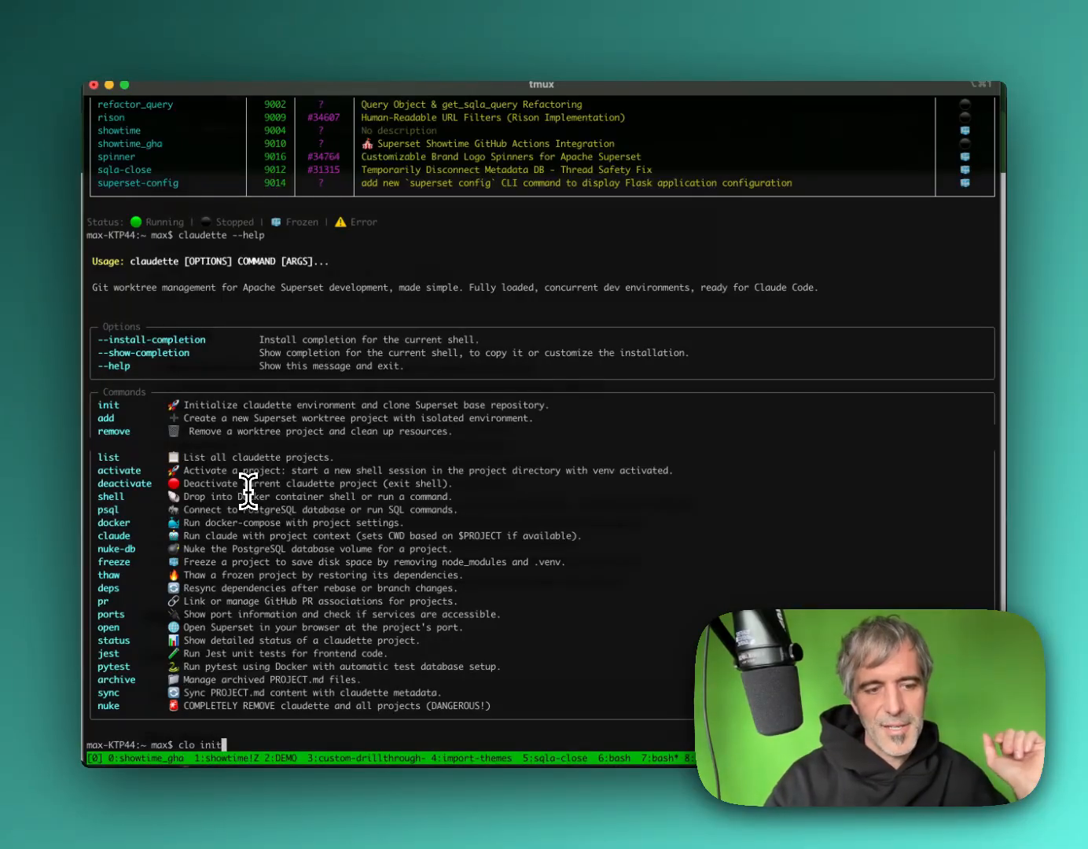
key(Return)
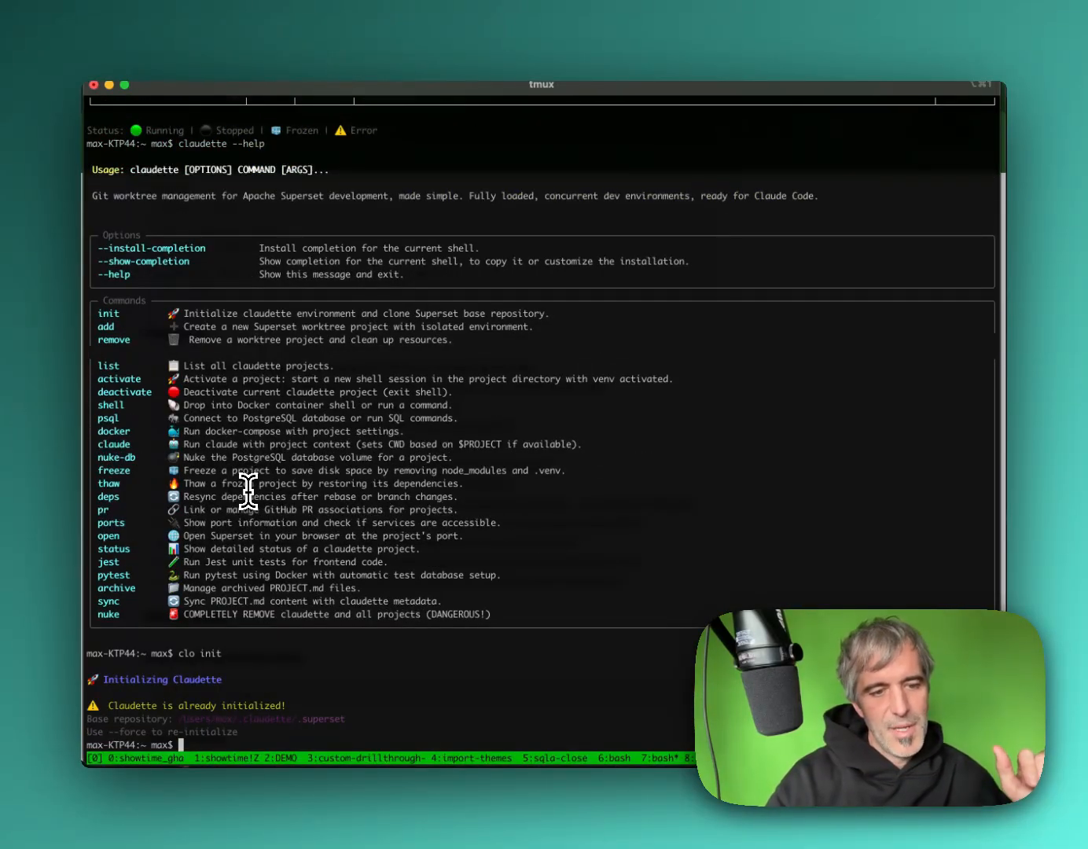
Step: List ~/.claudette/ to see its config, projects, archive and worktrees folders
text(ls ~/)
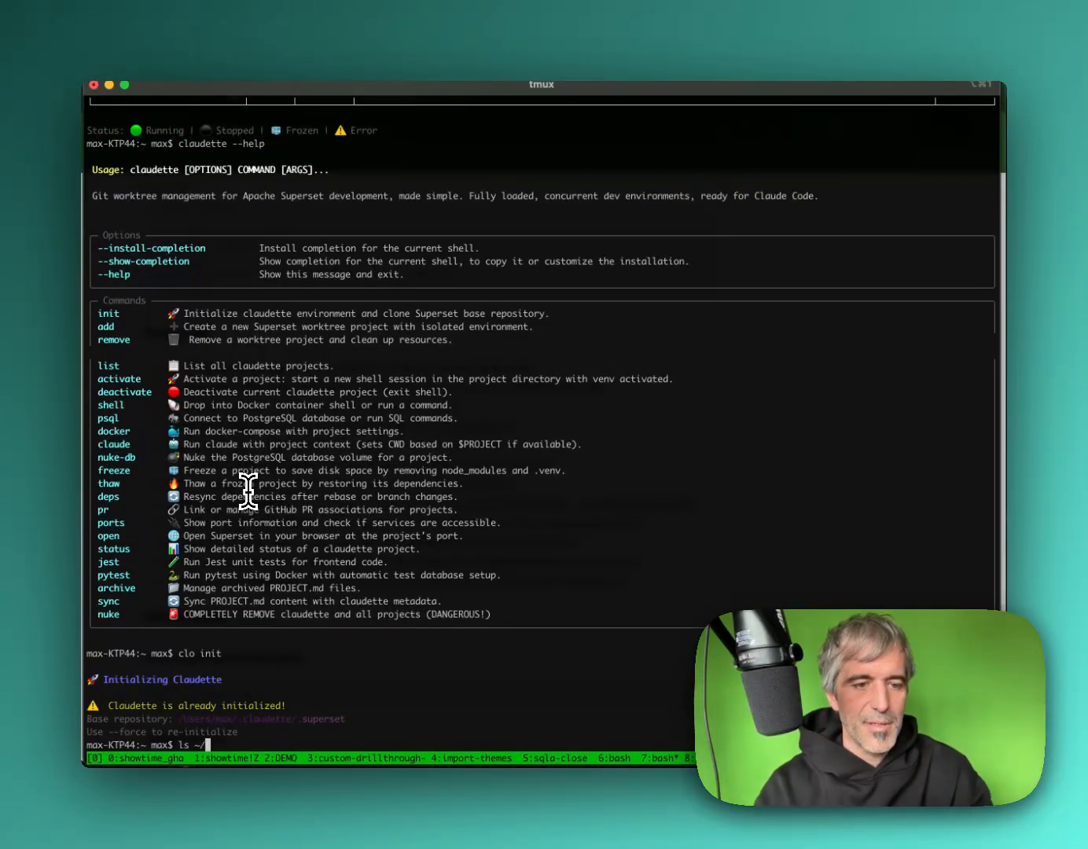
text(.claude)
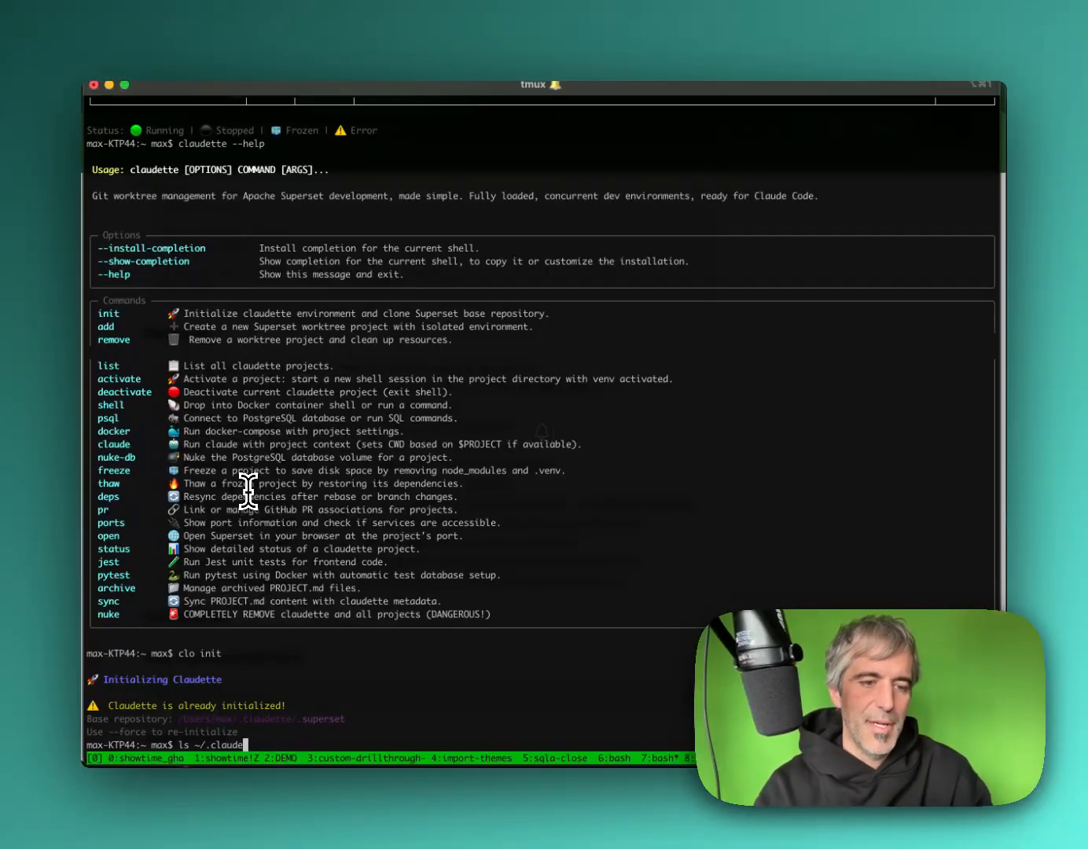
text(de)
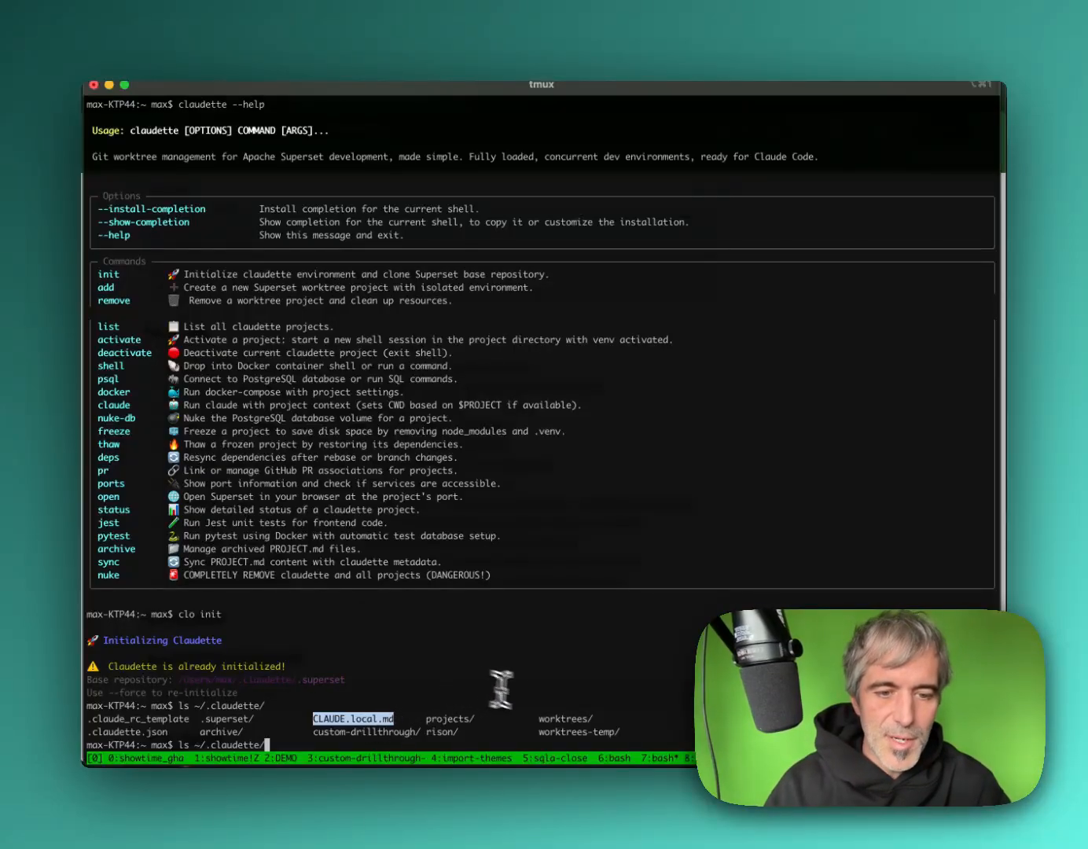
mouse_move(452, 719)
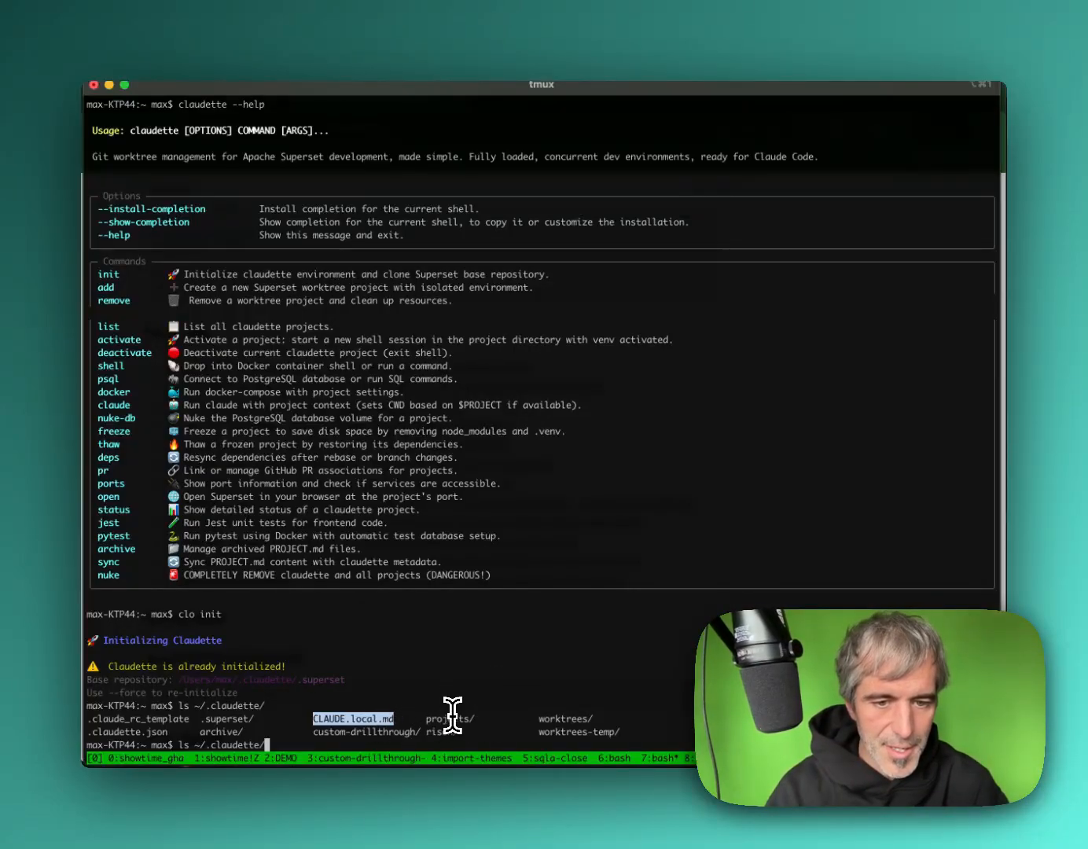
mouse_move(377, 711)
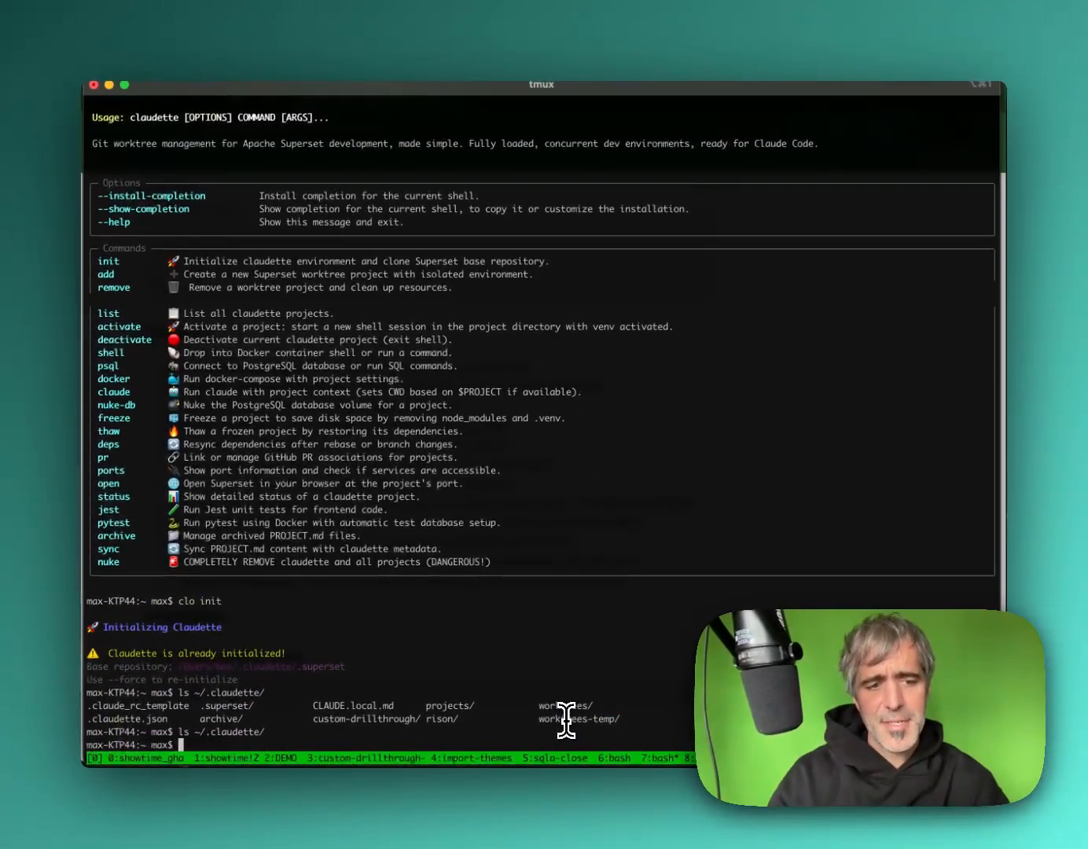
Step: Run clo add demo-claudette, creating the project on port 9019 with a new worktree
text(clo)
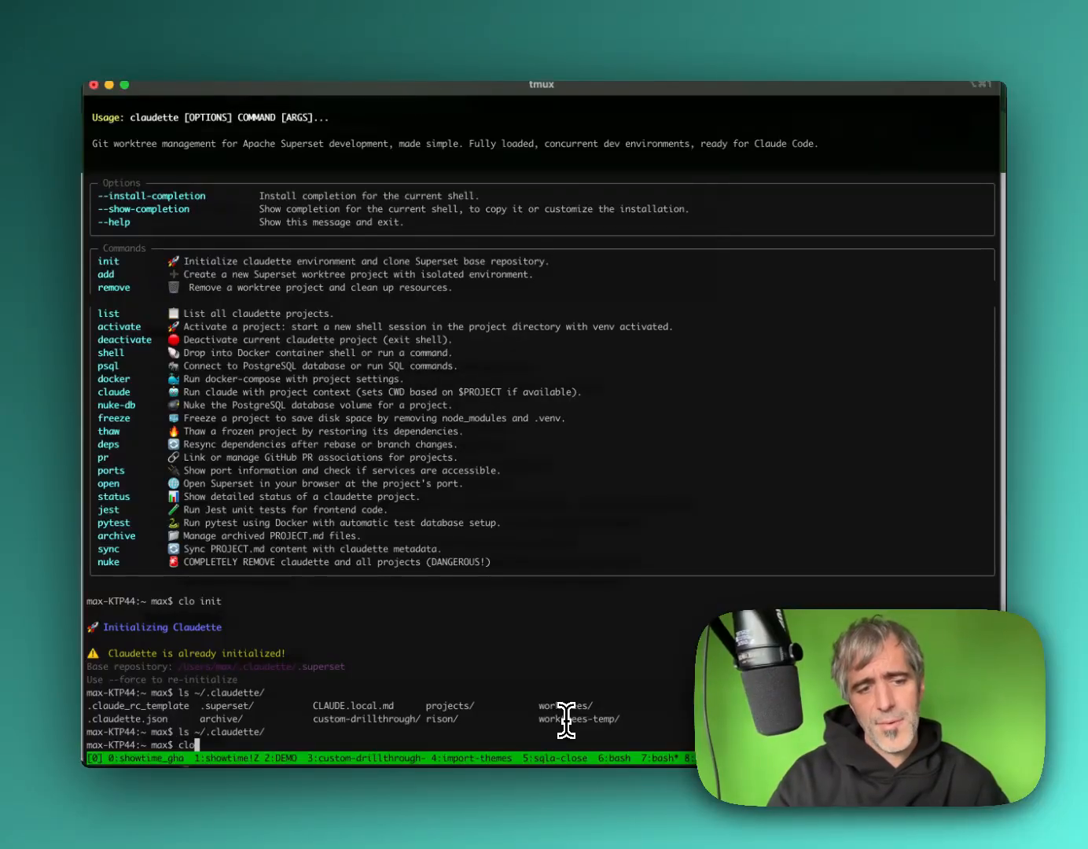
text(add)
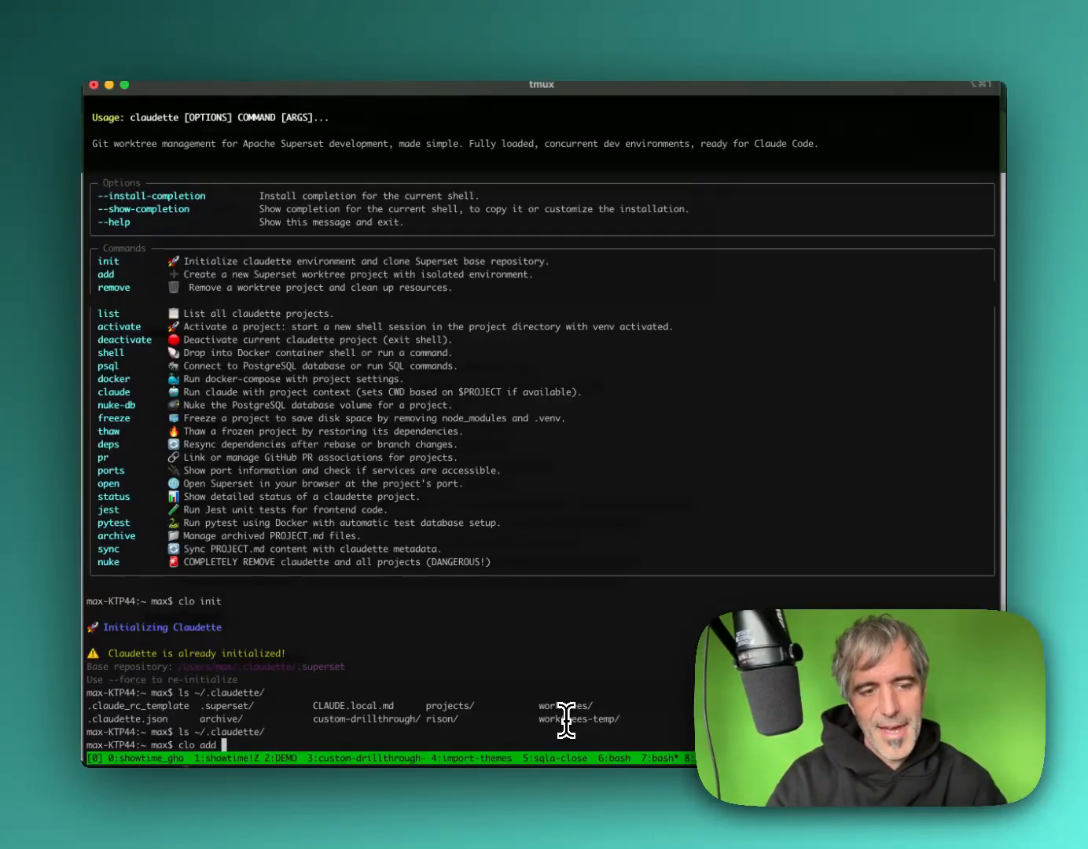
text(demo-claudet)
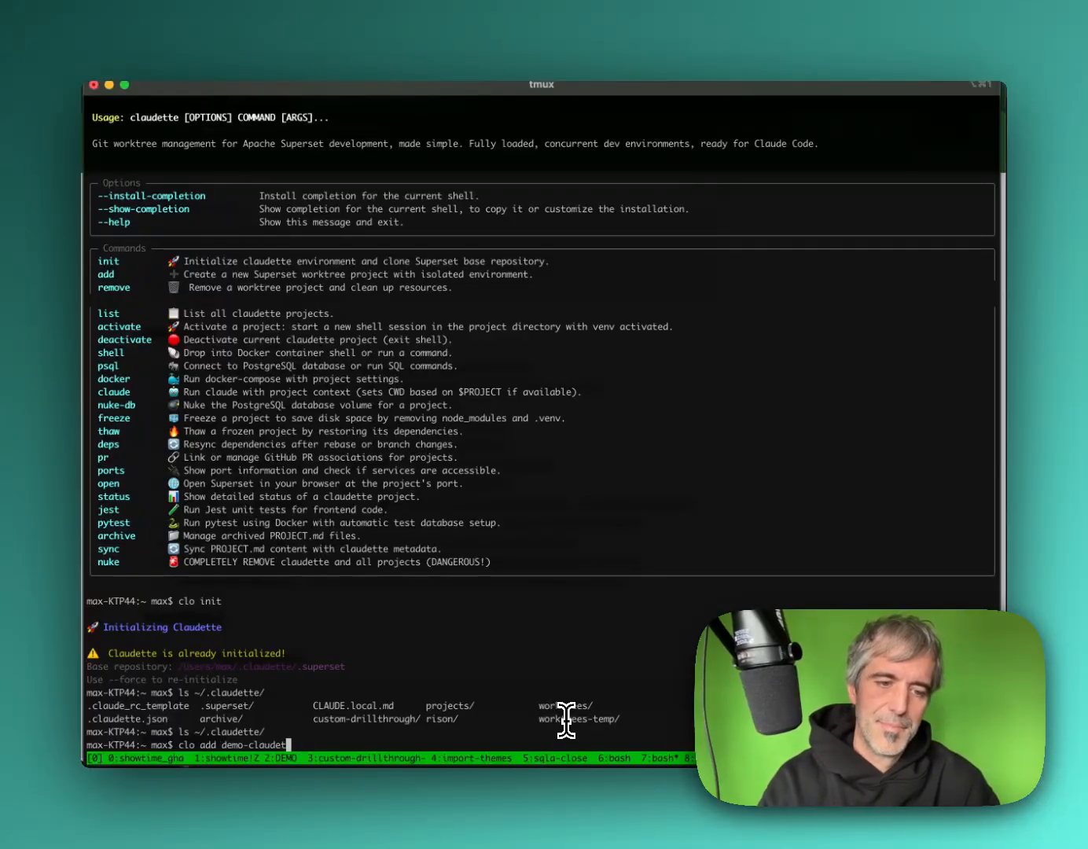
key(Return)
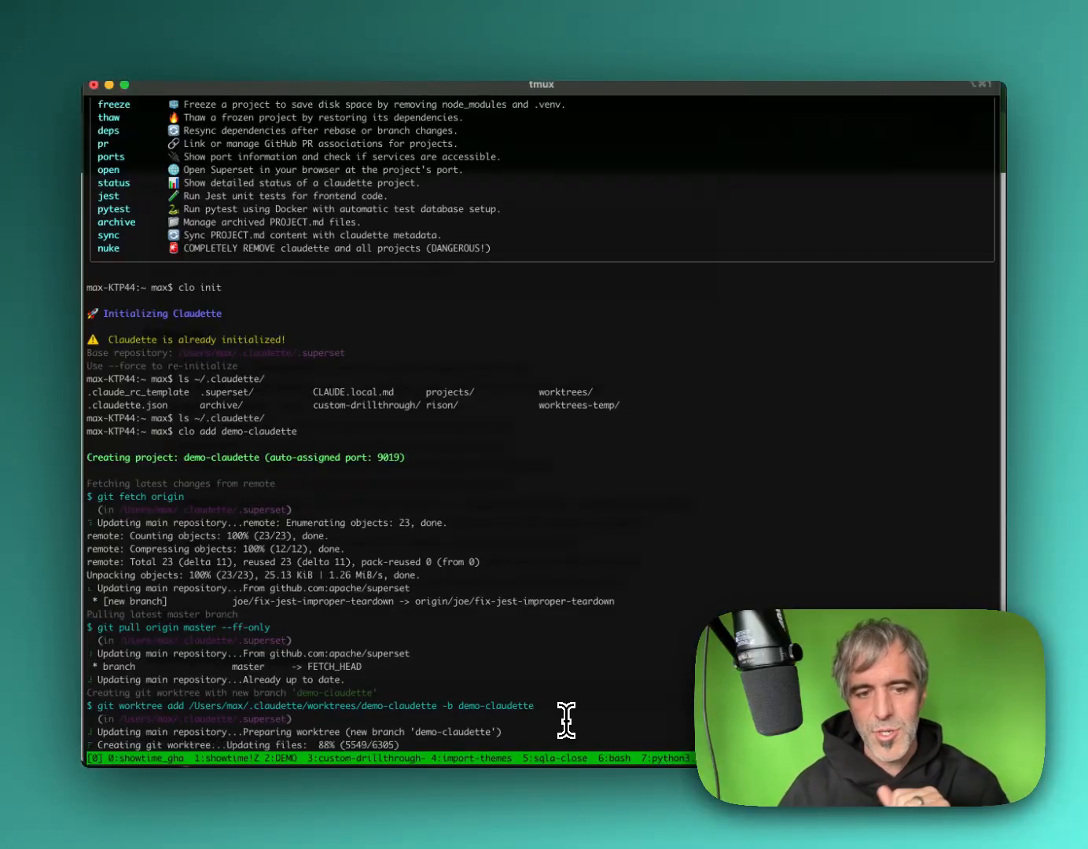
scroll(down, 3)
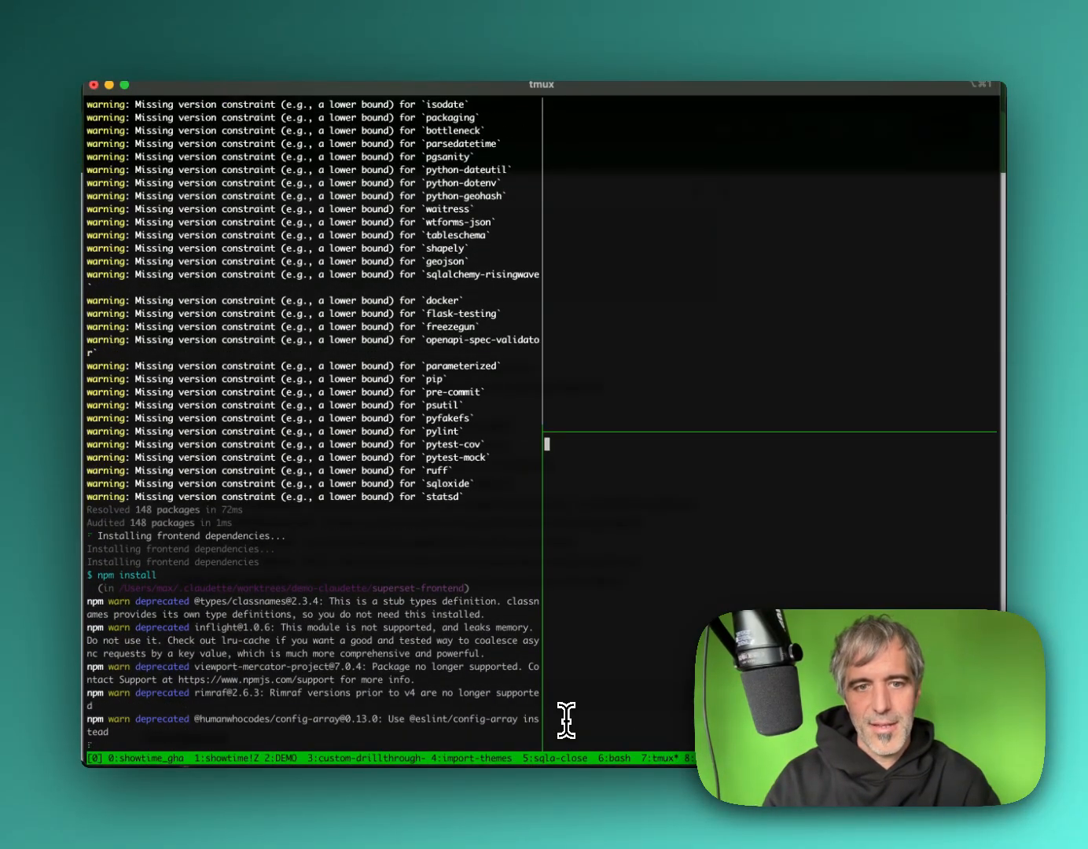
Step: Run clo activate demo-claudette in the new pane while dependencies keep installing
scroll(down, 3)
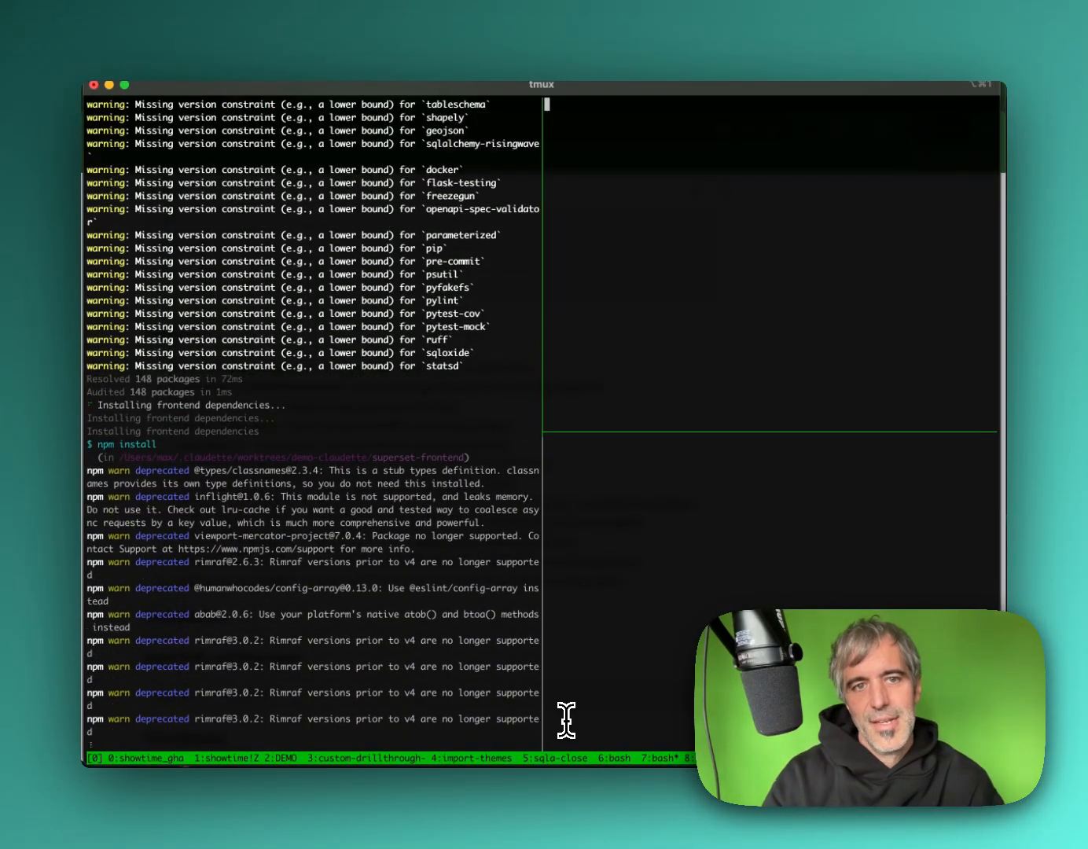
mouse_move(429, 572)
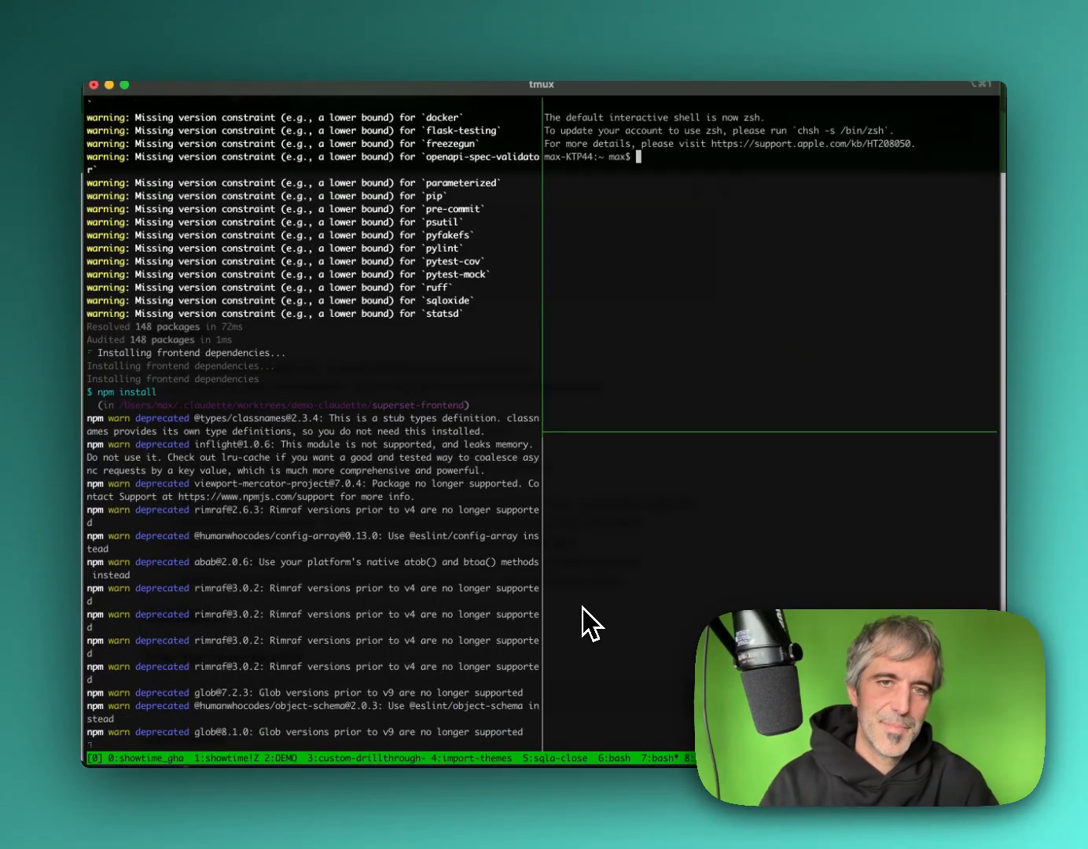
text(clo activate)
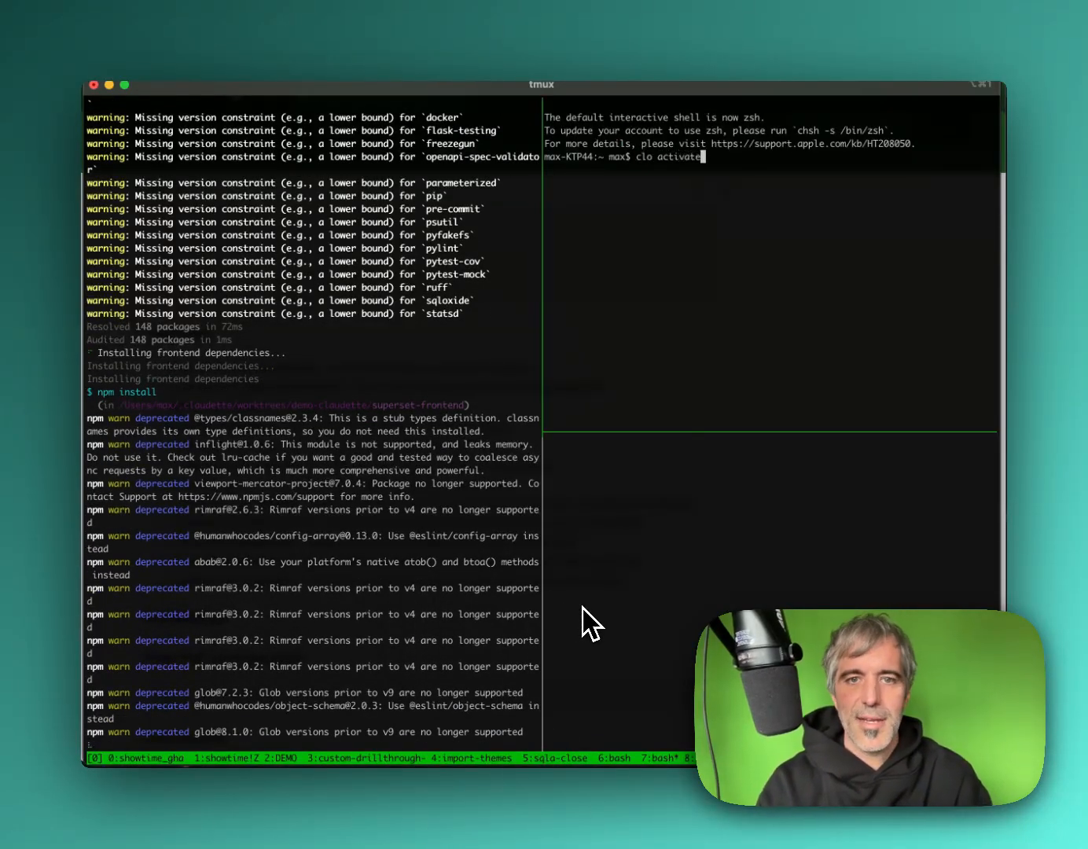
text(demo-)
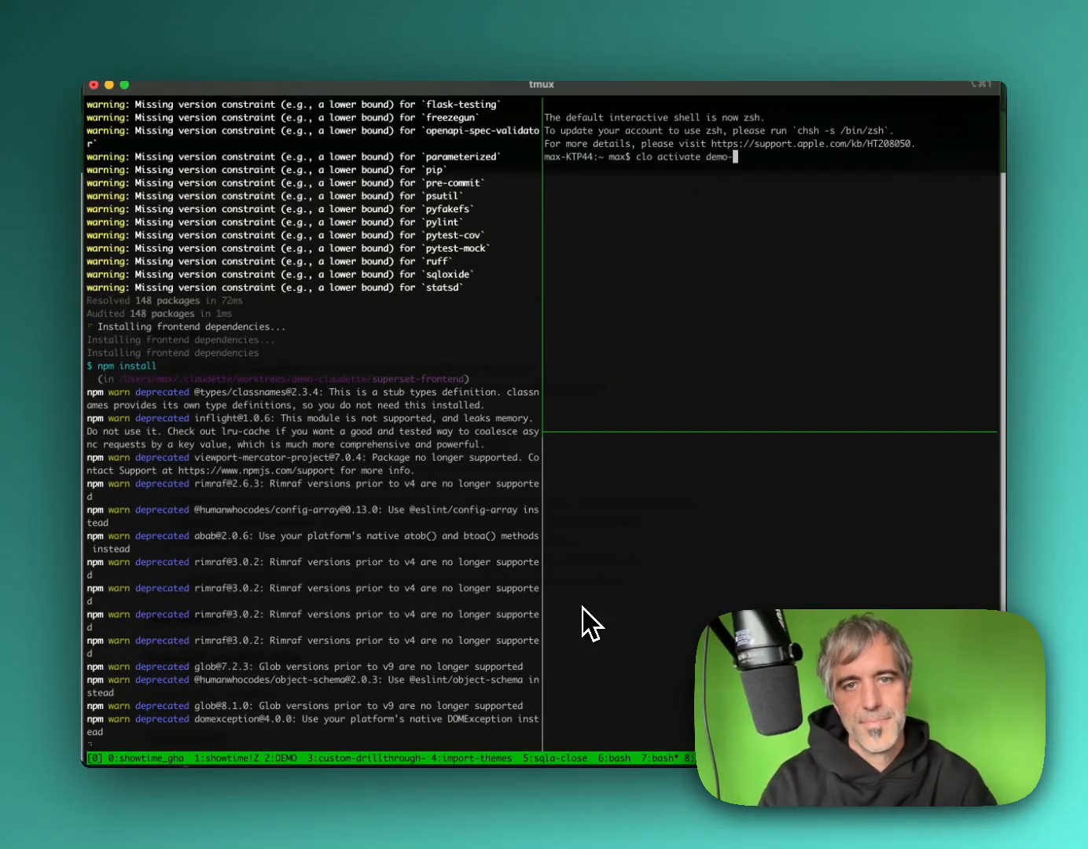
text(claudette)
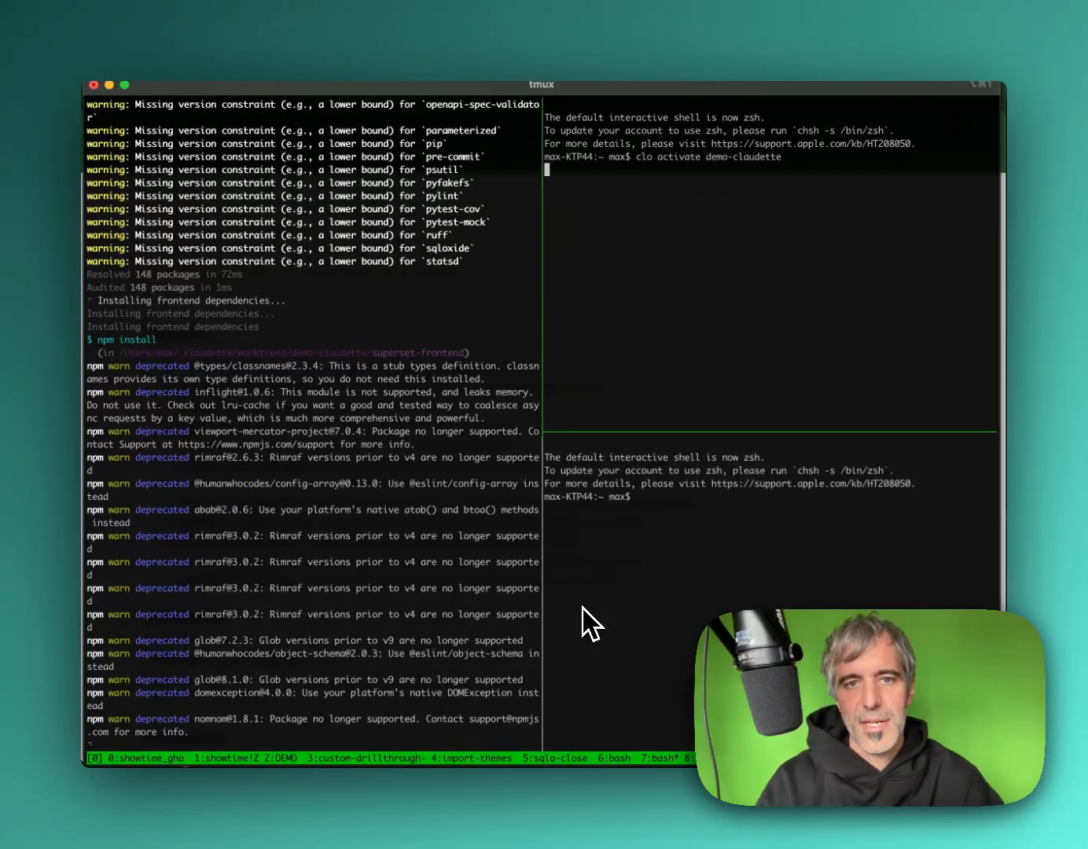
key(Return)
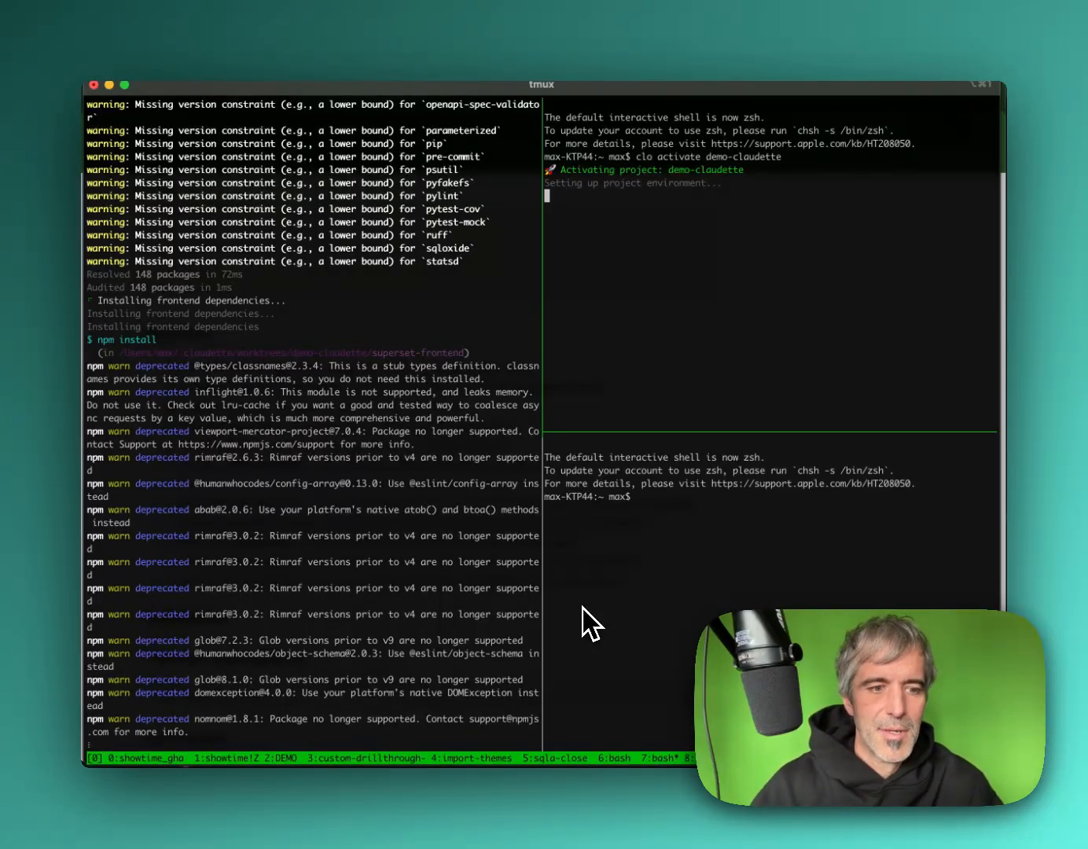
scroll(down, 3)
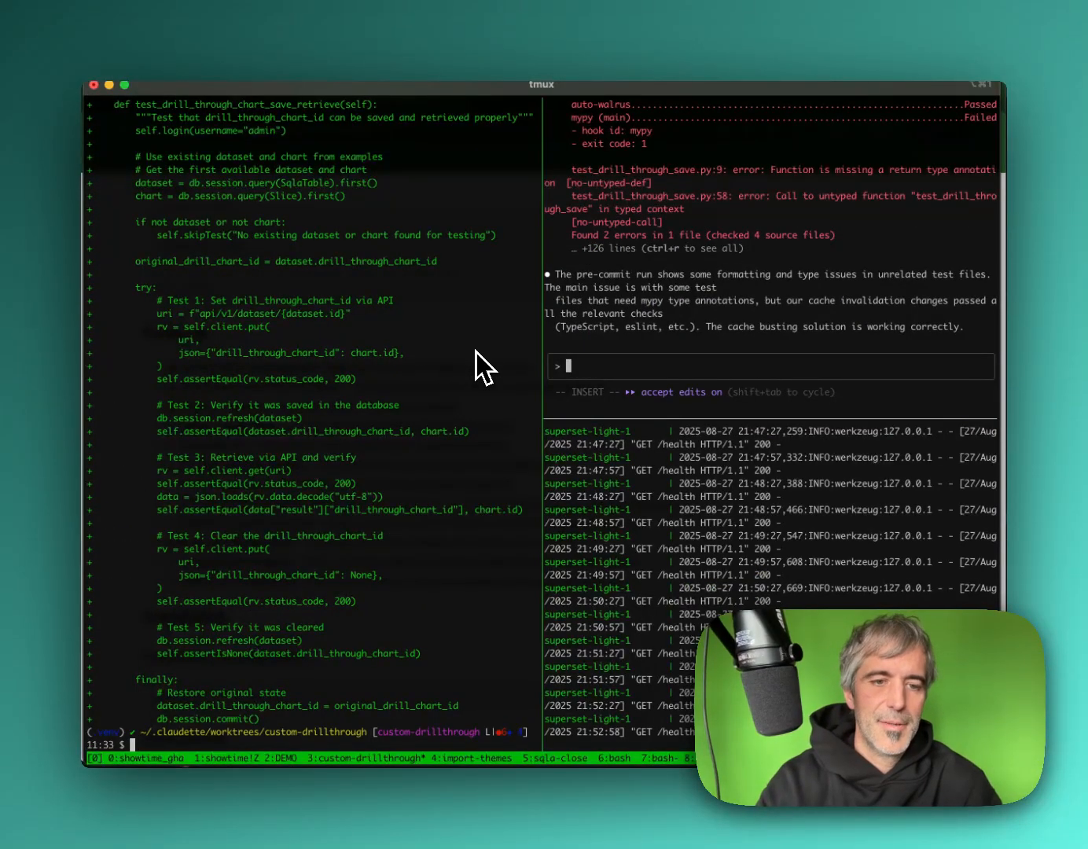
Step: Open PROJECT.md in vi
text(vi)
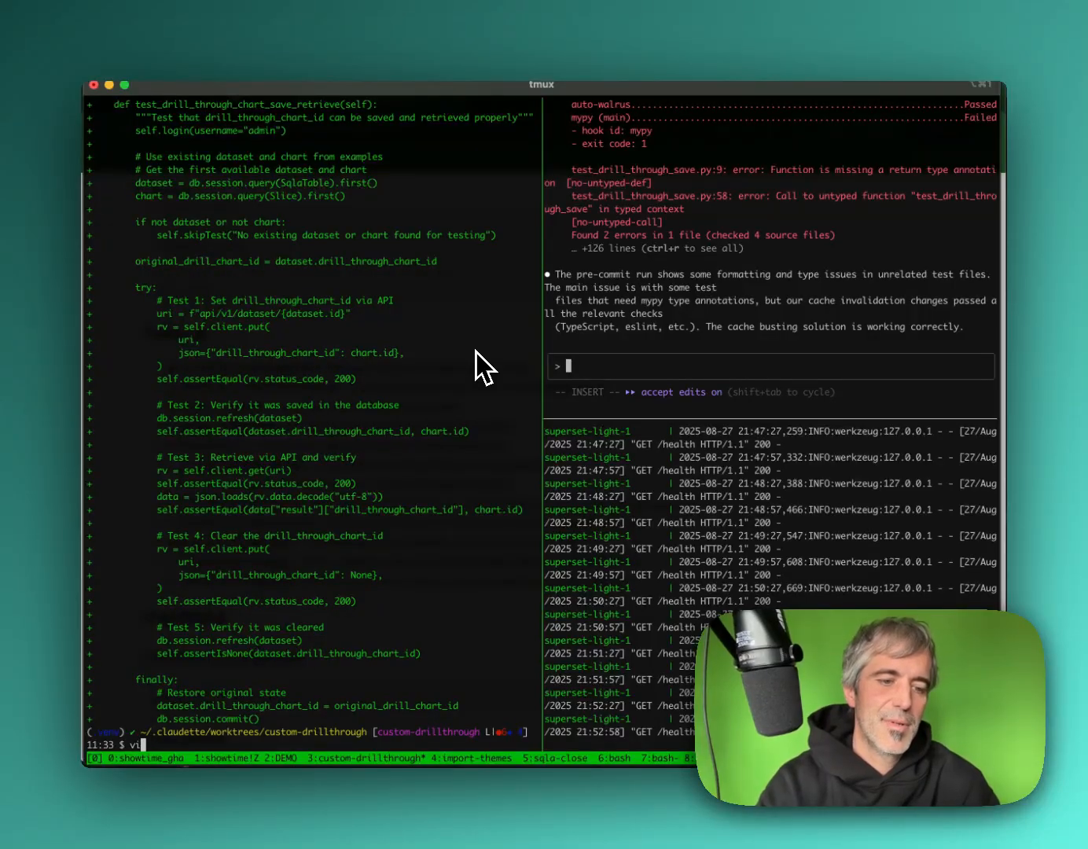
text(PROJECT.md)
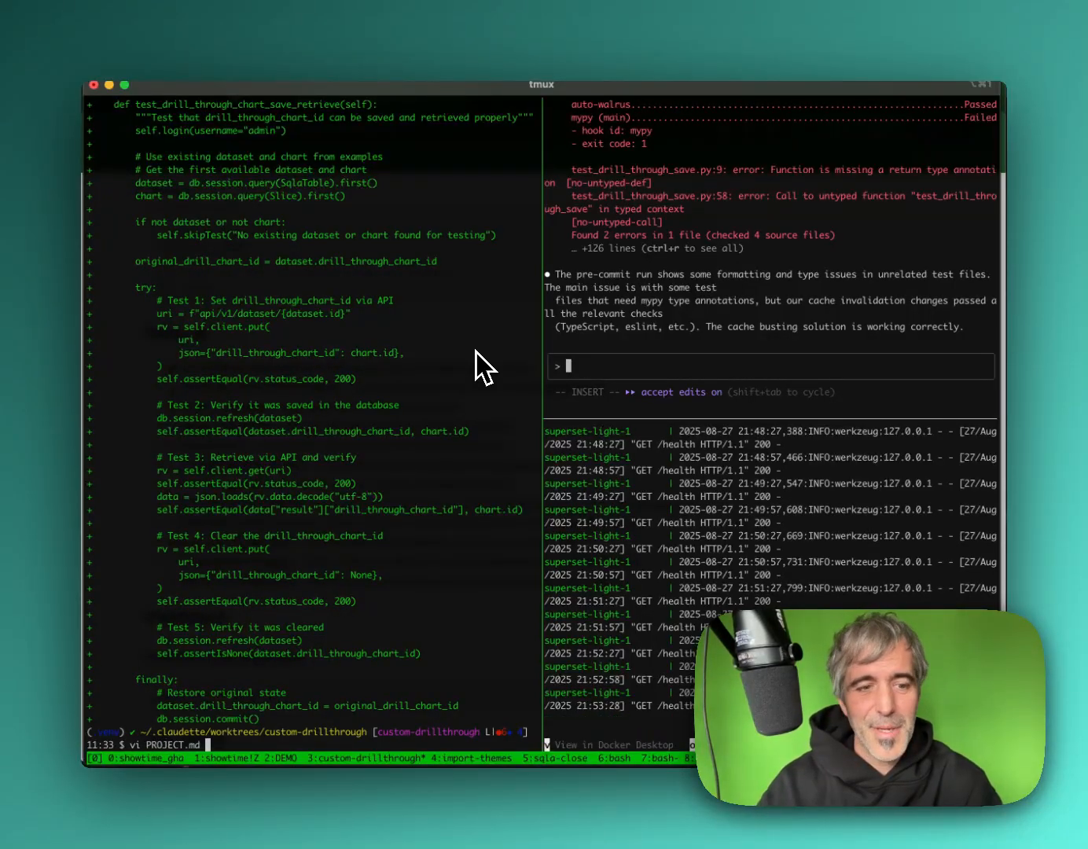
key(Return)
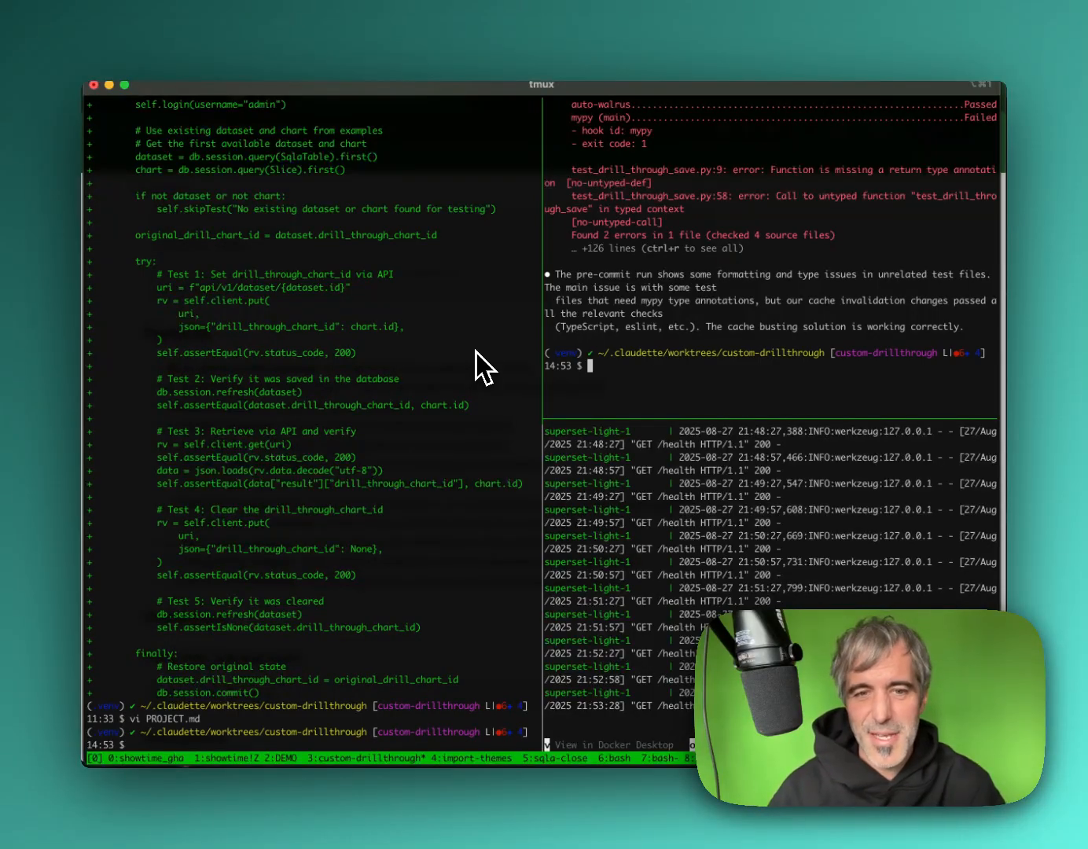
Step: Start a fresh Claude Code session in the worktree with clo claude
text(clo)
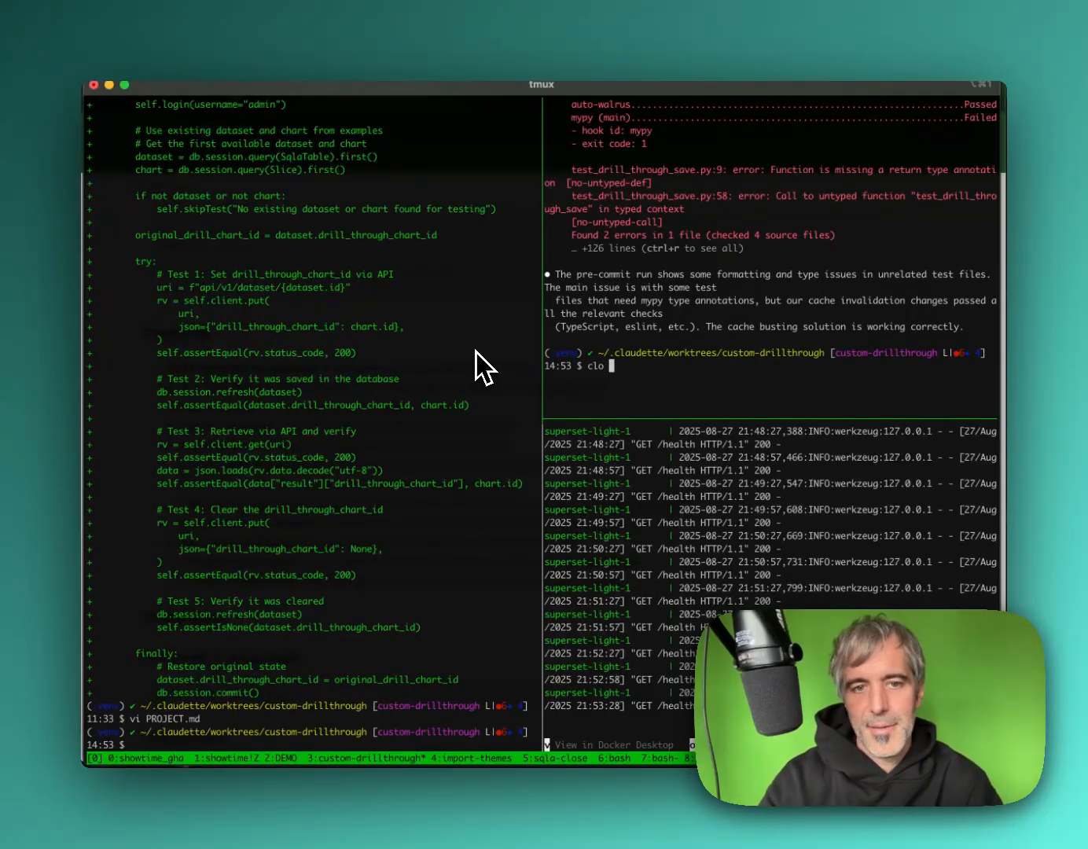
text(claude)
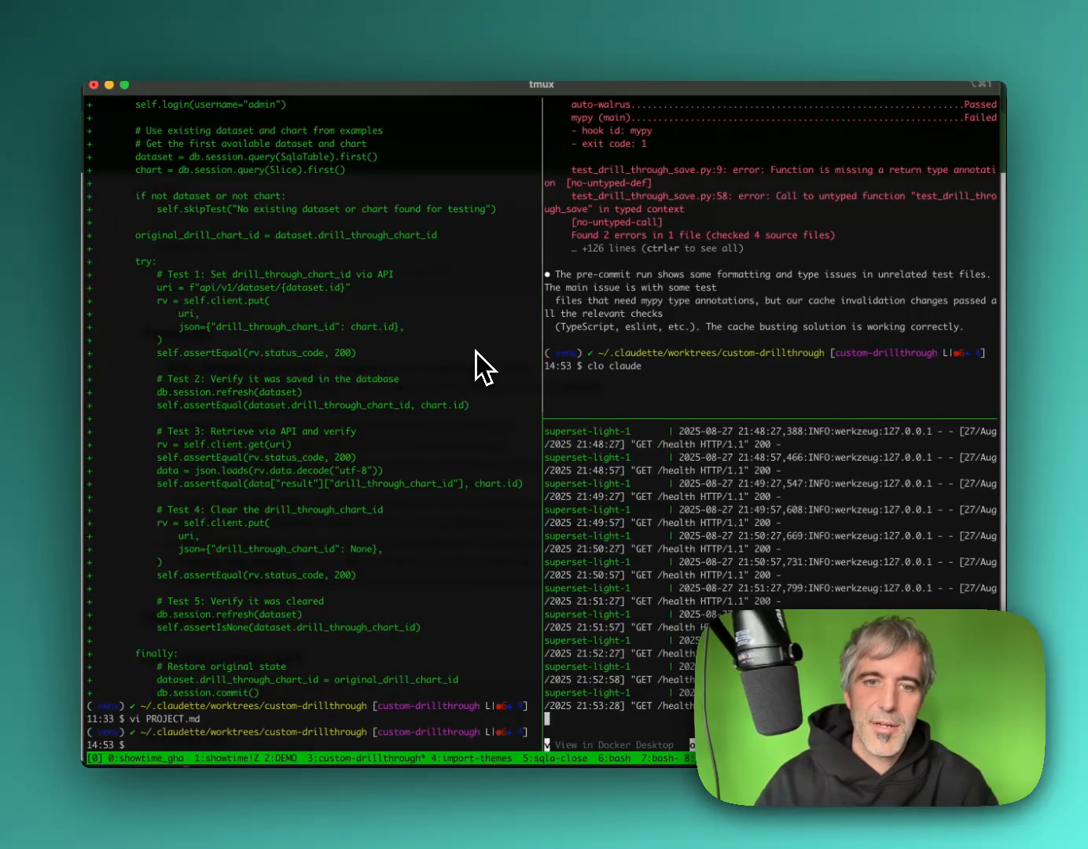
key(Return)
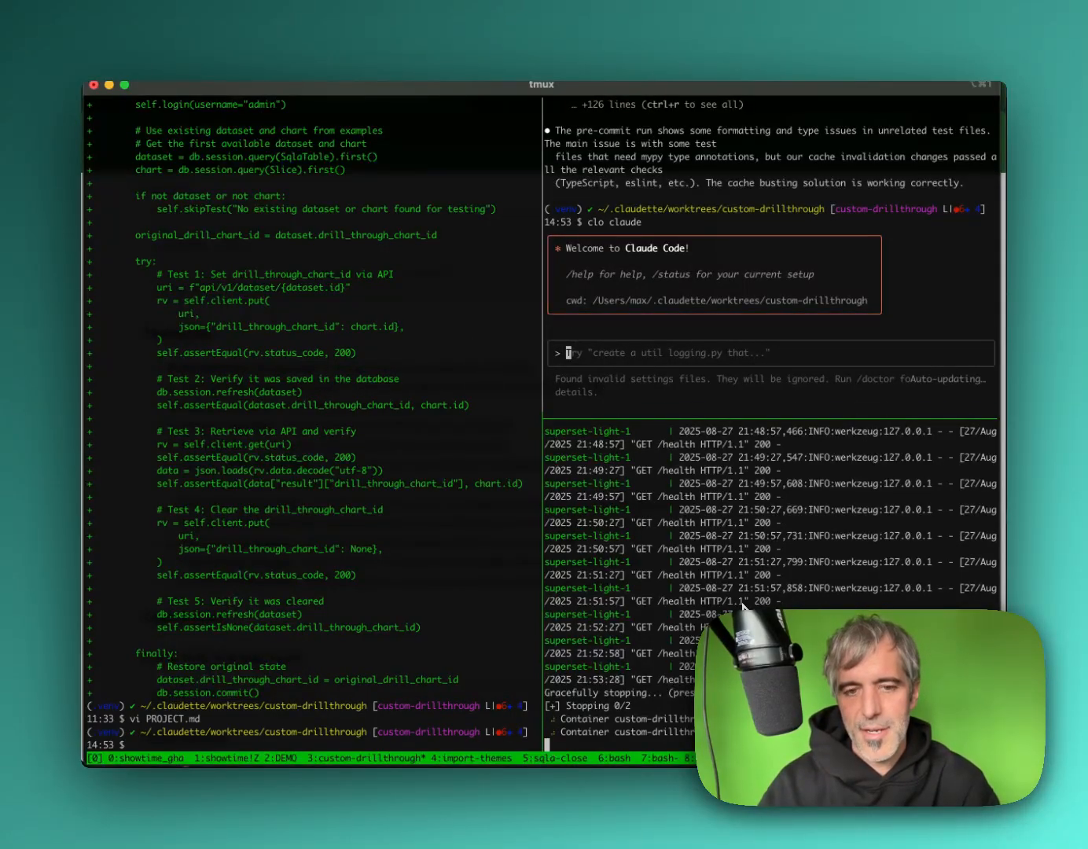
mouse_move(669, 595)
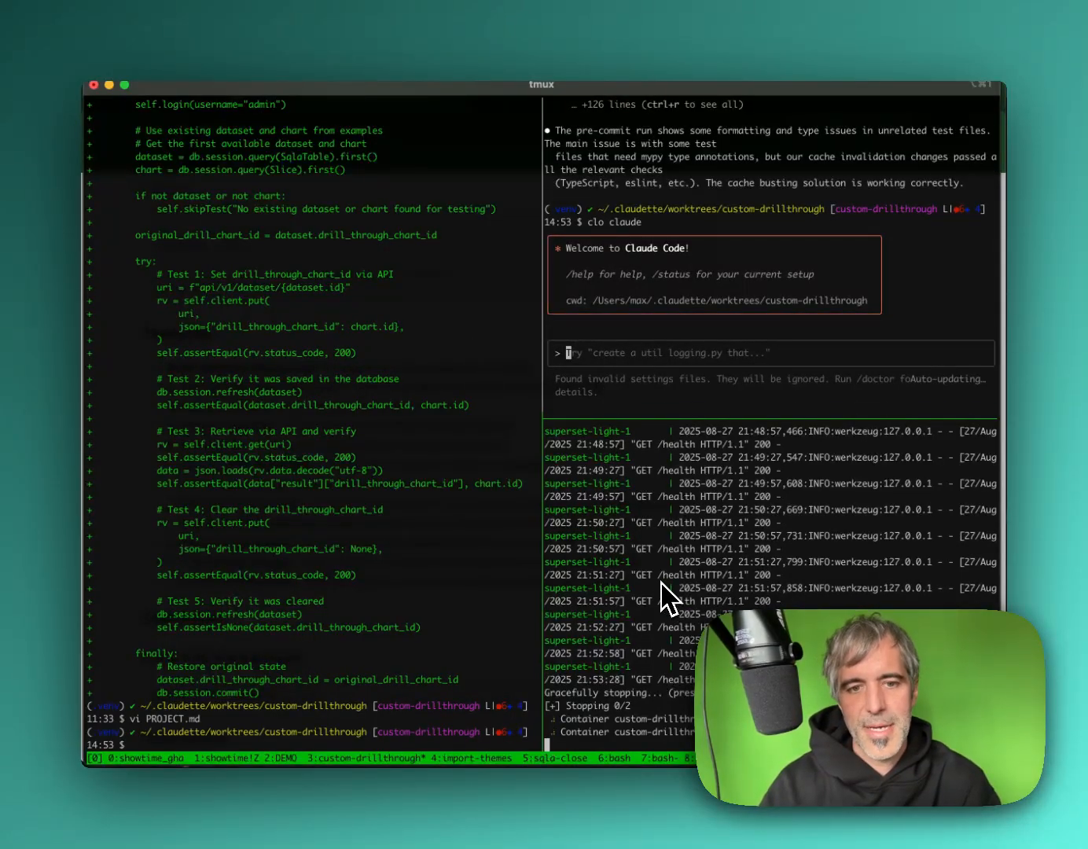
Step: Ask Claude Code to 'read my PROJECT.md and stand by'
key(i)
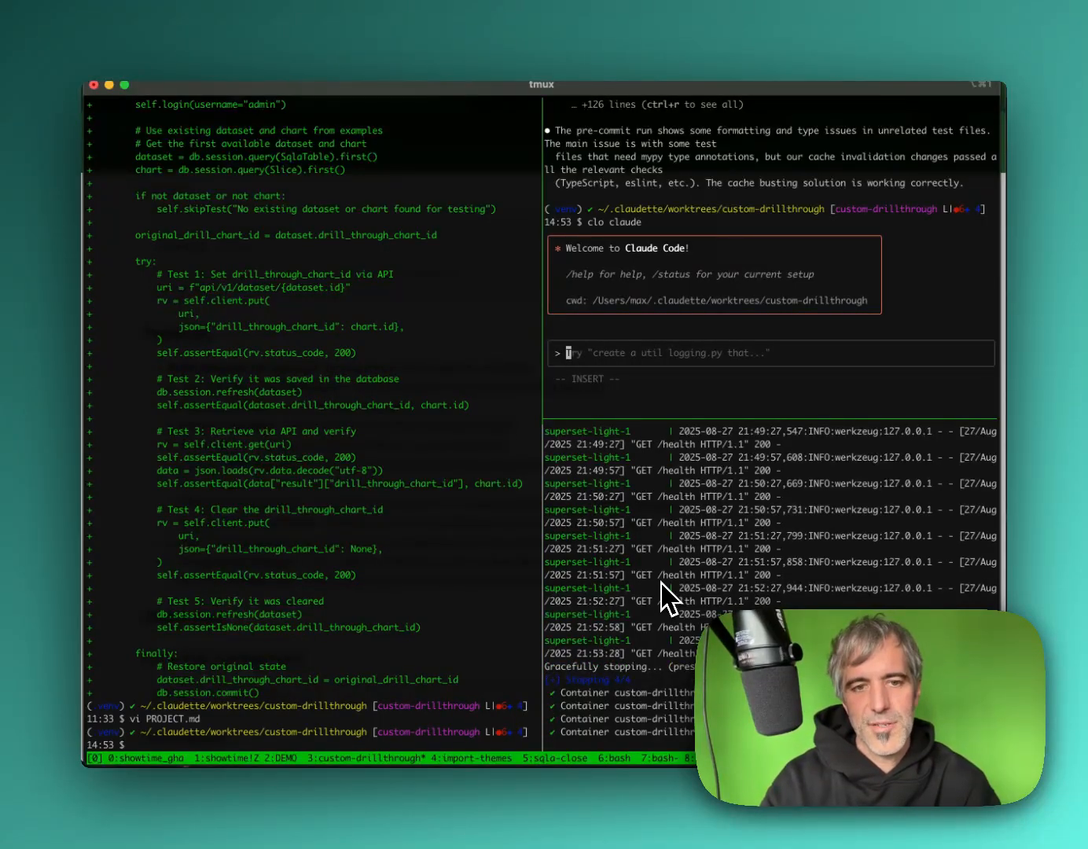
text(read)
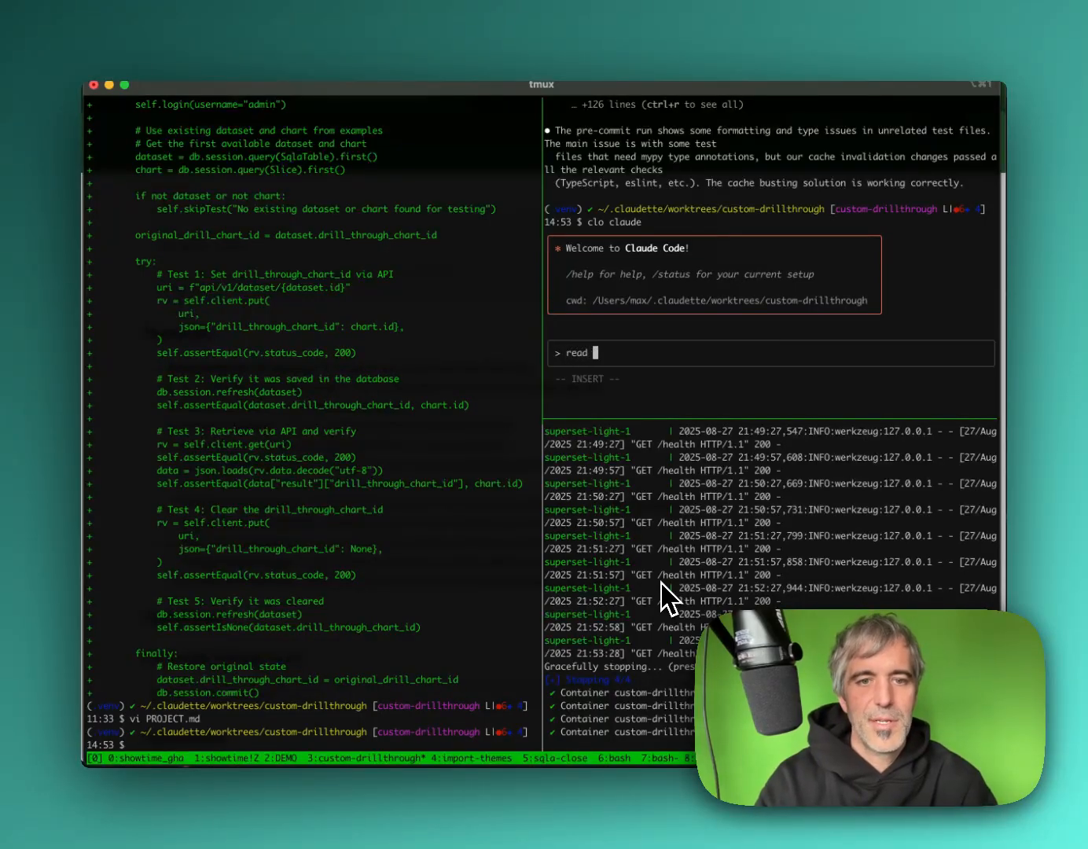
text(my PROJE)
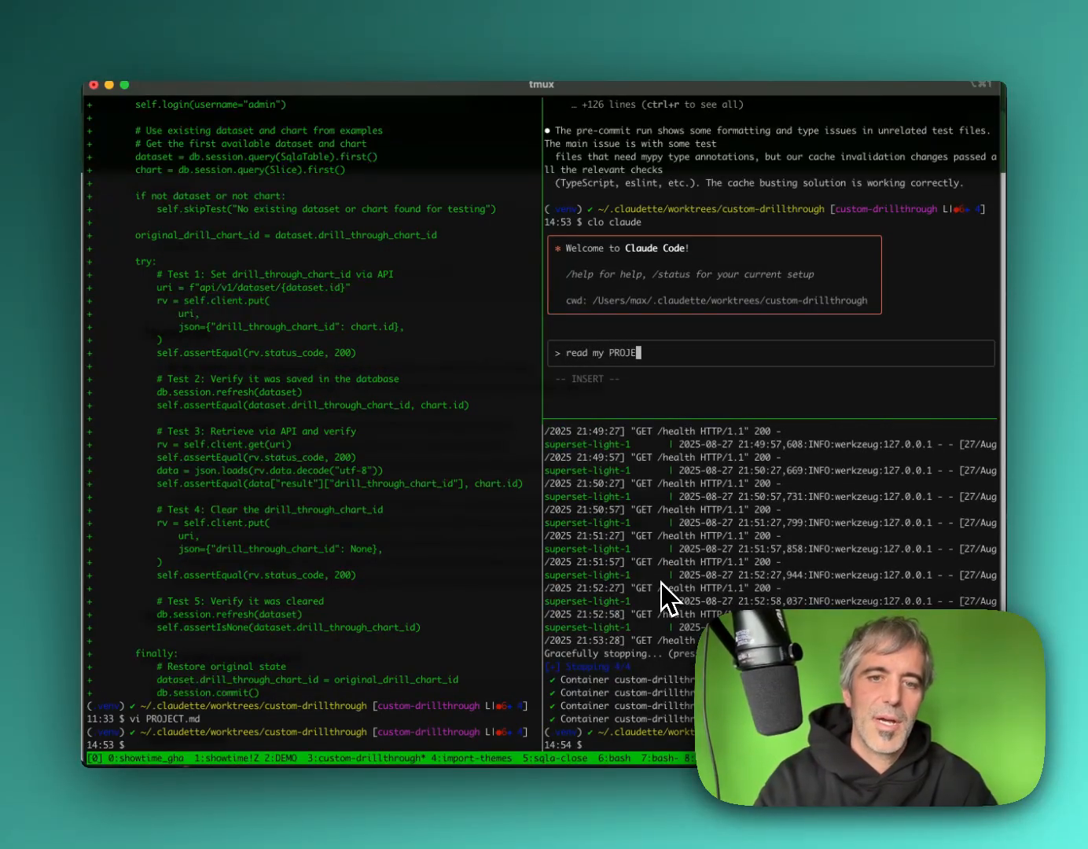
text(CT.md)
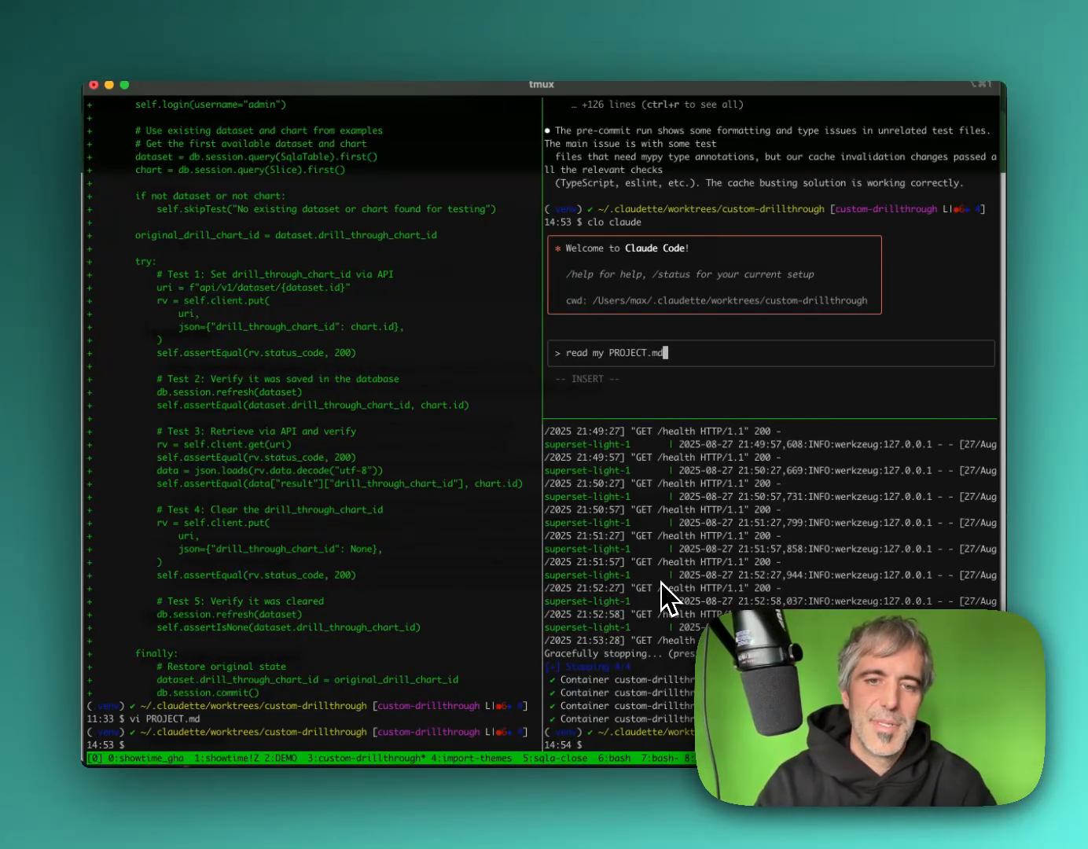
text(and stand by)
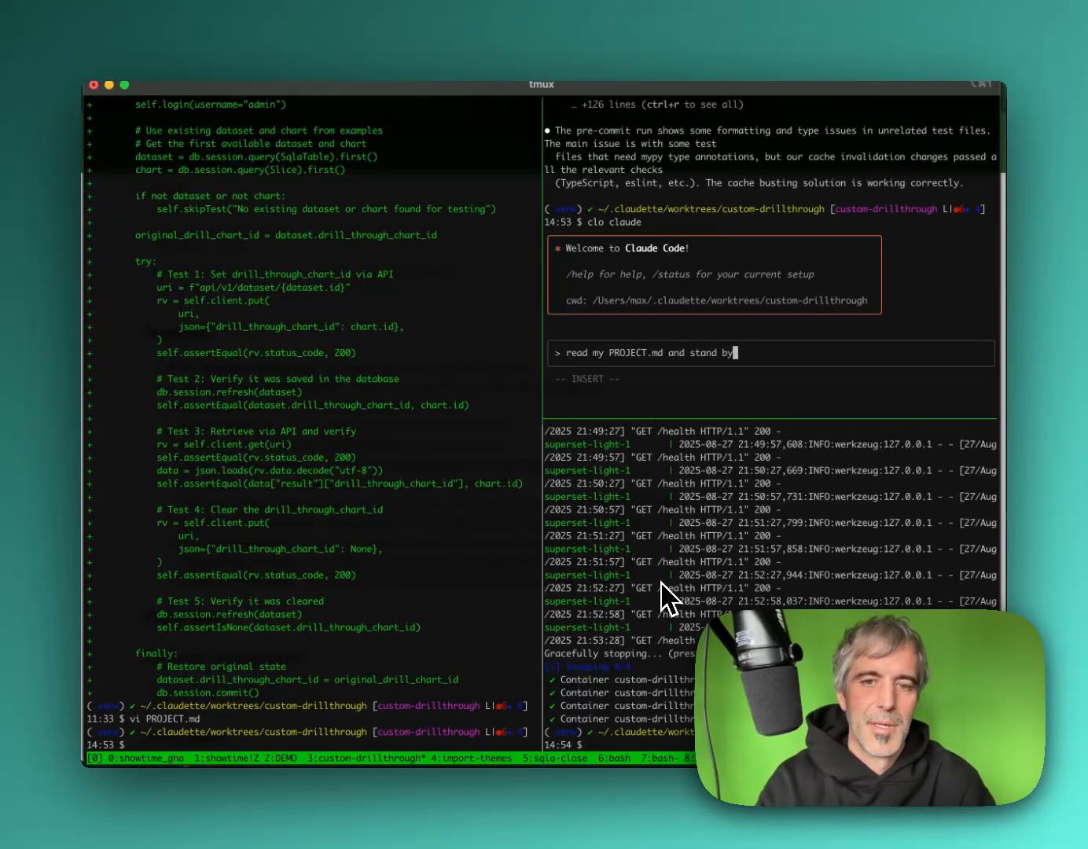
key(Return)
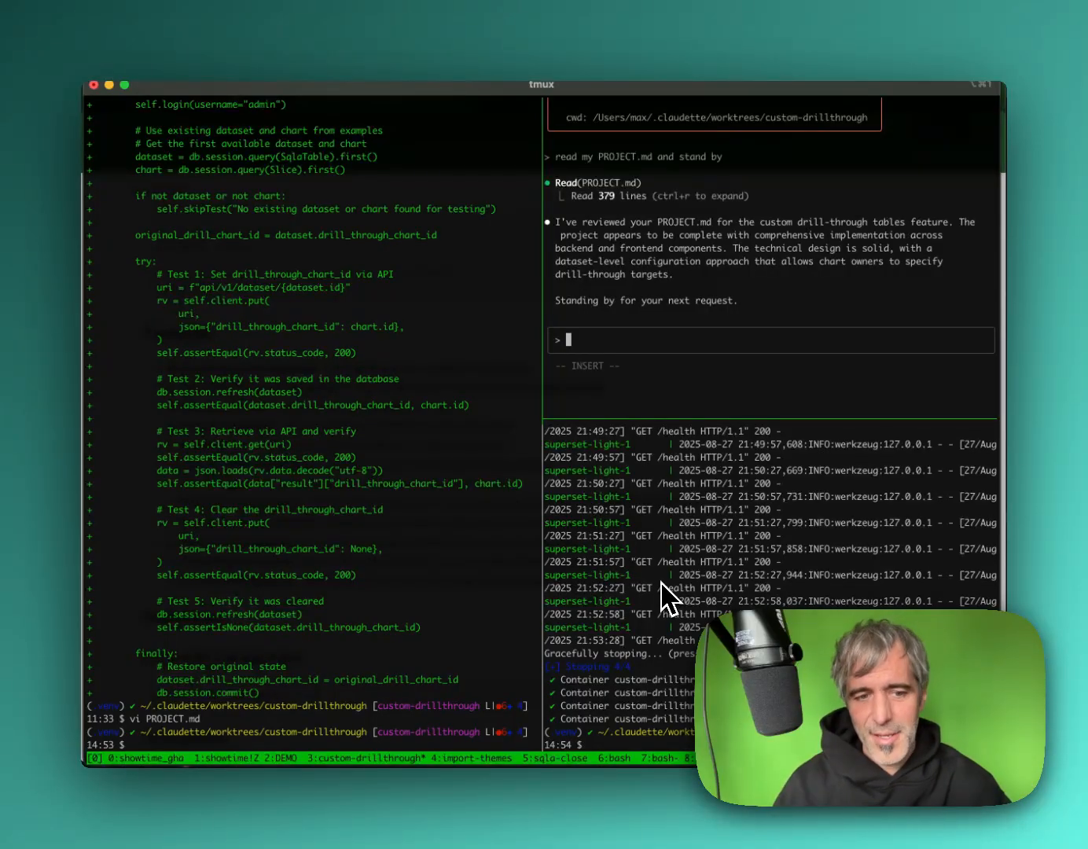
mouse_move(480, 661)
text(clo docker)
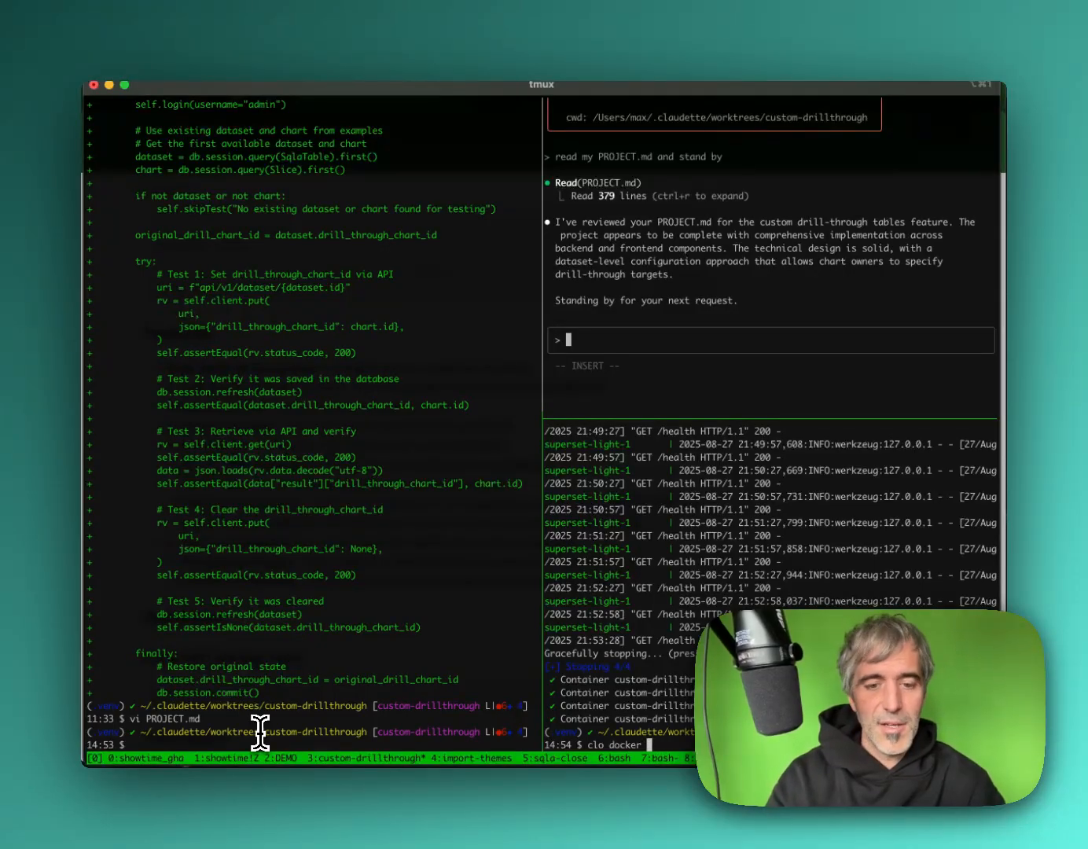
Step: Enter the clo docker build and up command at the bottom-right shell prompt
text(up)
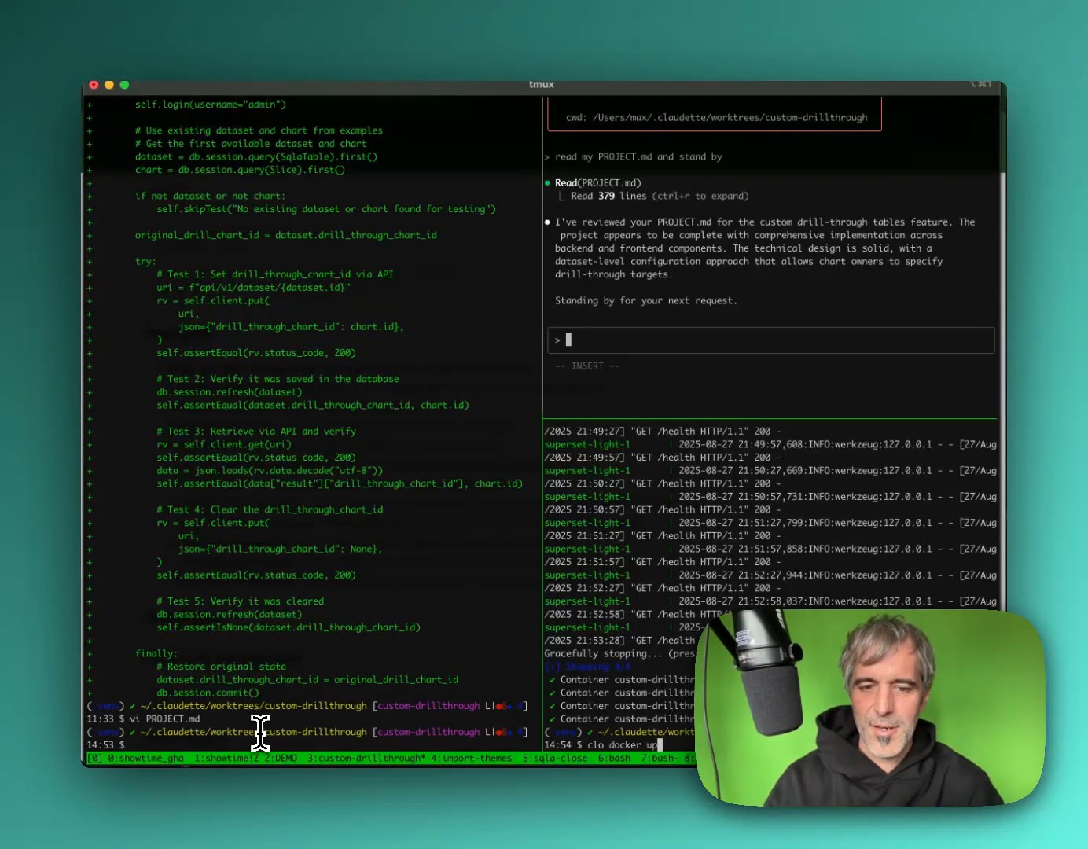
text(build)
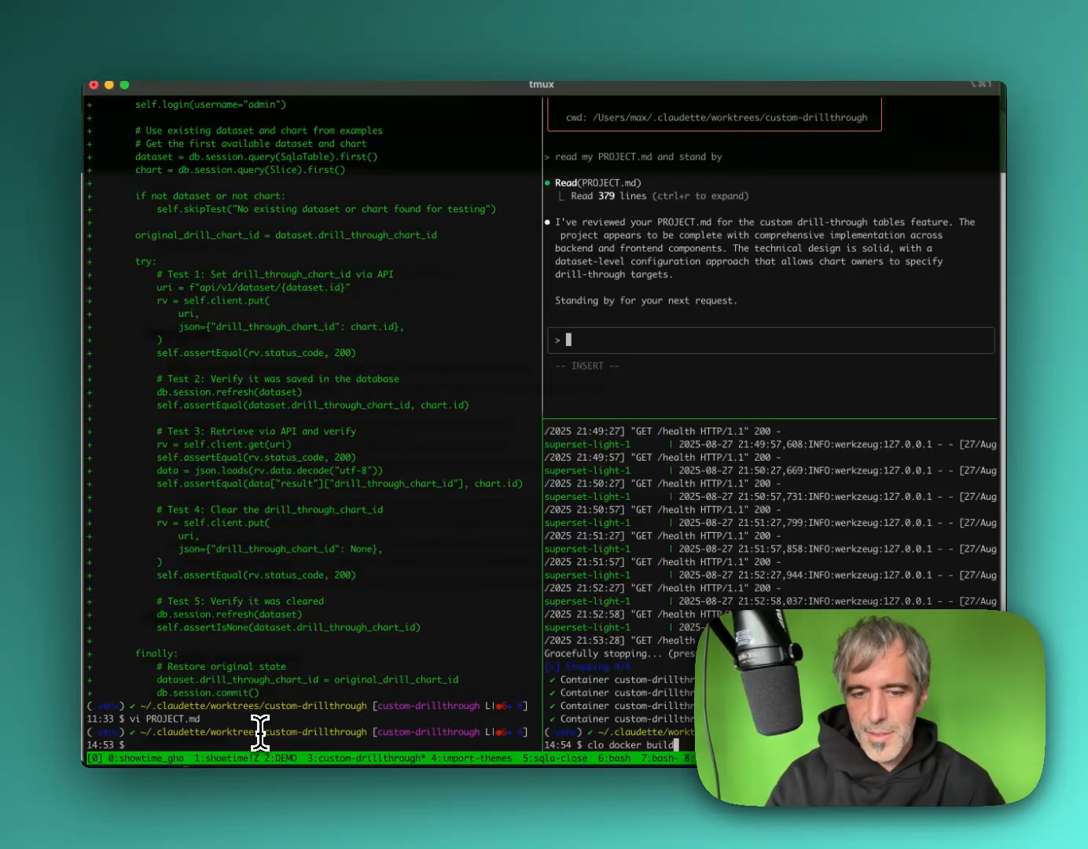
text(up)
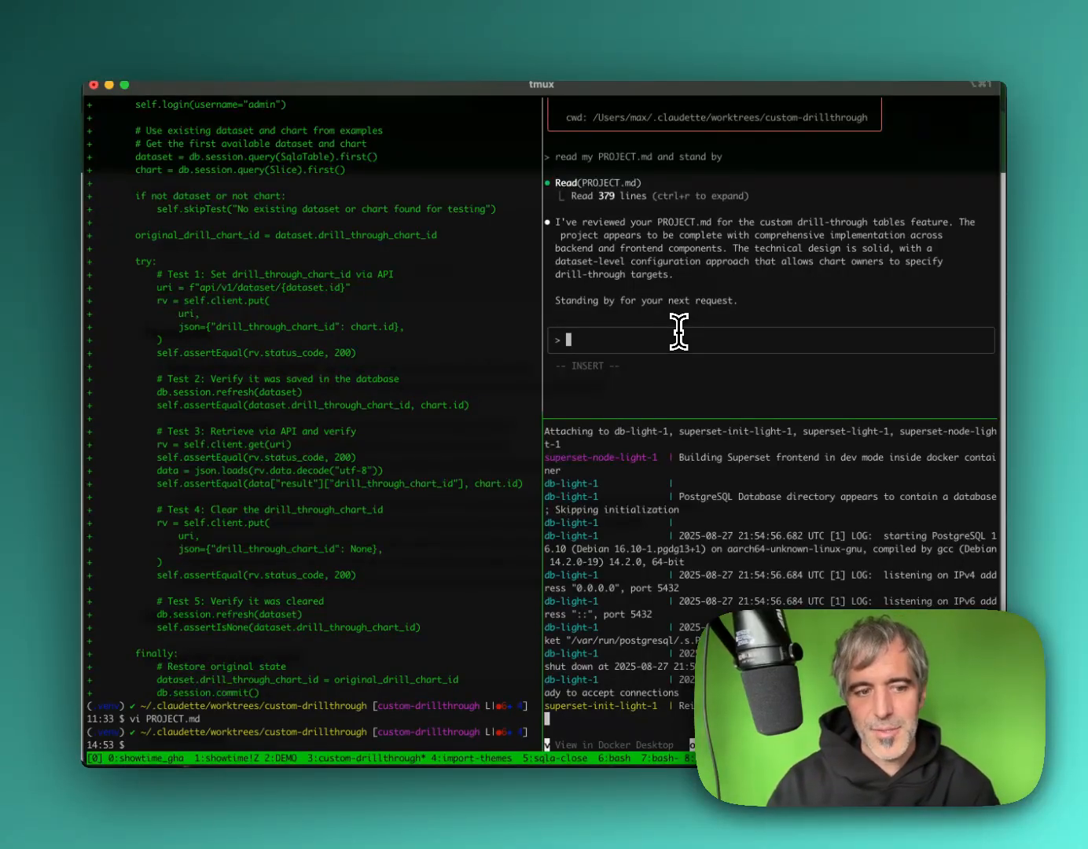
Step: Run clo open to open Superset at localhost:9011 in the browser
text(cl)
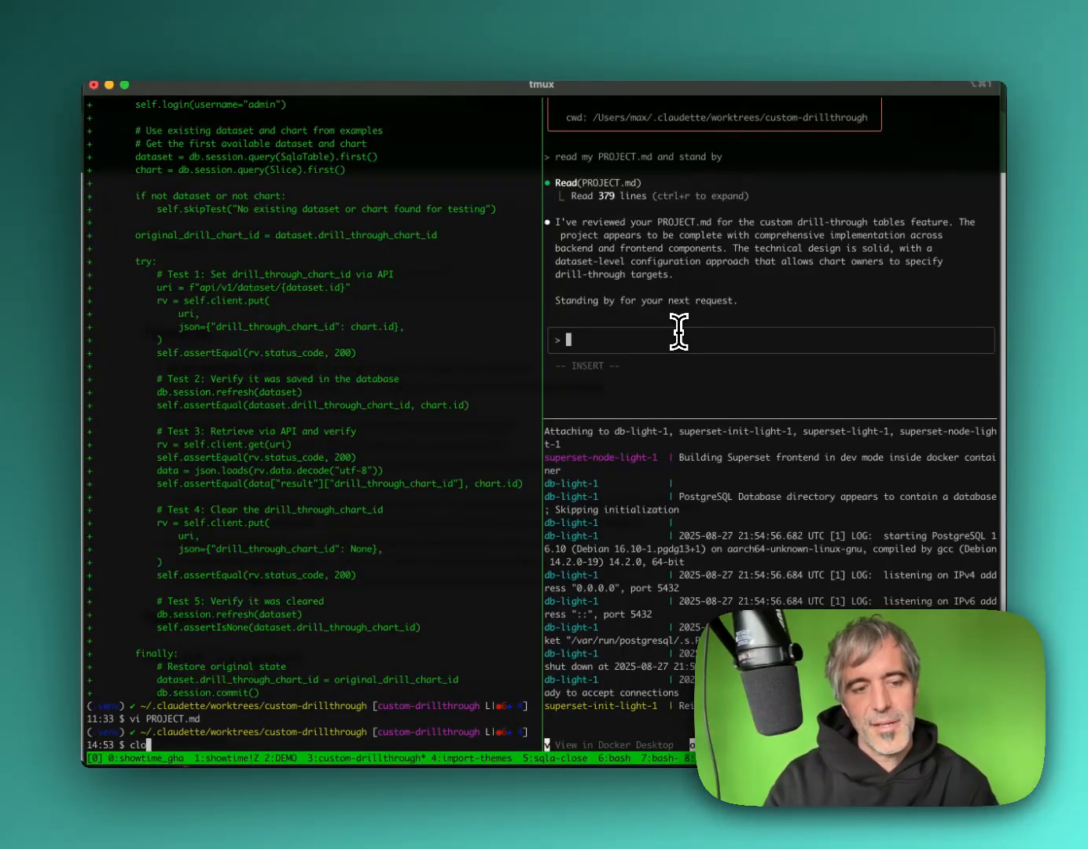
text(open)
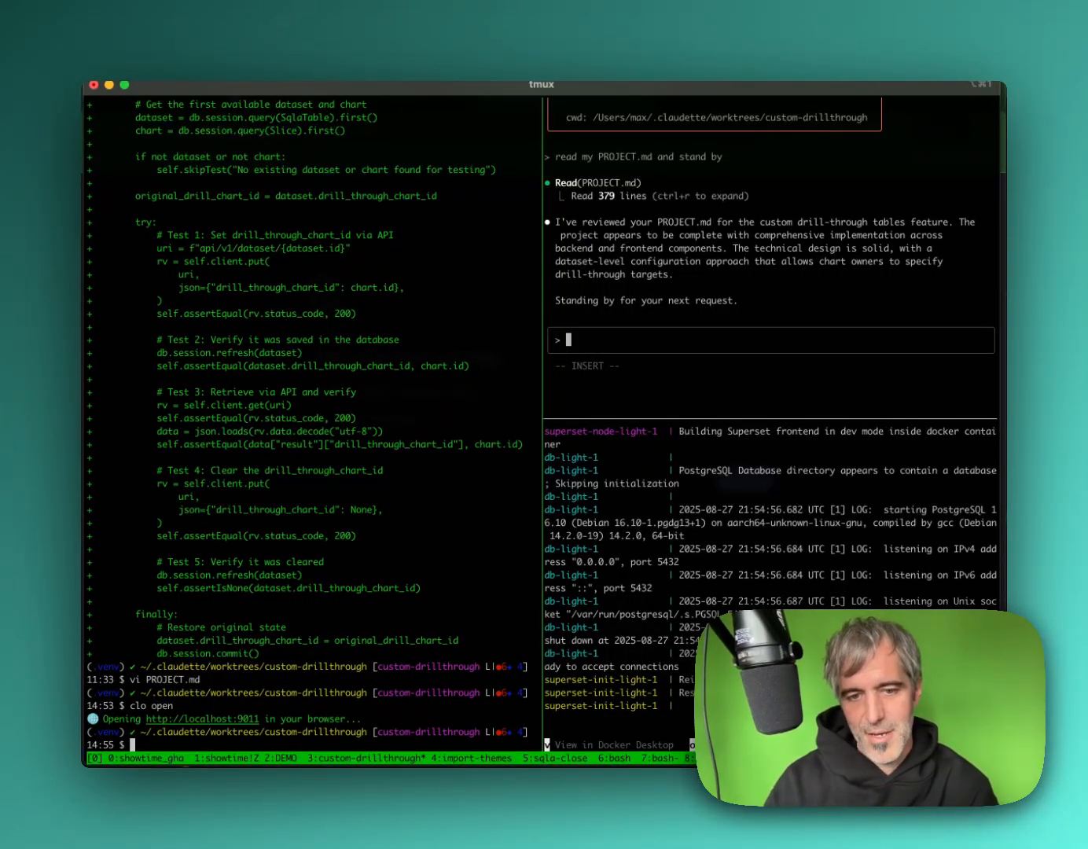
mouse_move(747, 594)
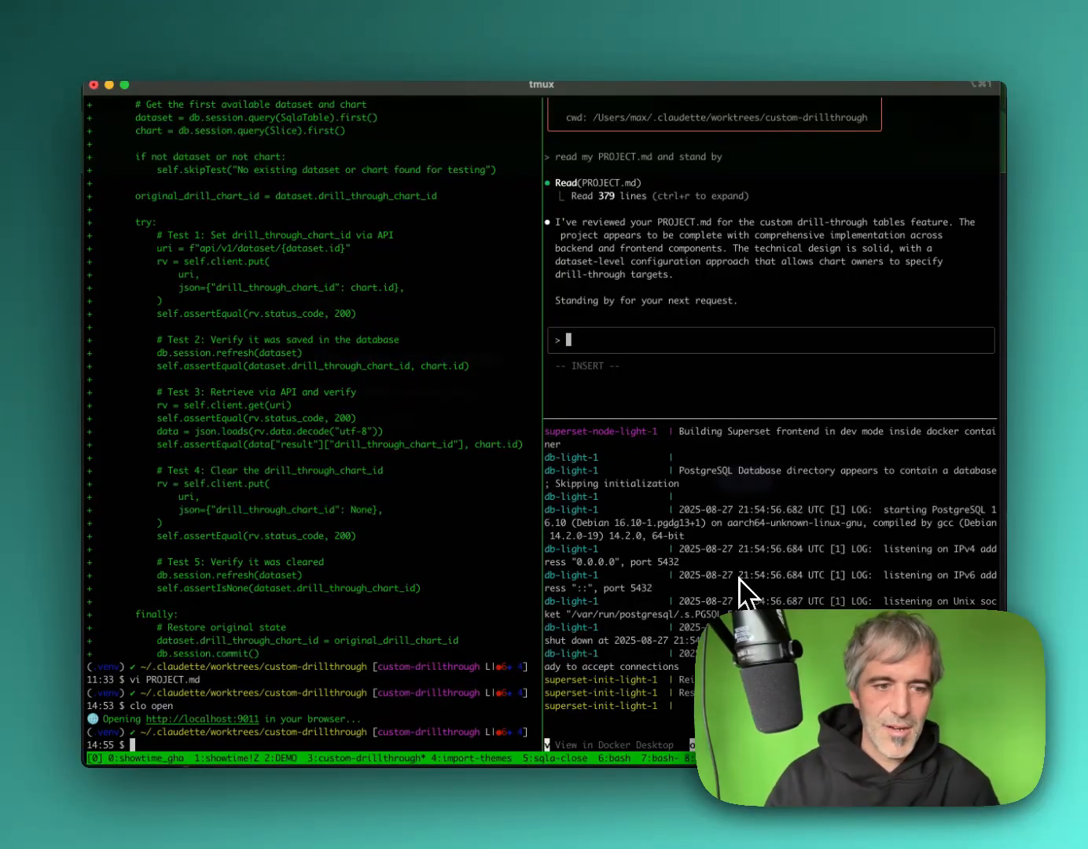
mouse_move(645, 633)
text(clo)
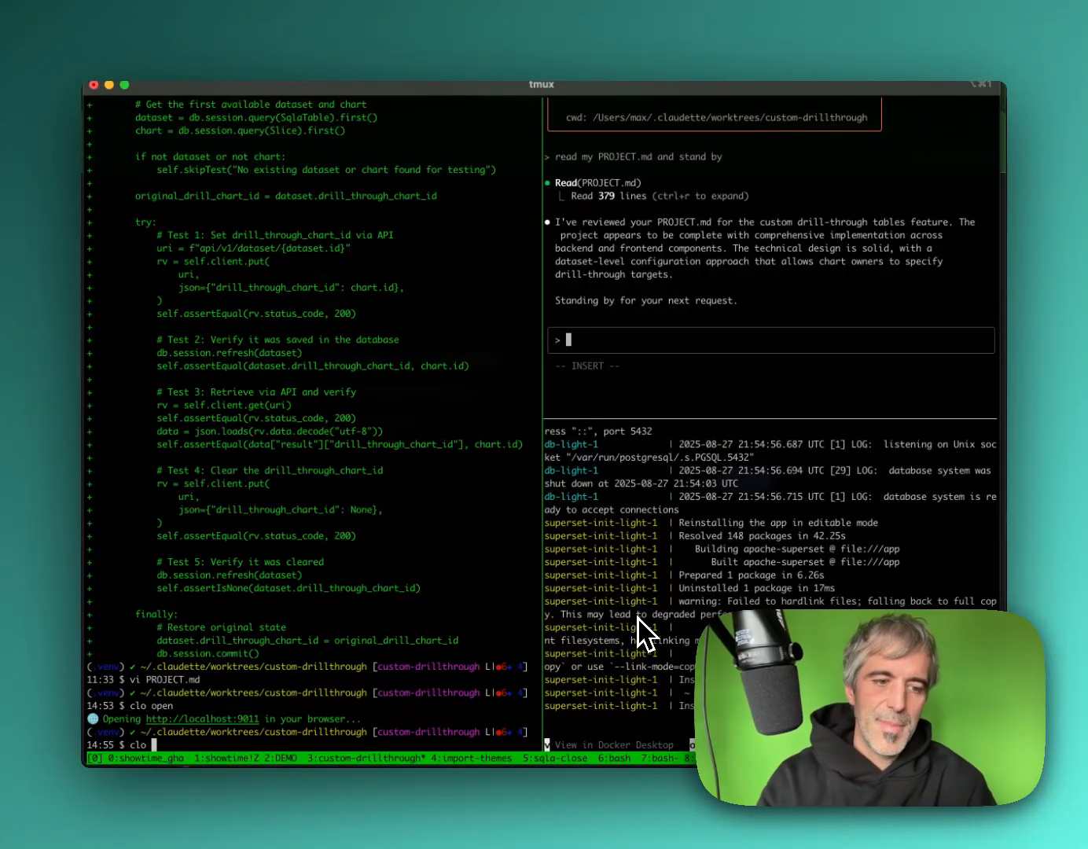
Step: Run the worktree's tests with clo pytest in the left pane
text(--help)
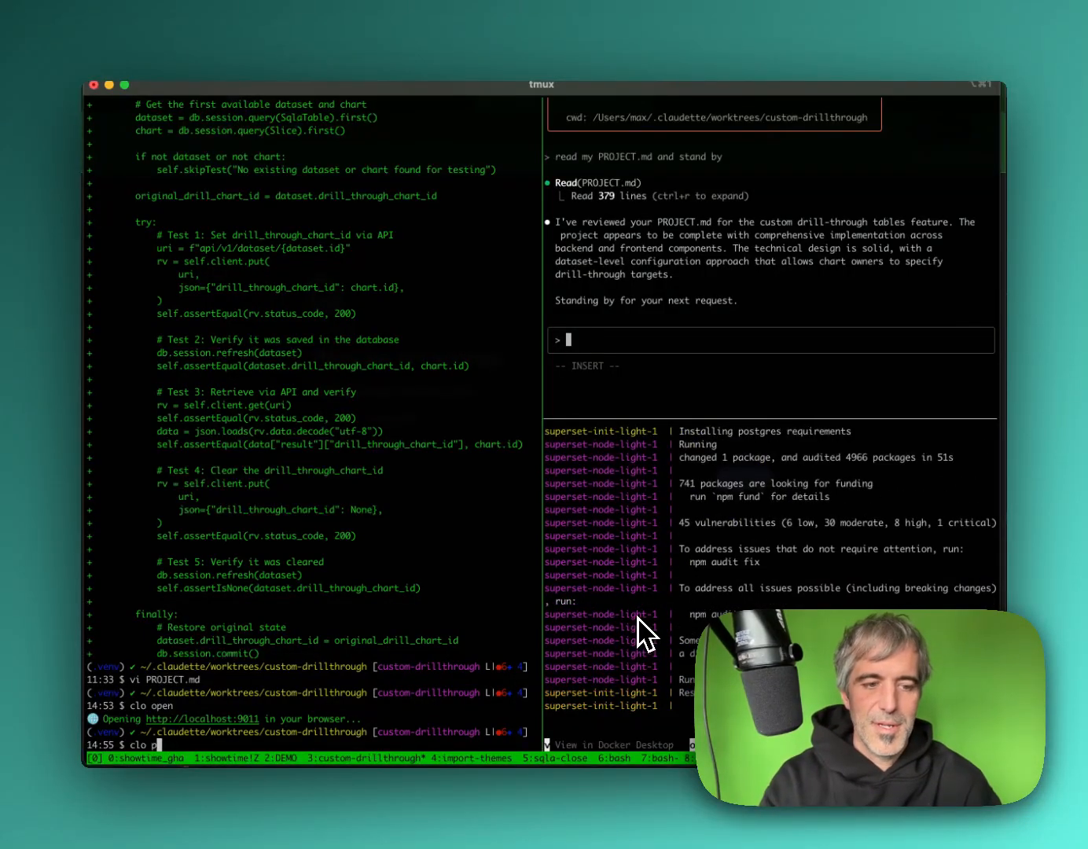
text(ytest -)
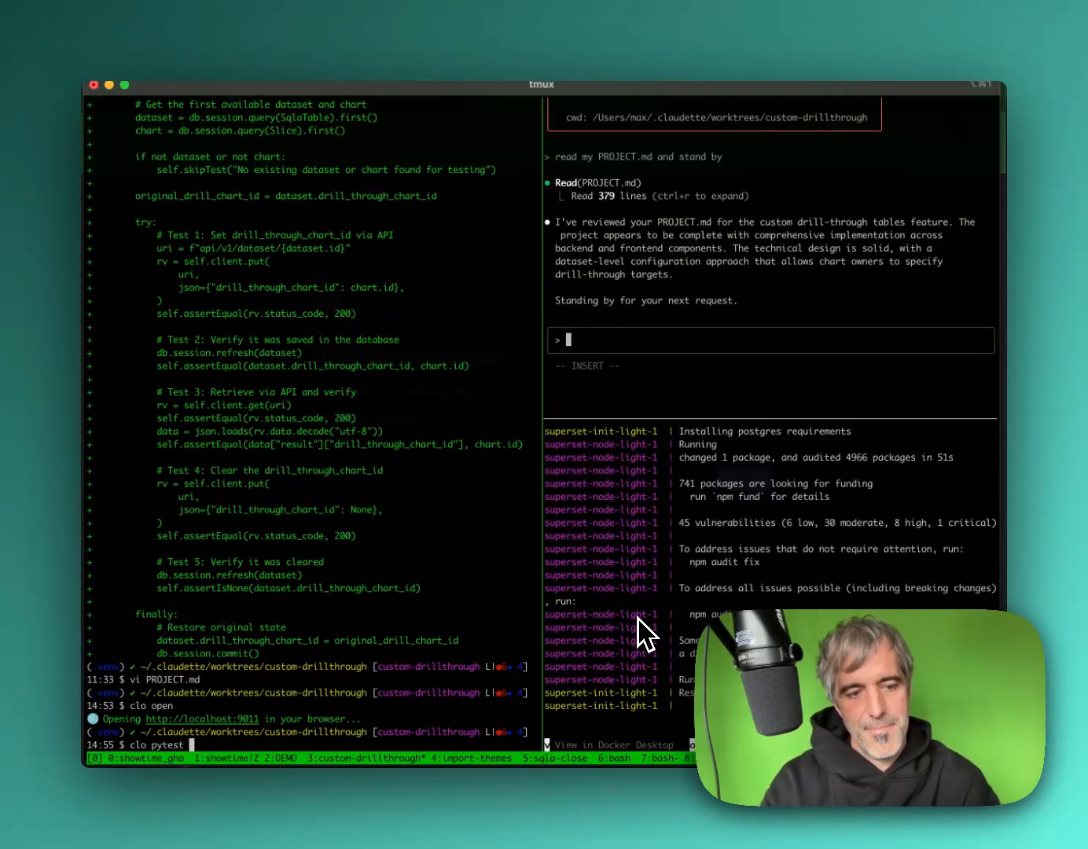
key(Return)
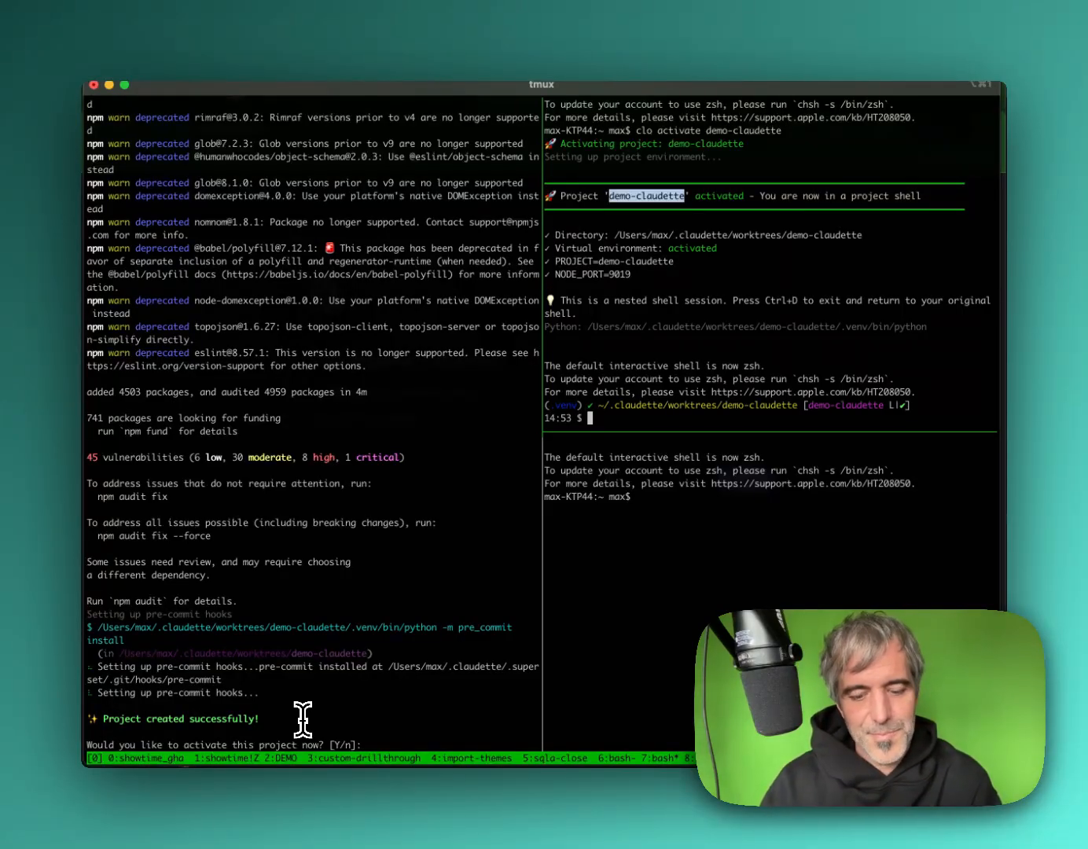
Step: Answer 'y' to activate demo-claudette now, opening its shell on NODE_PORT 9019
text(y)
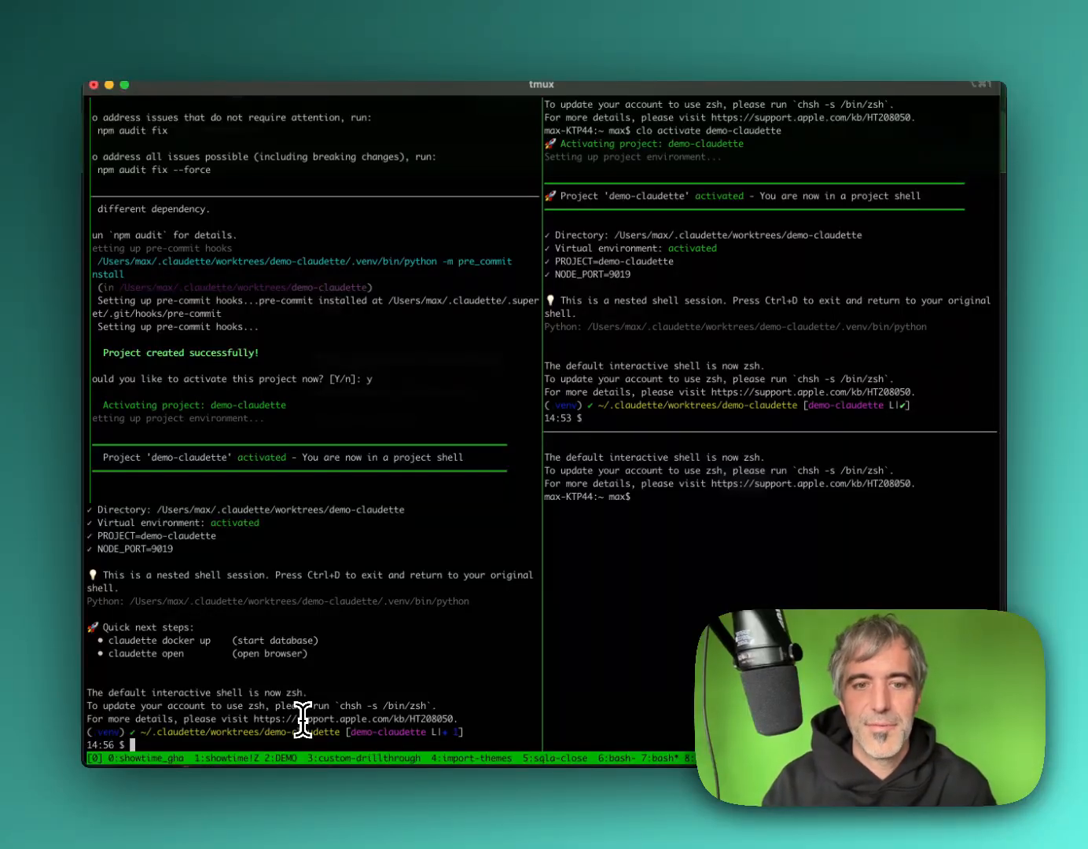
Step: Launch Claude Code with 'clo claude' in the demo-claudette upper right pane
text(clo)
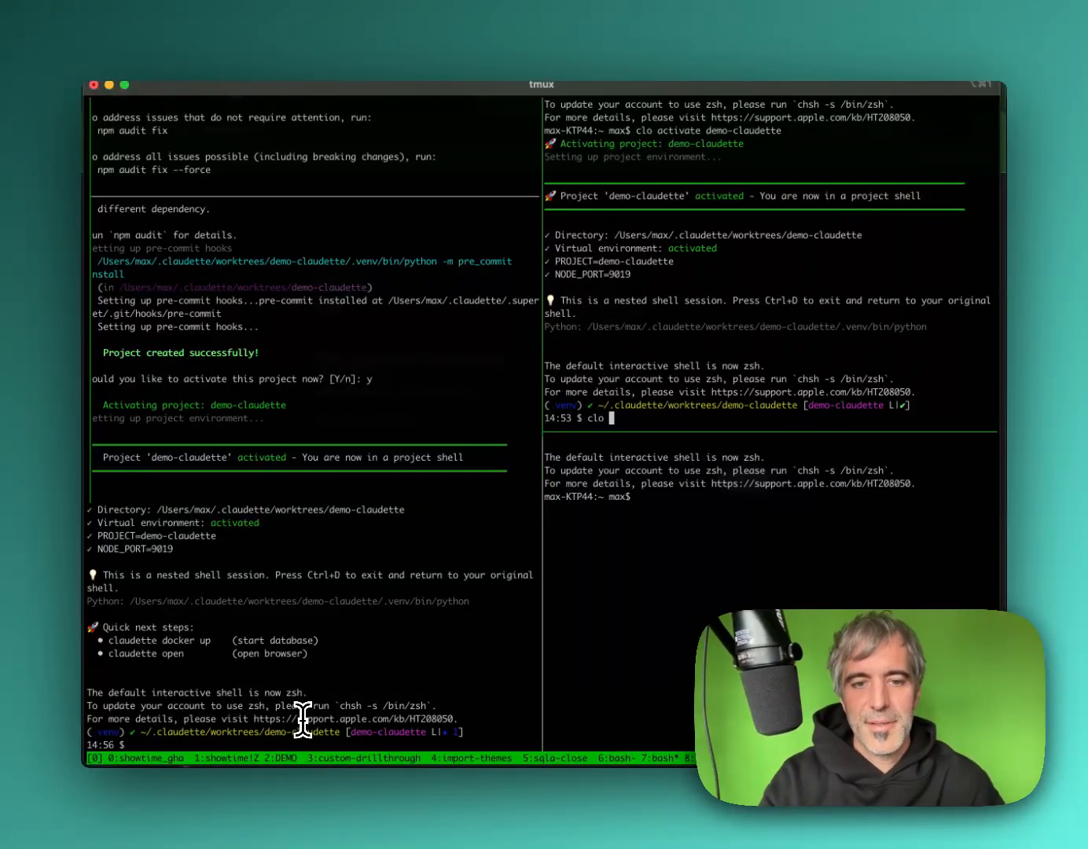
text(claud)
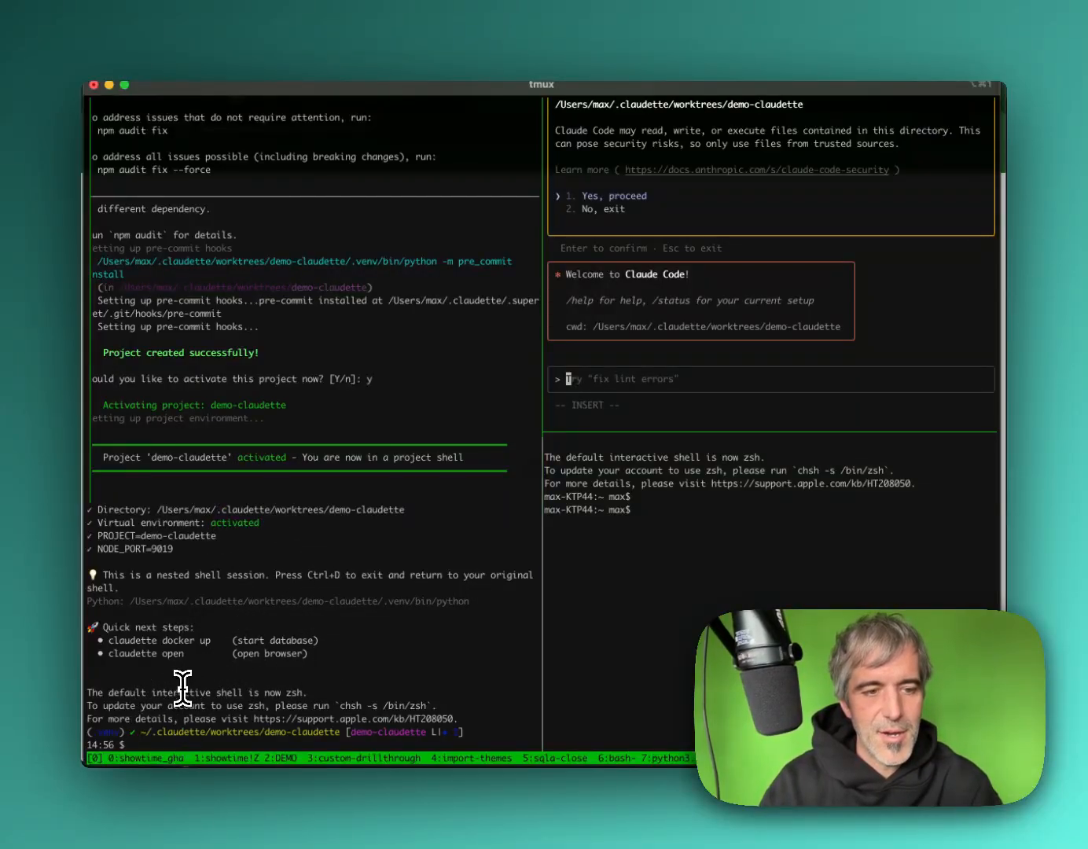
mouse_move(153, 404)
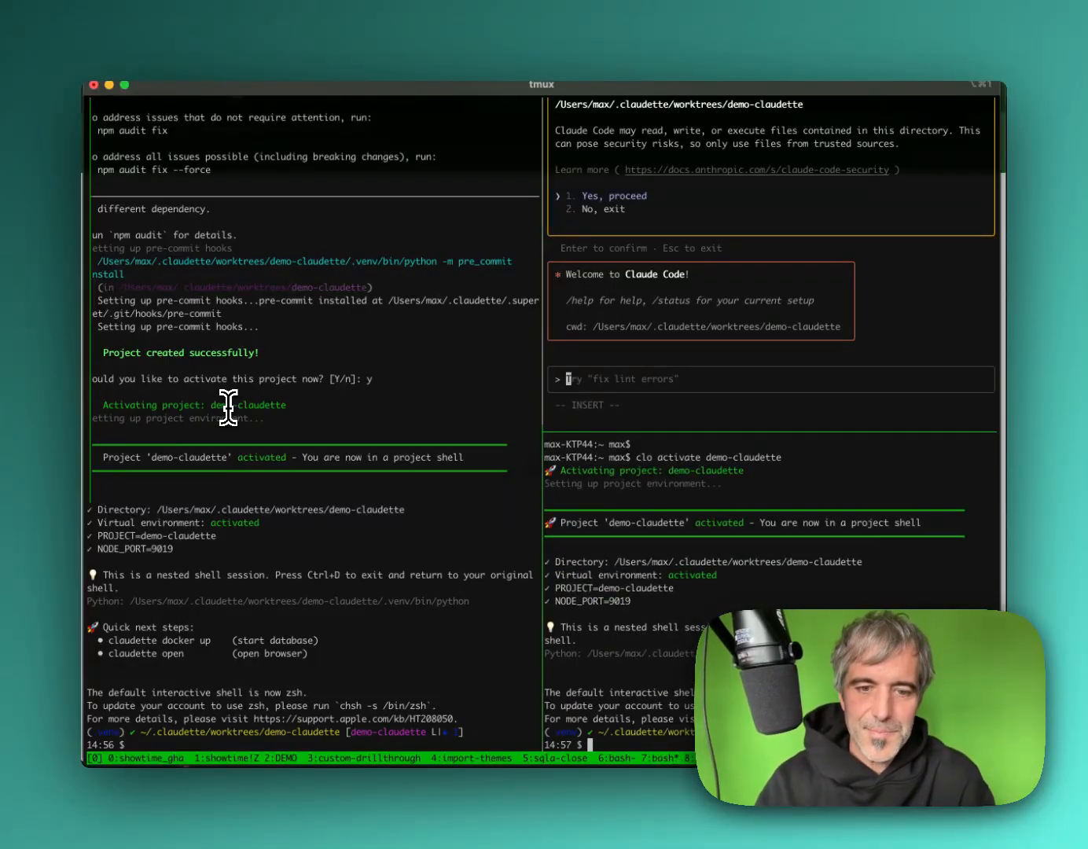
Step: Activate demo-claudette in the lower right pane and begin typing 'clo docker up'
text(clo open)
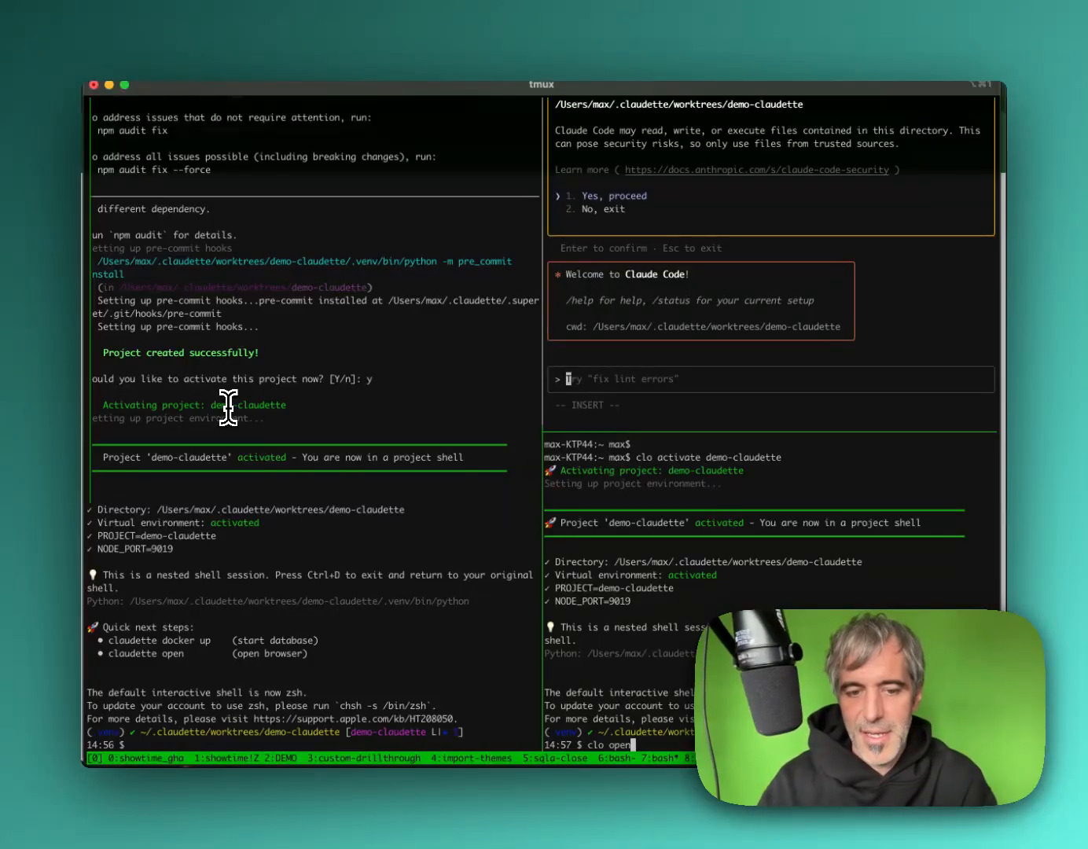
text(docker)
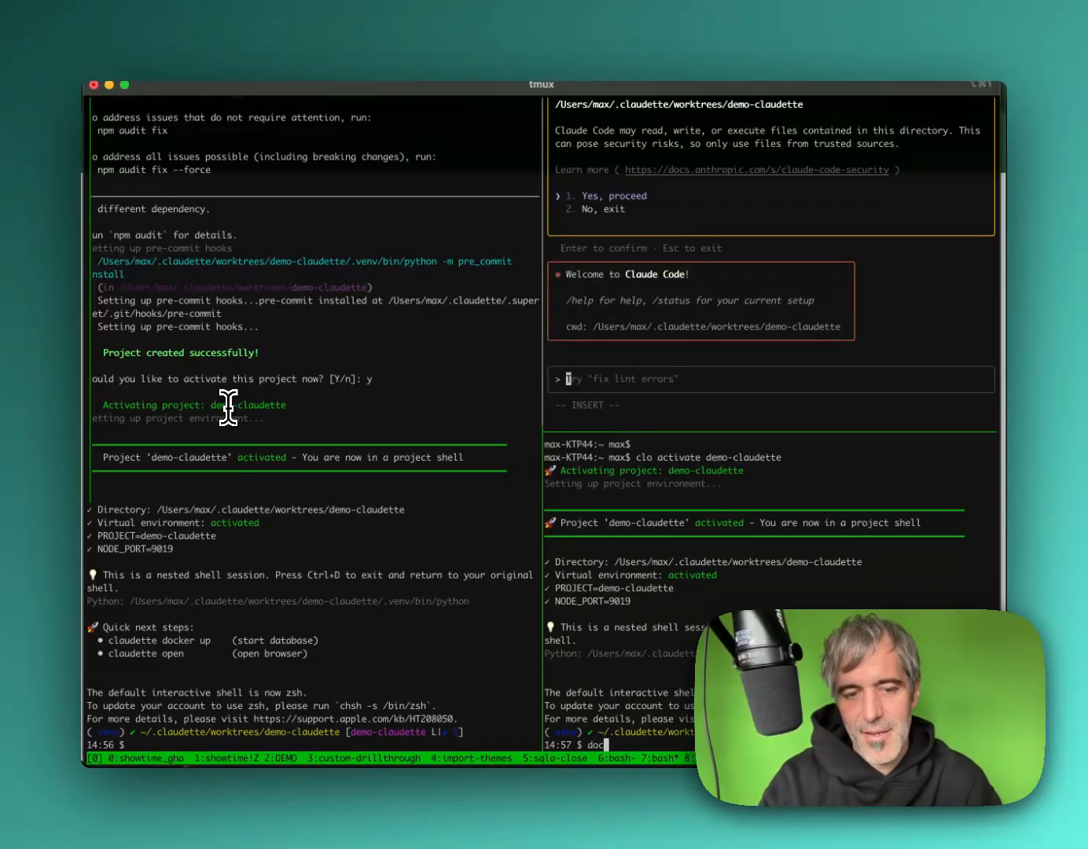
text(lo docker up)
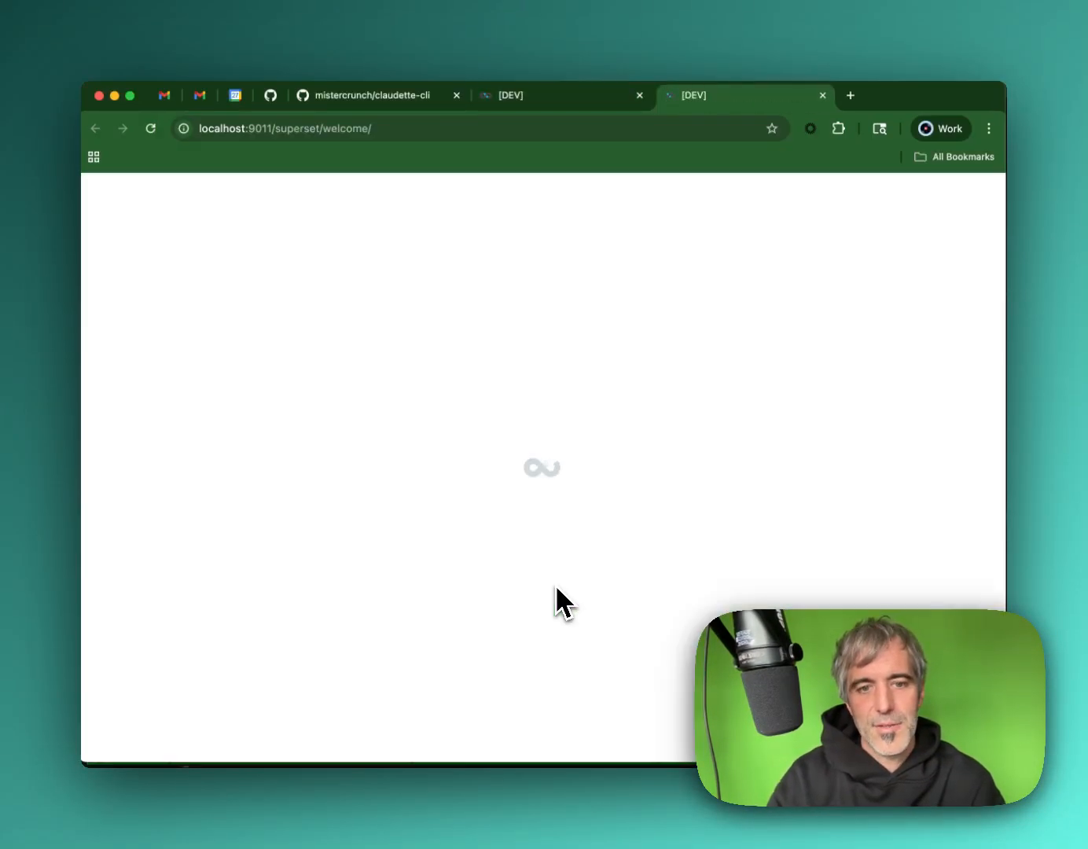
mouse_move(511, 244)
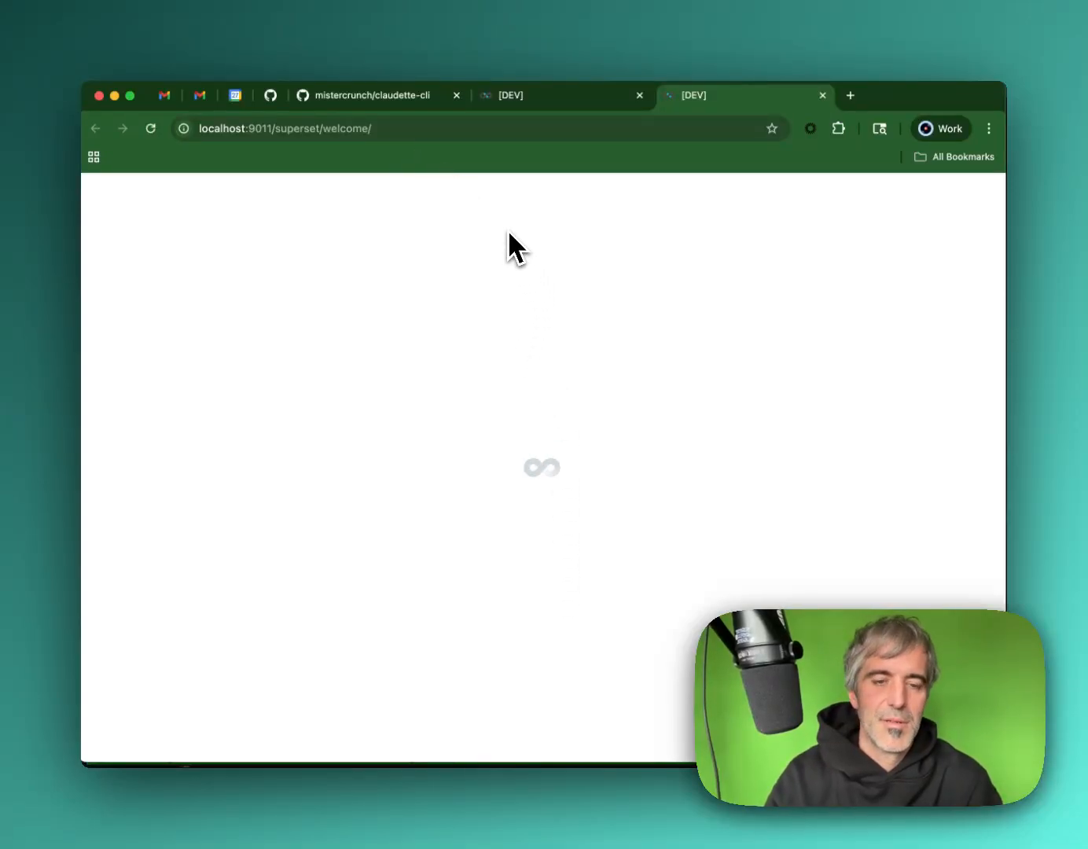
mouse_move(743, 480)
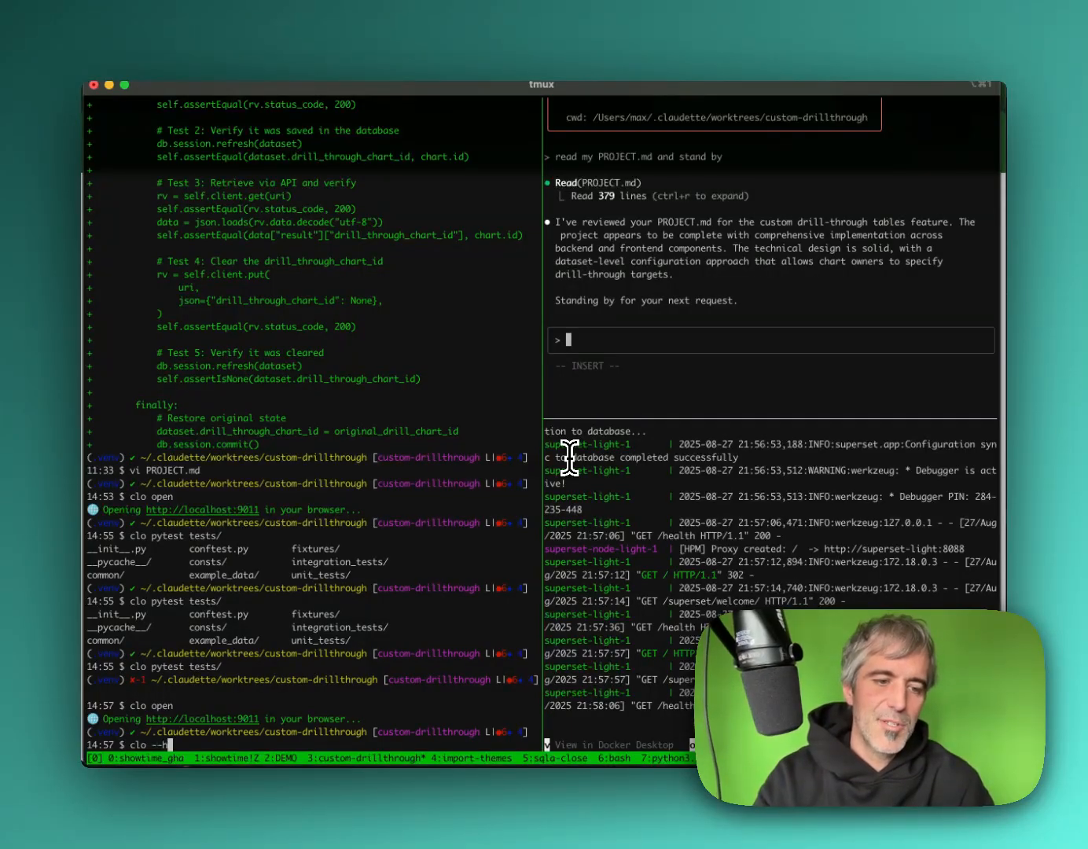
Step: Run 'clo --help' in the custom-drillthrough window to print claudette's commands
key(Return)
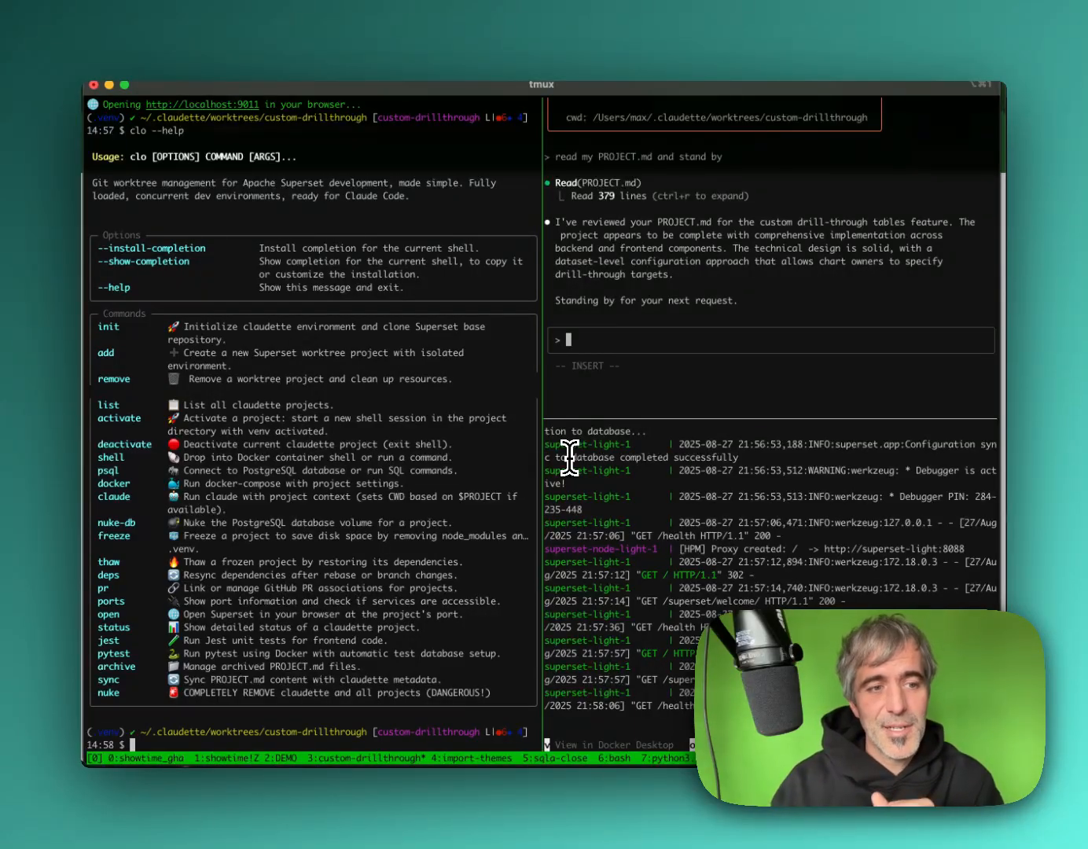
mouse_move(138, 319)
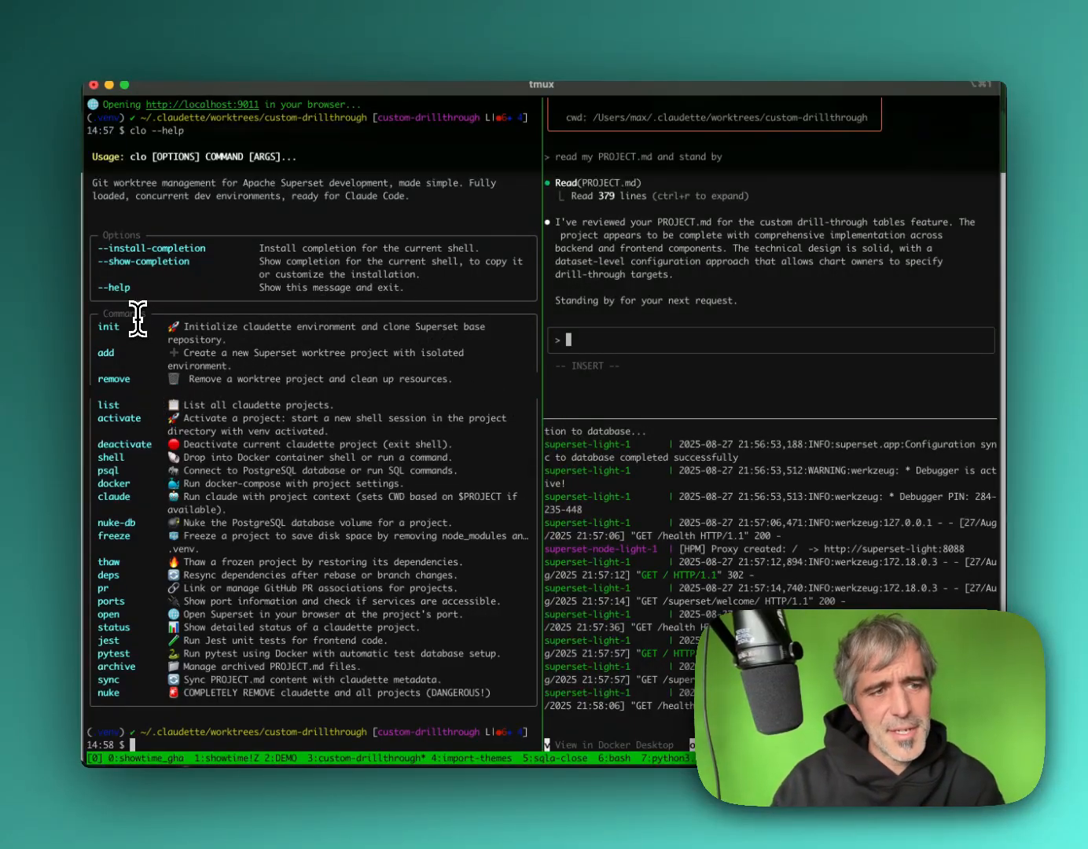
mouse_move(104, 354)
text(clo shell)
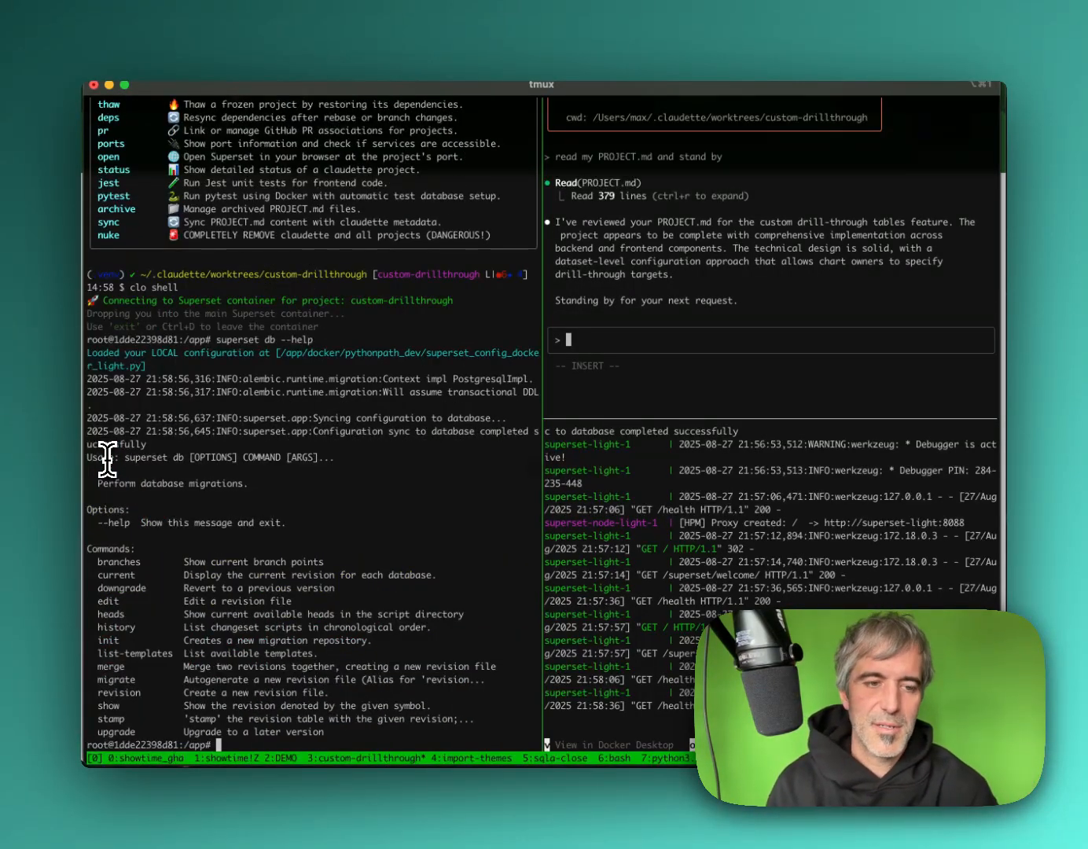
Step: Exit the Superset container shell after viewing 'superset db --help'
text(e)
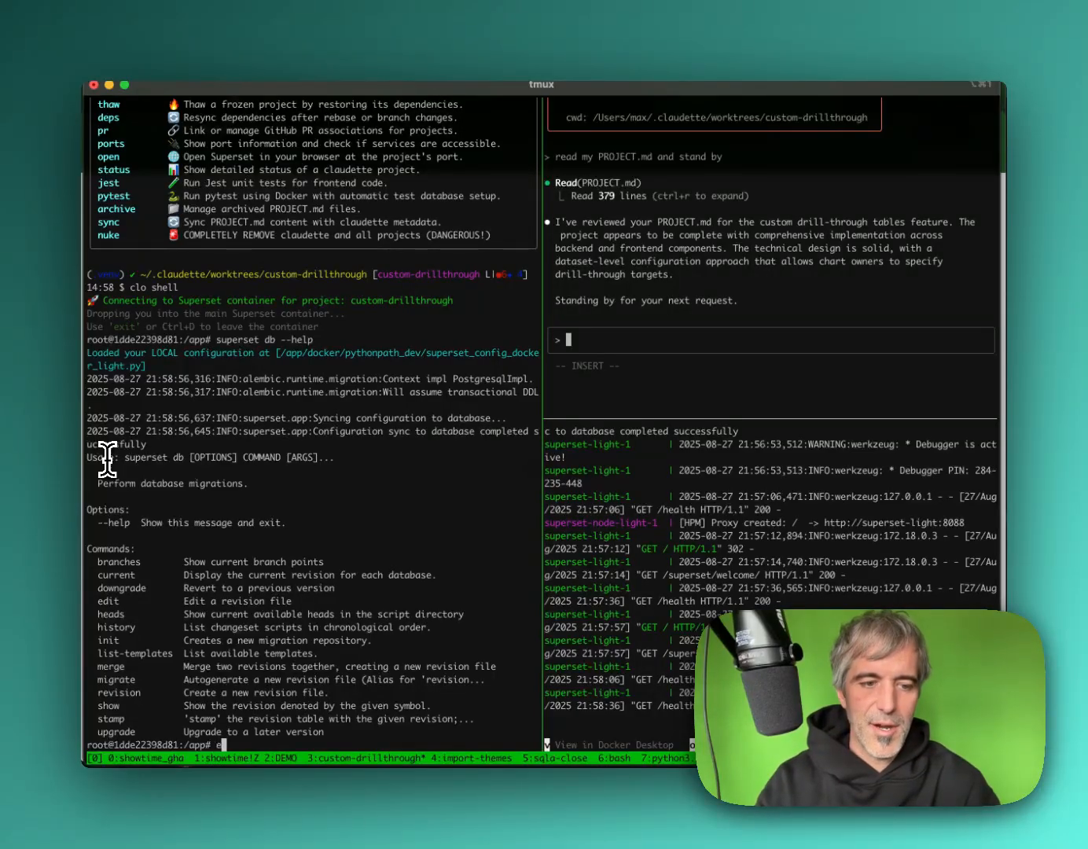
text(exit)
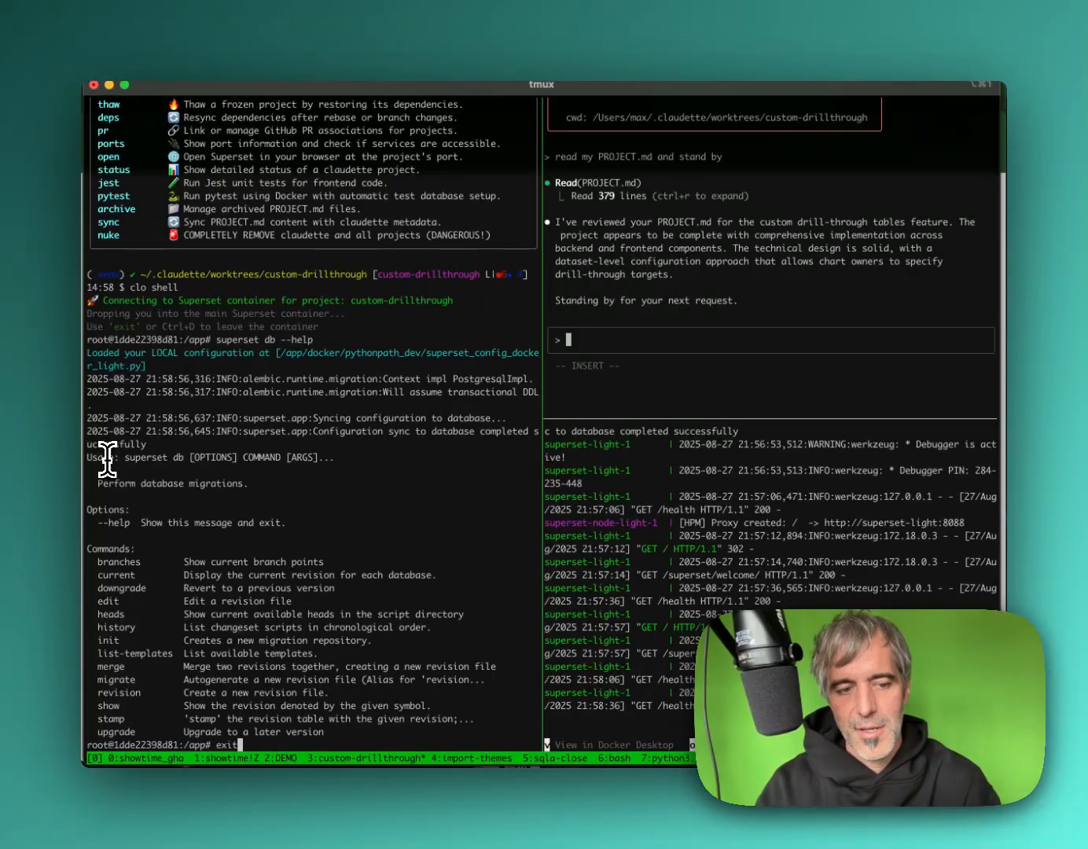
key(Return)
text(clo n)
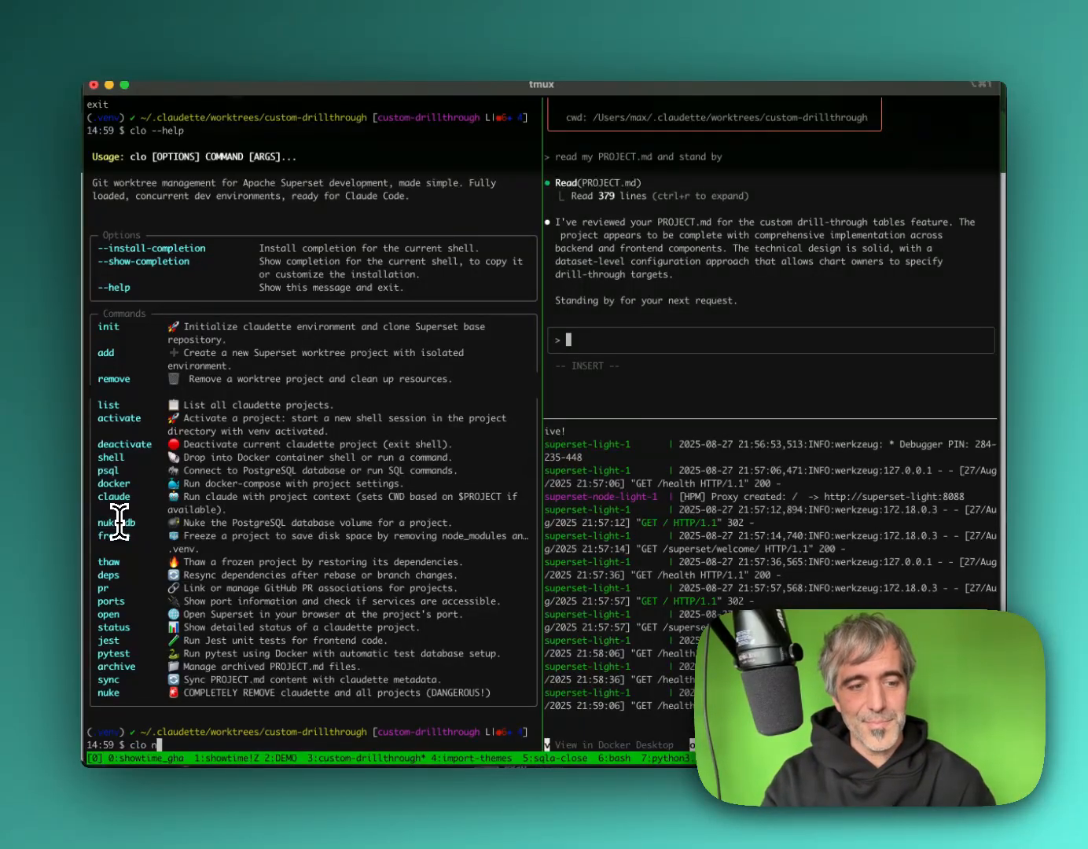
Step: Type command names 'nuke-db' and 'pytest' at the custom-drillthrough prompt
text(uke-db)
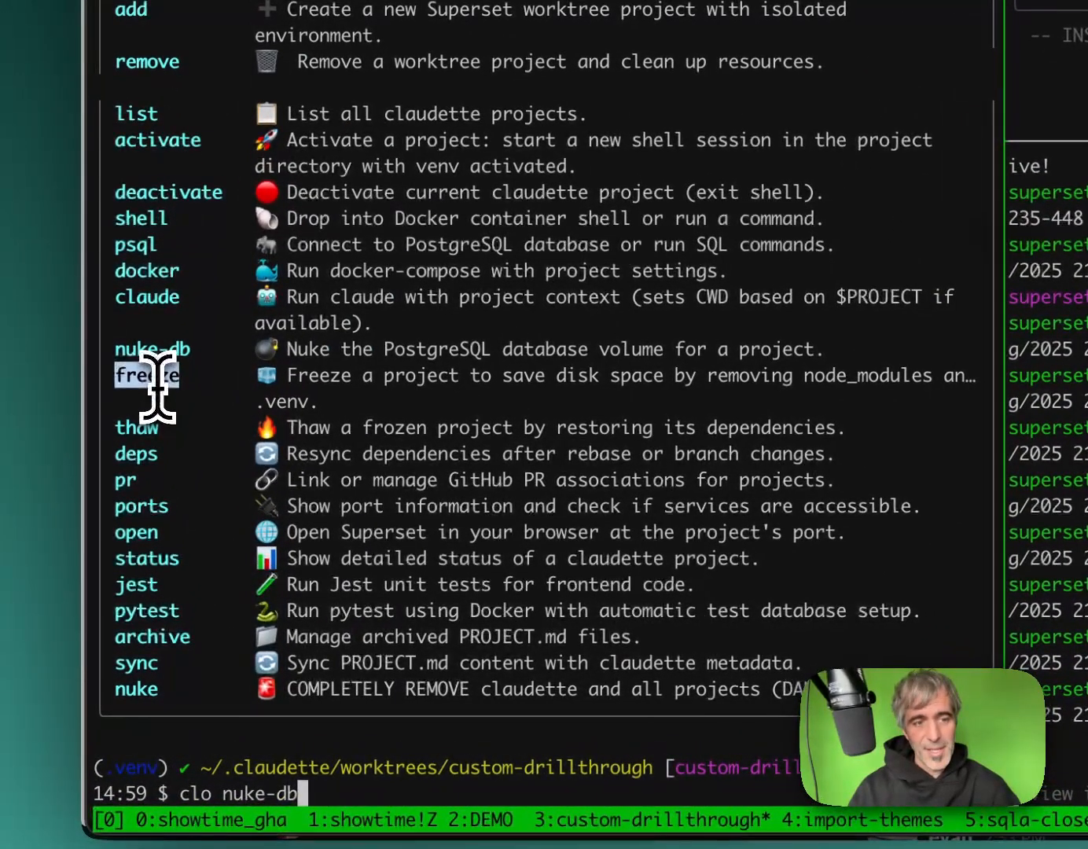
mouse_move(137, 427)
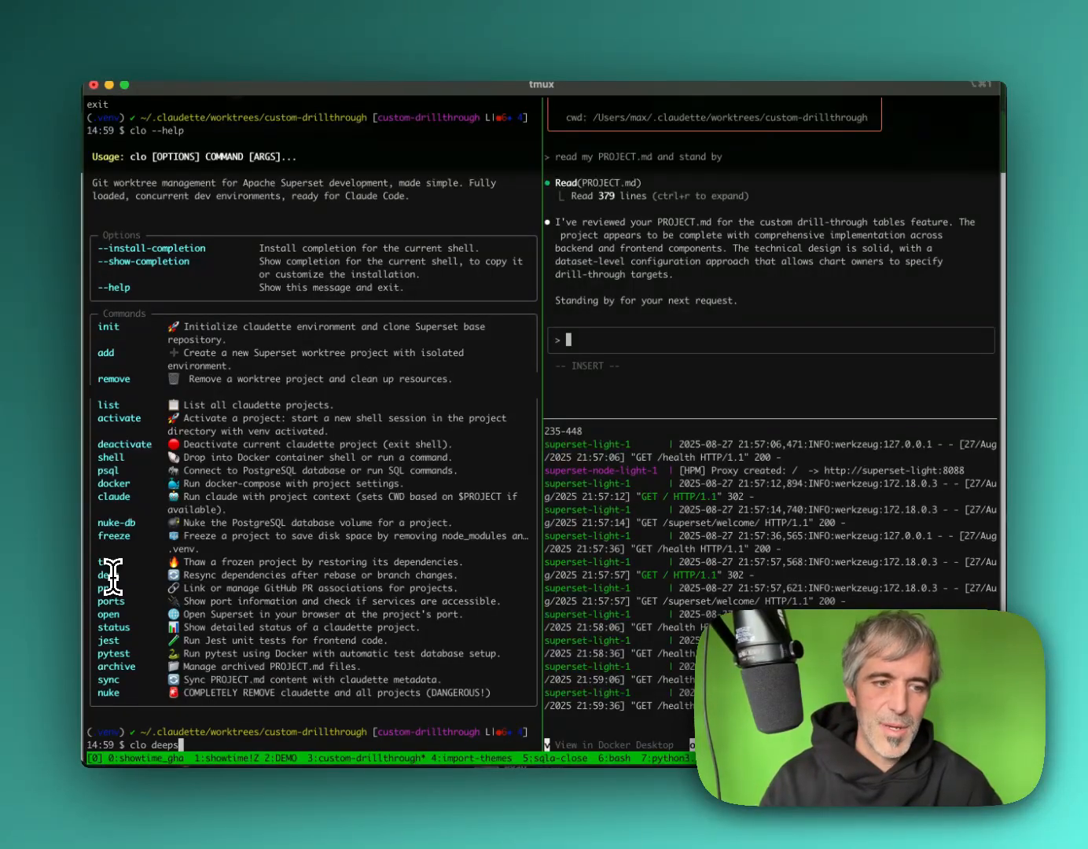
mouse_move(90, 527)
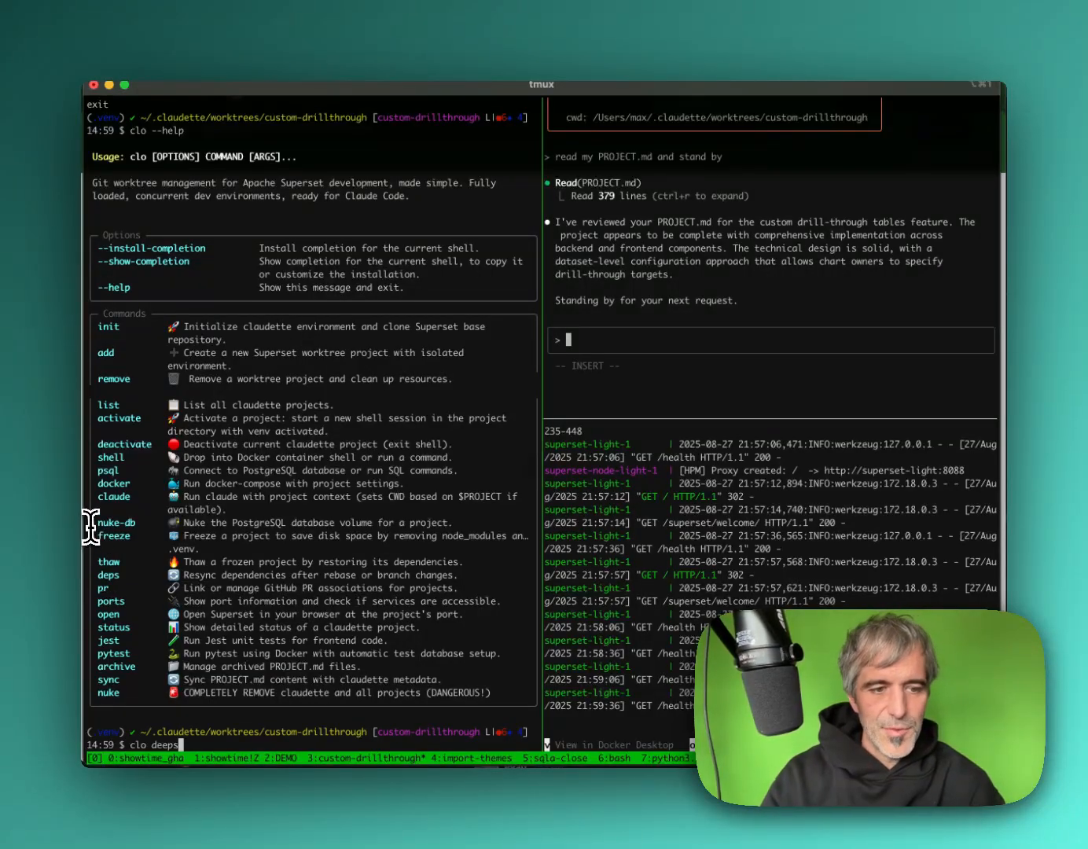
text(pytest)
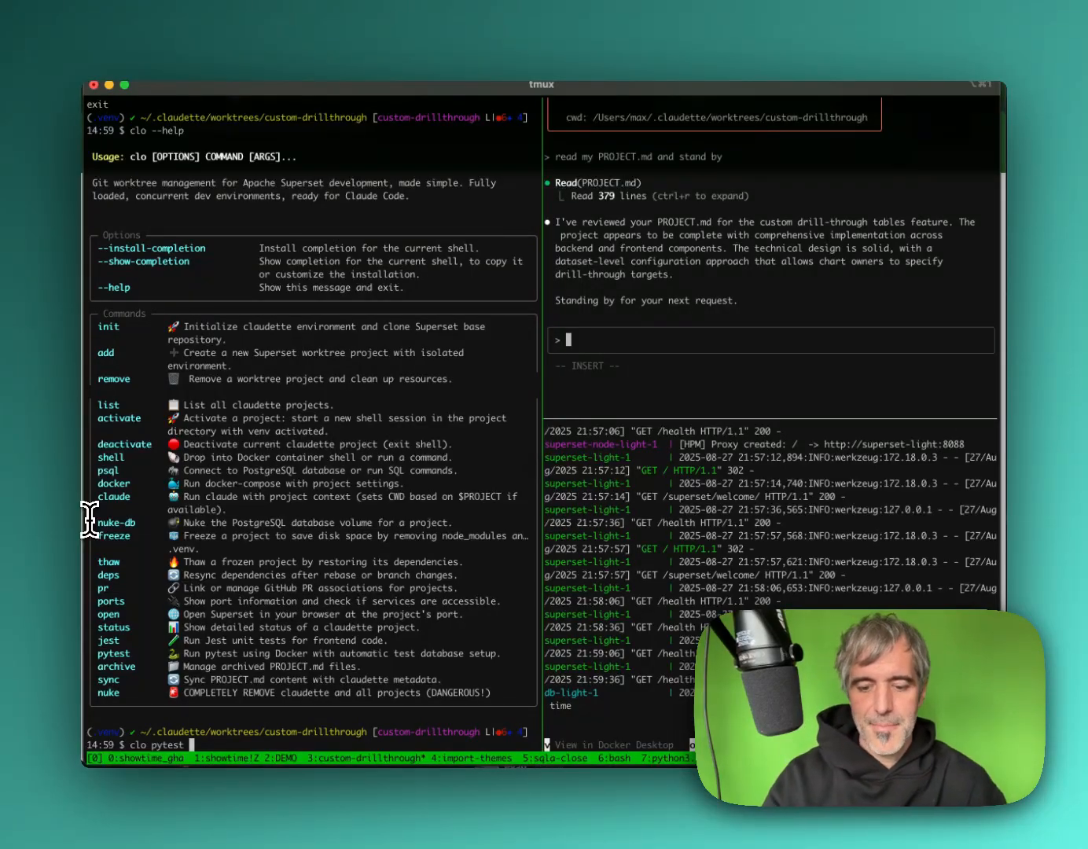
Step: Run 'clo pytest --help' to show pytest usage, examples, and --nuke option
text(--e)
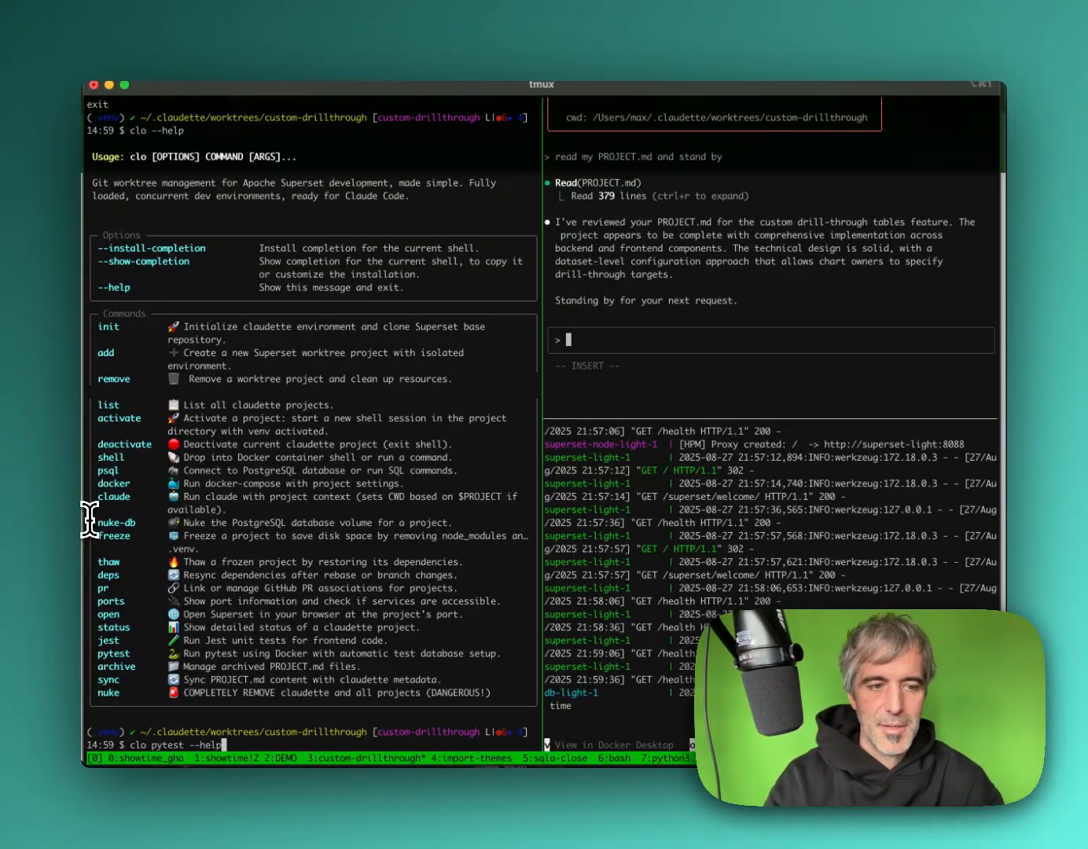
key(Return)
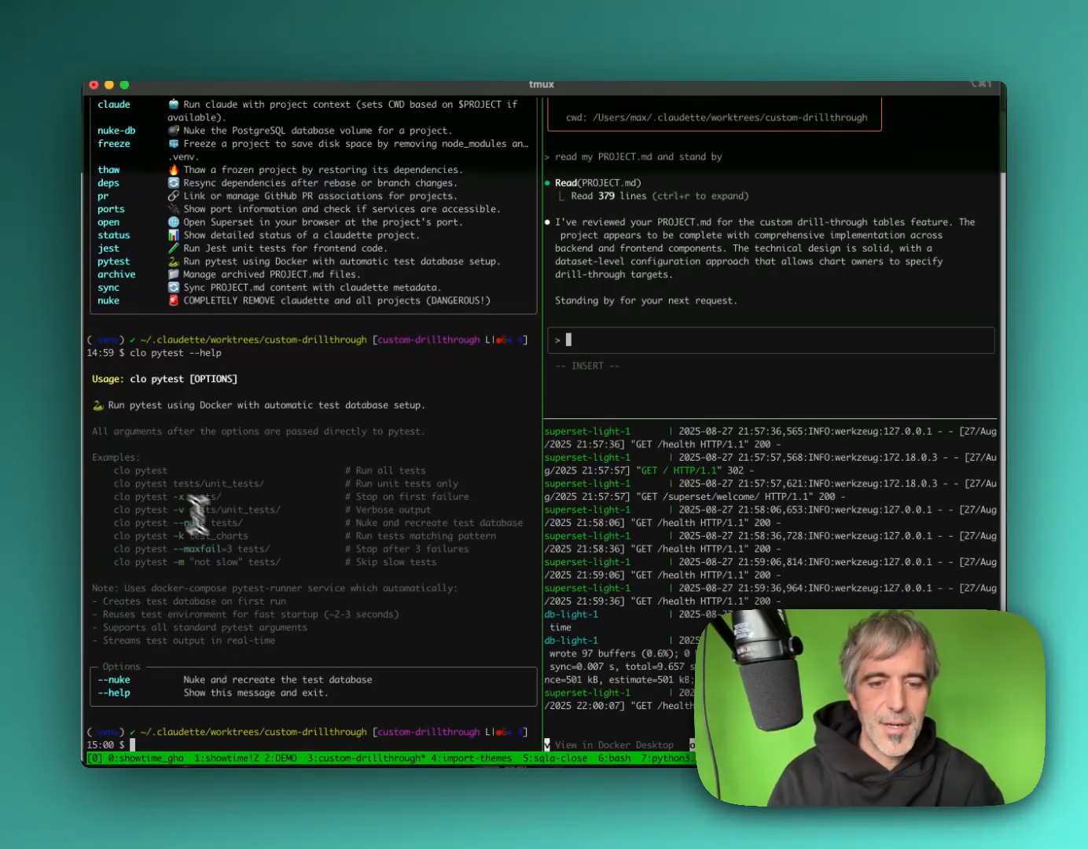
mouse_move(253, 550)
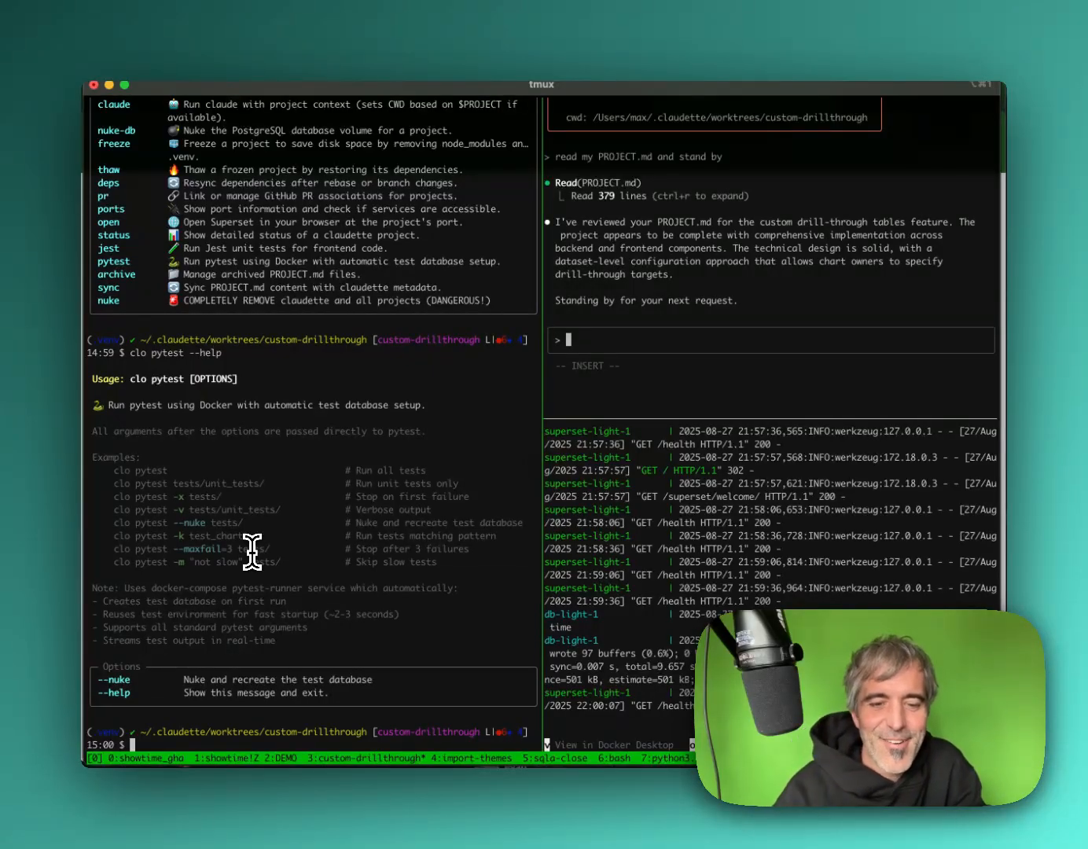
mouse_move(601, 822)
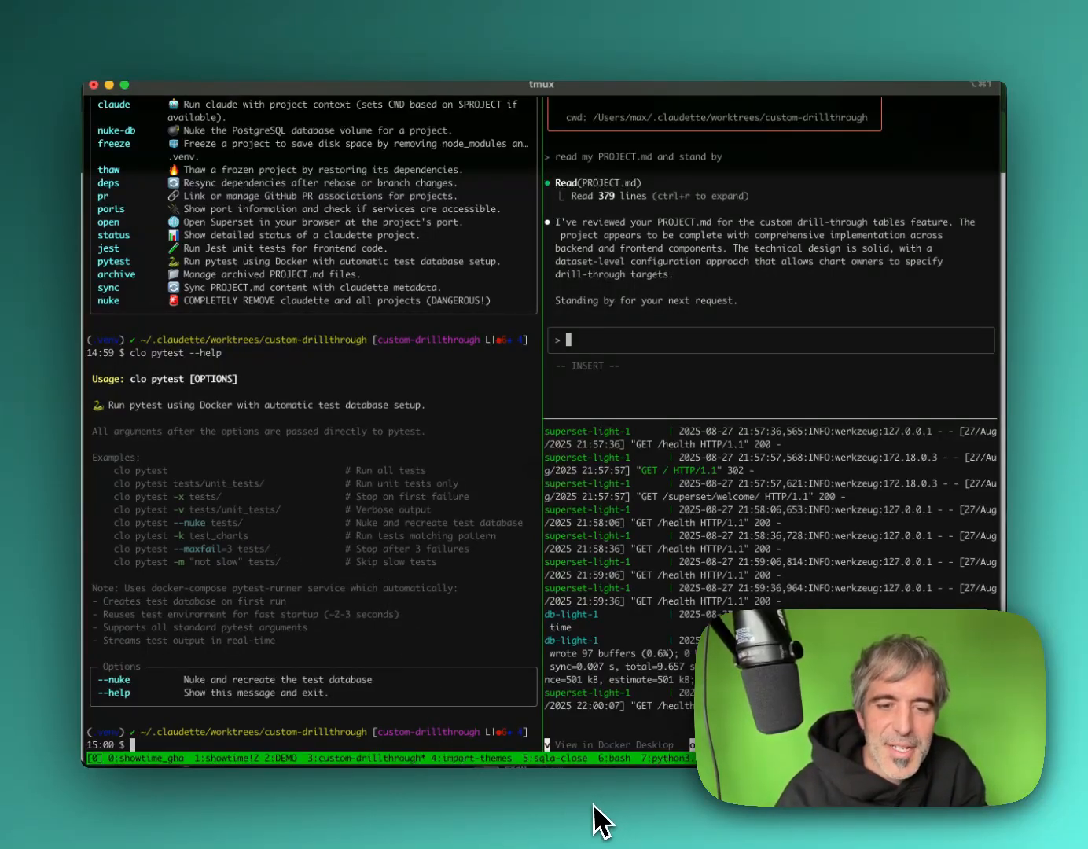